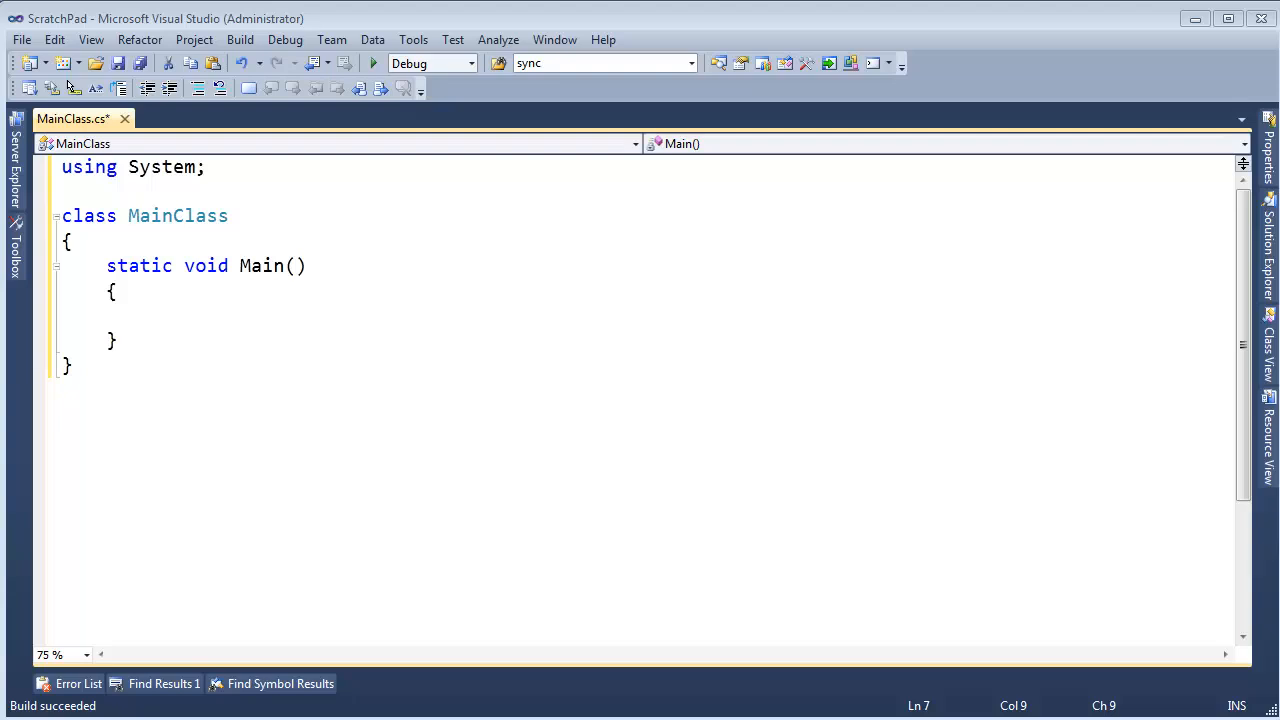
pyautogui.moveTo(479, 327)
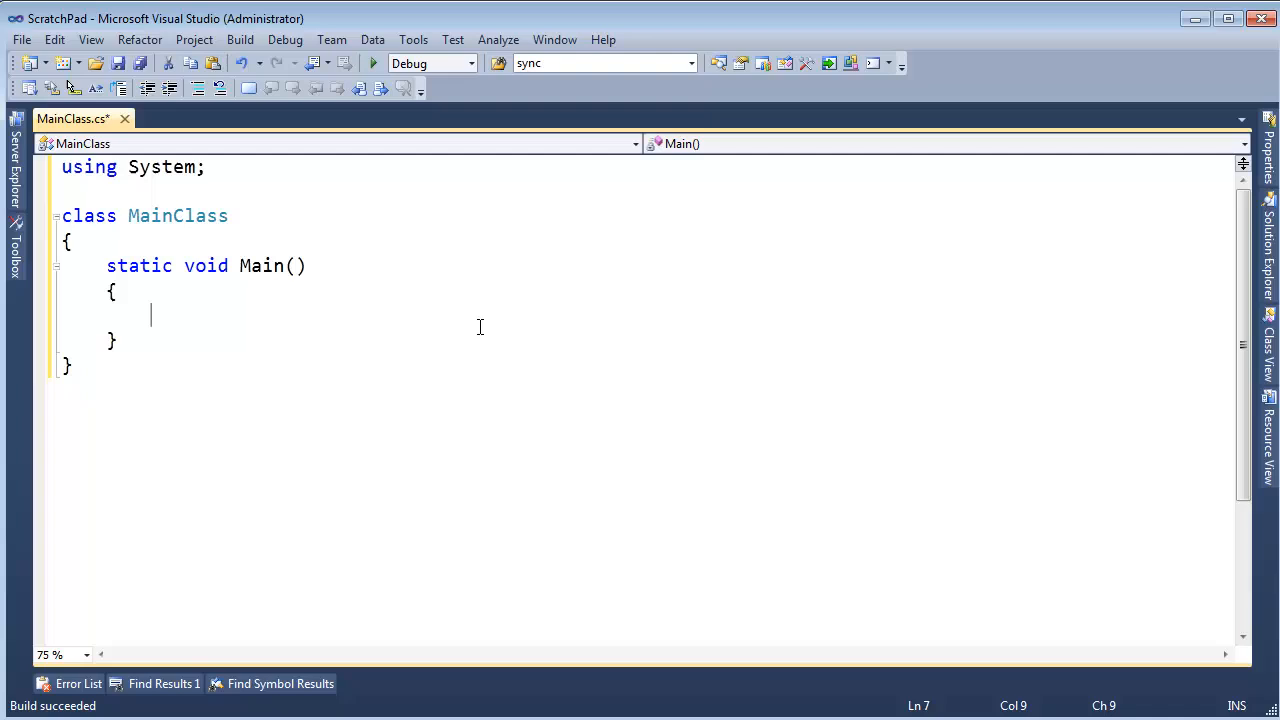
# Step: Start a new class declaration above MainClass with the 'class' keyword
pyautogui.click(147, 215)
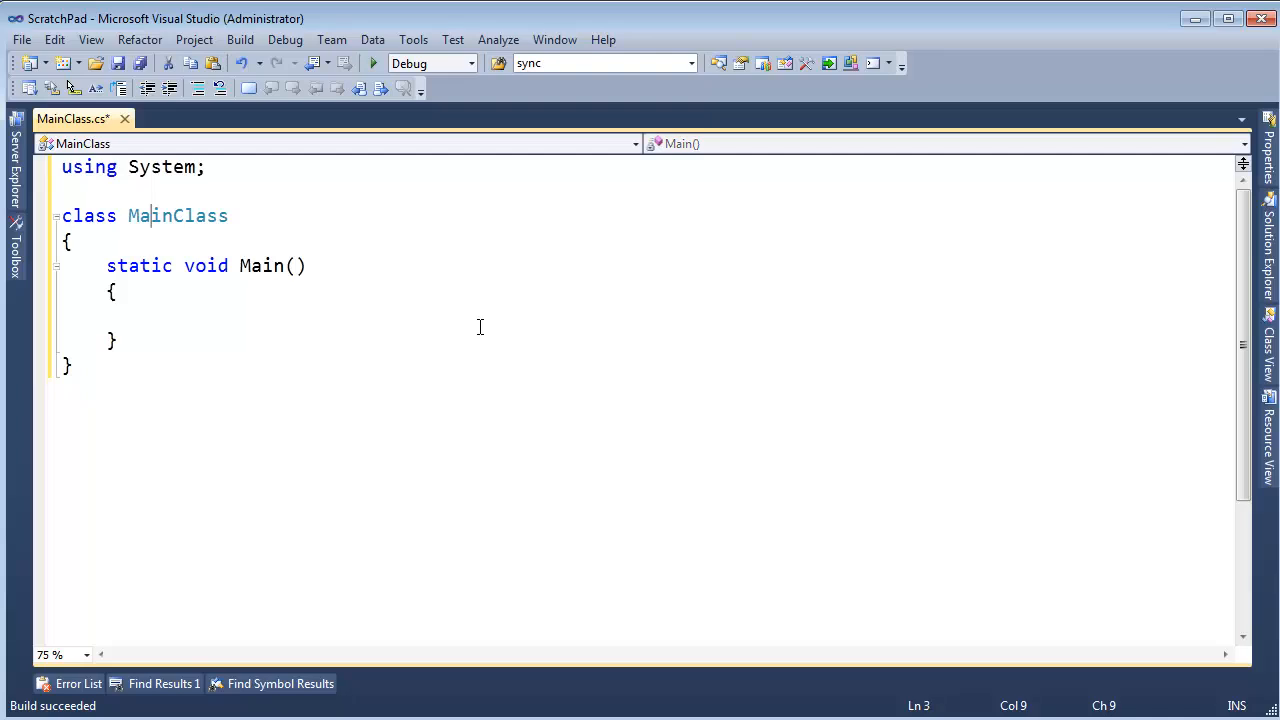
pyautogui.write('class')
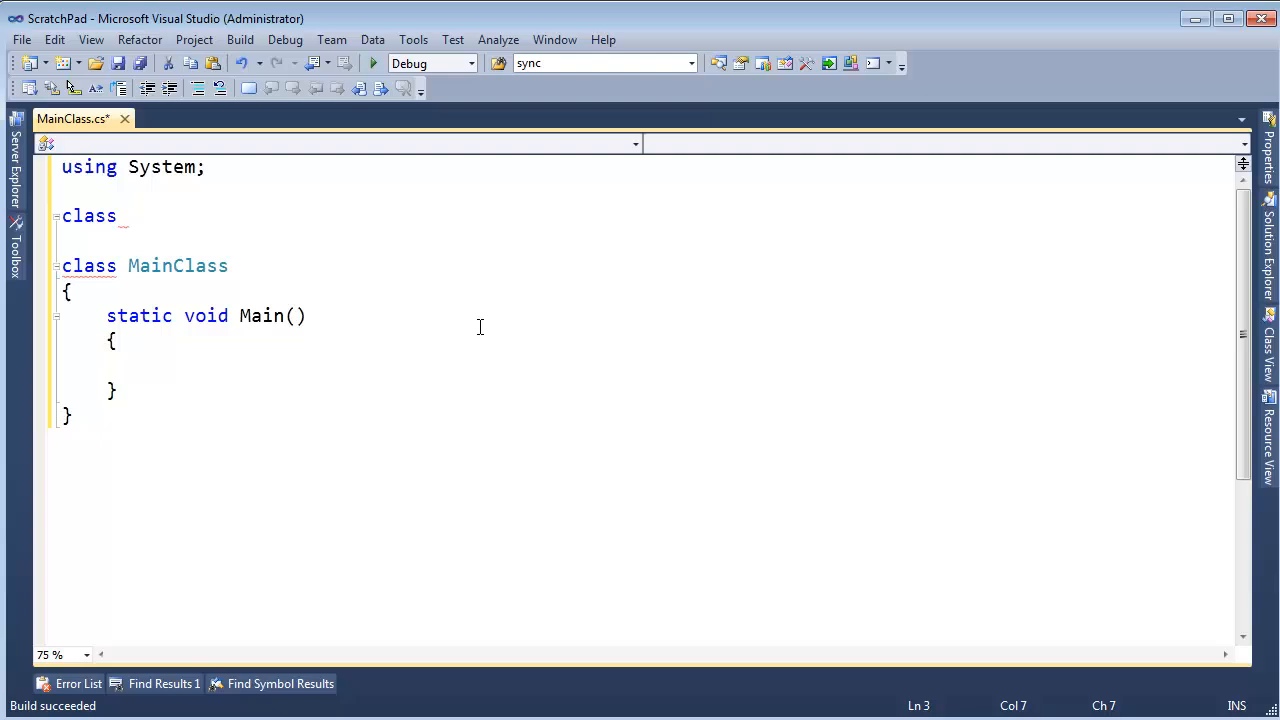
# Step: Name the class Vector and give it public float X and Y { get; set; } properties
pyautogui.write('Vector')
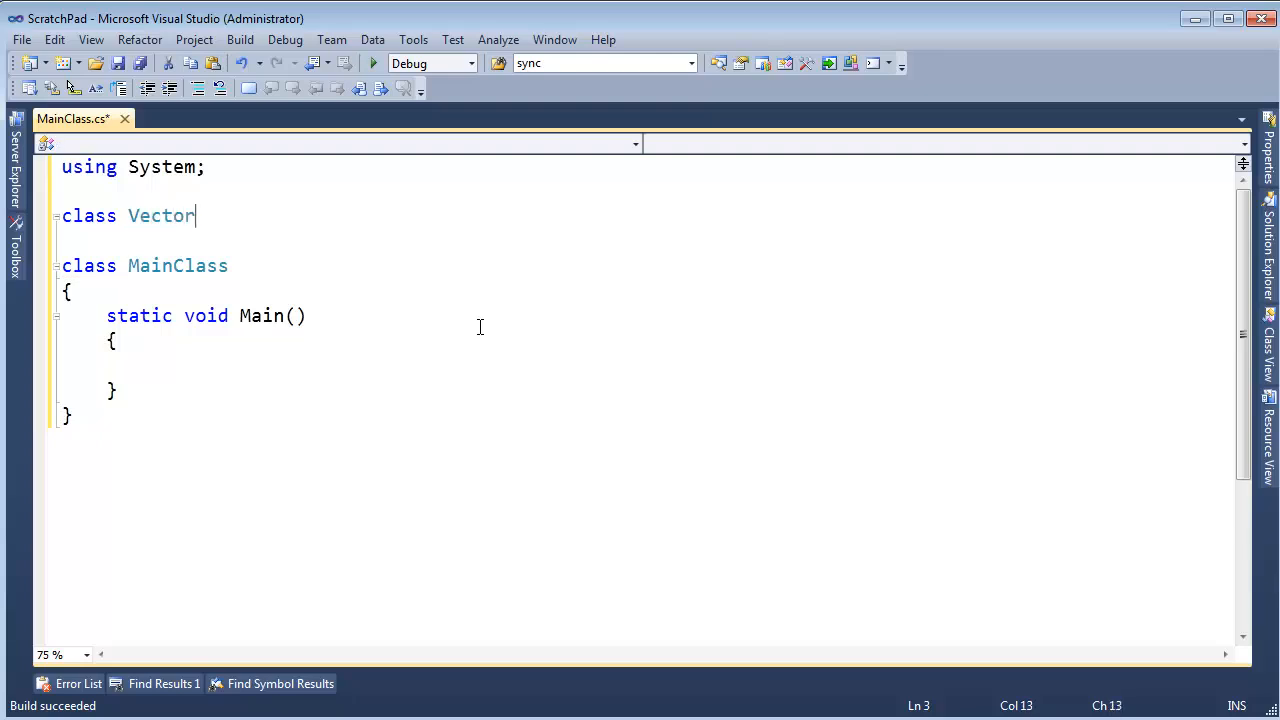
pyautogui.write('{')
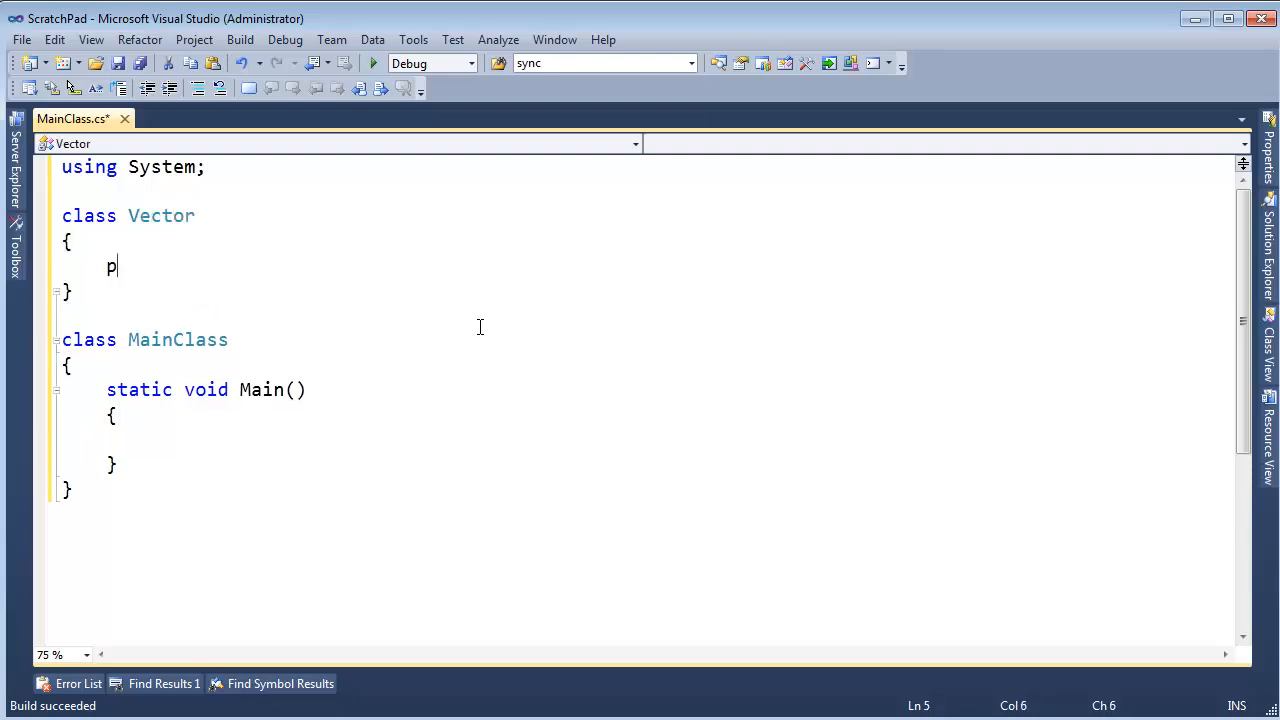
pyautogui.write('ublic int')
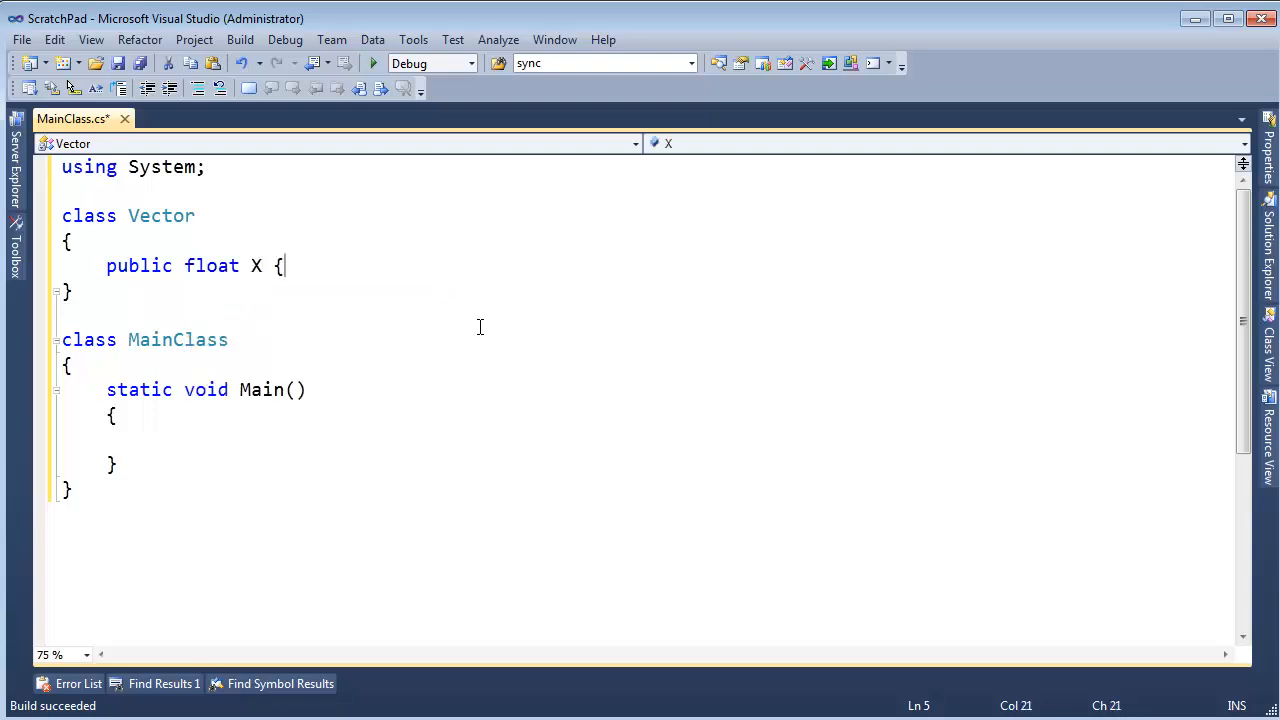
pyautogui.write('get; set; }')
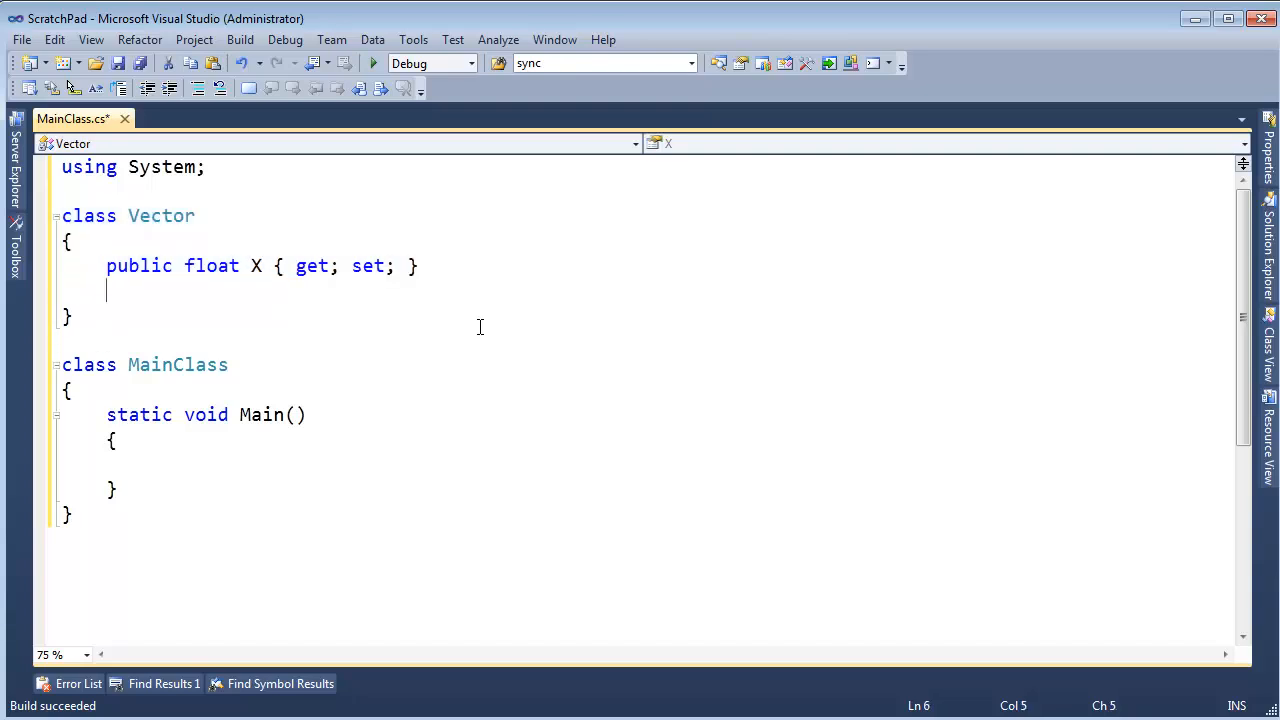
pyautogui.write('public float Y')
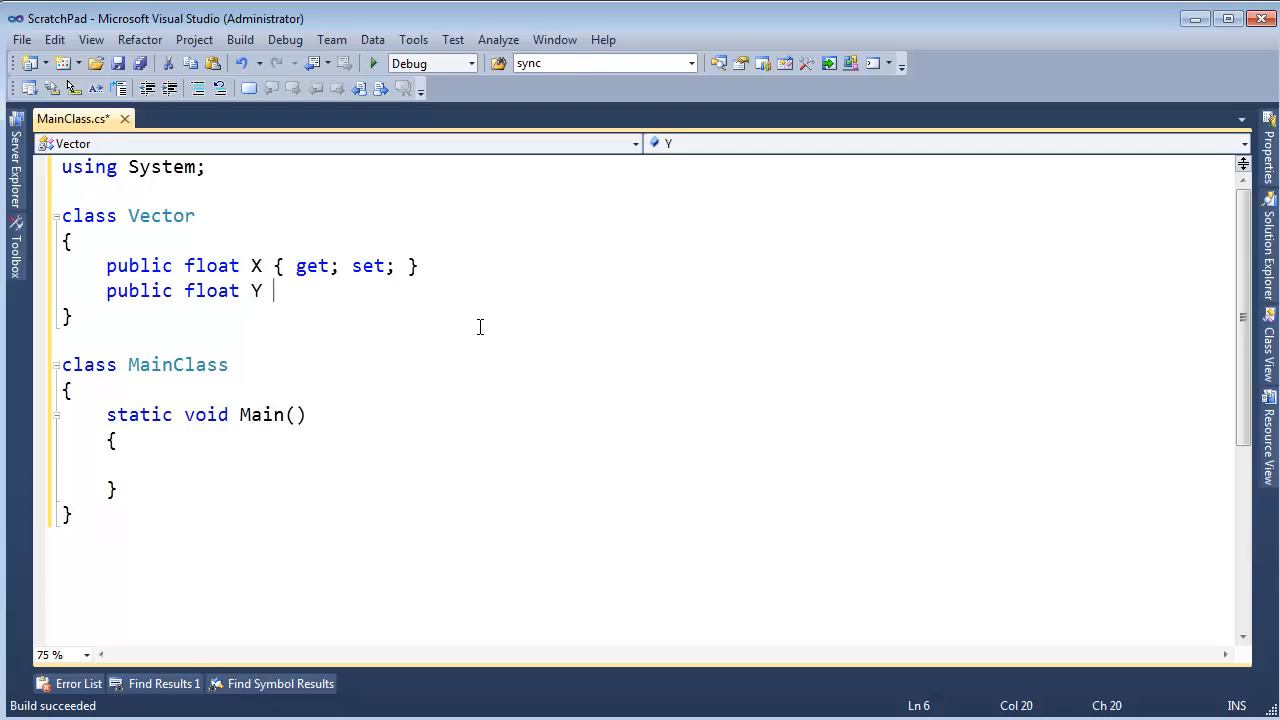
pyautogui.write('{ get; set; }')
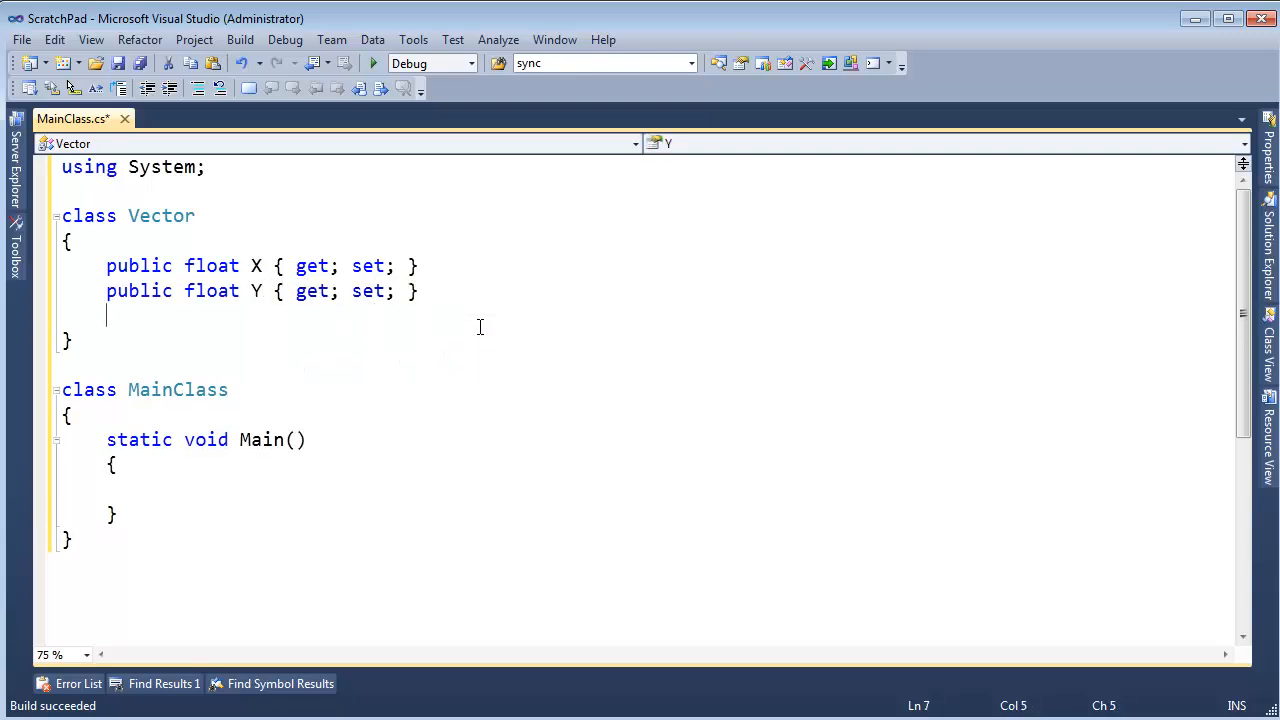
pyautogui.moveTo(197, 322)
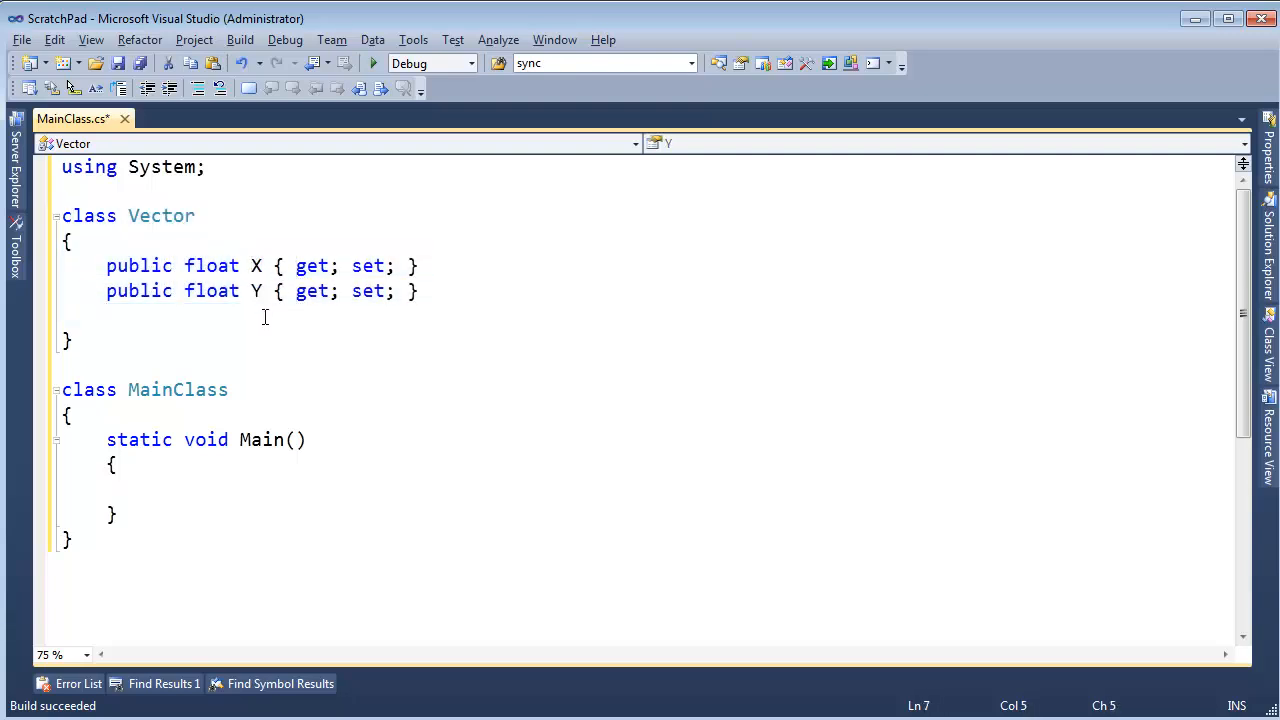
# Step: Override ToString in Vector to return "{ X: " + X + ", Y: " + Y + " }"
pyautogui.write('override string ToString(')
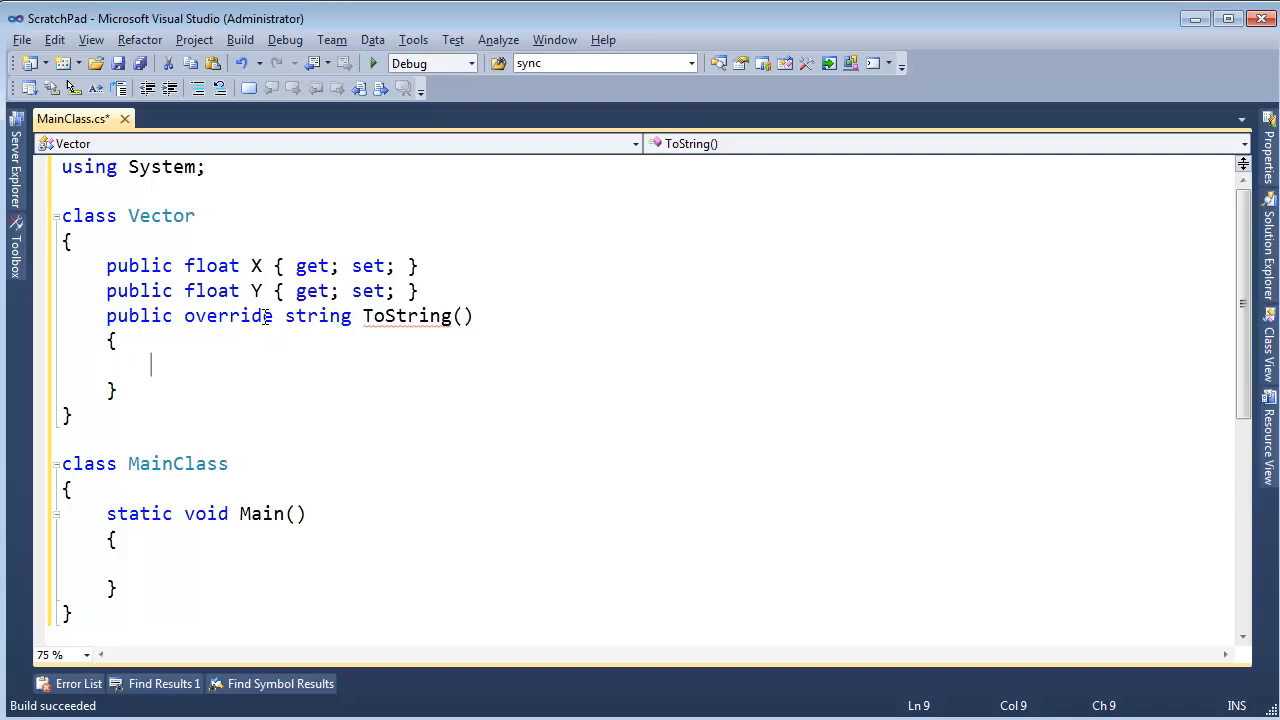
pyautogui.write('return')
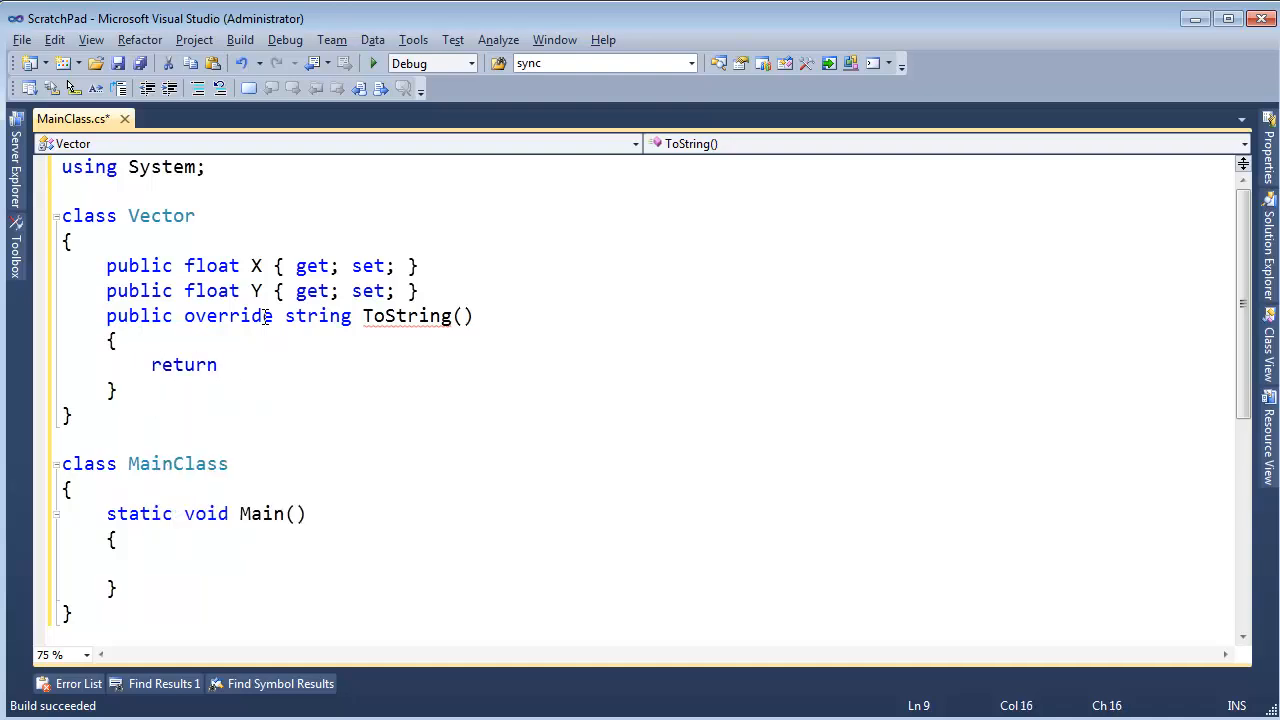
pyautogui.write('"{')
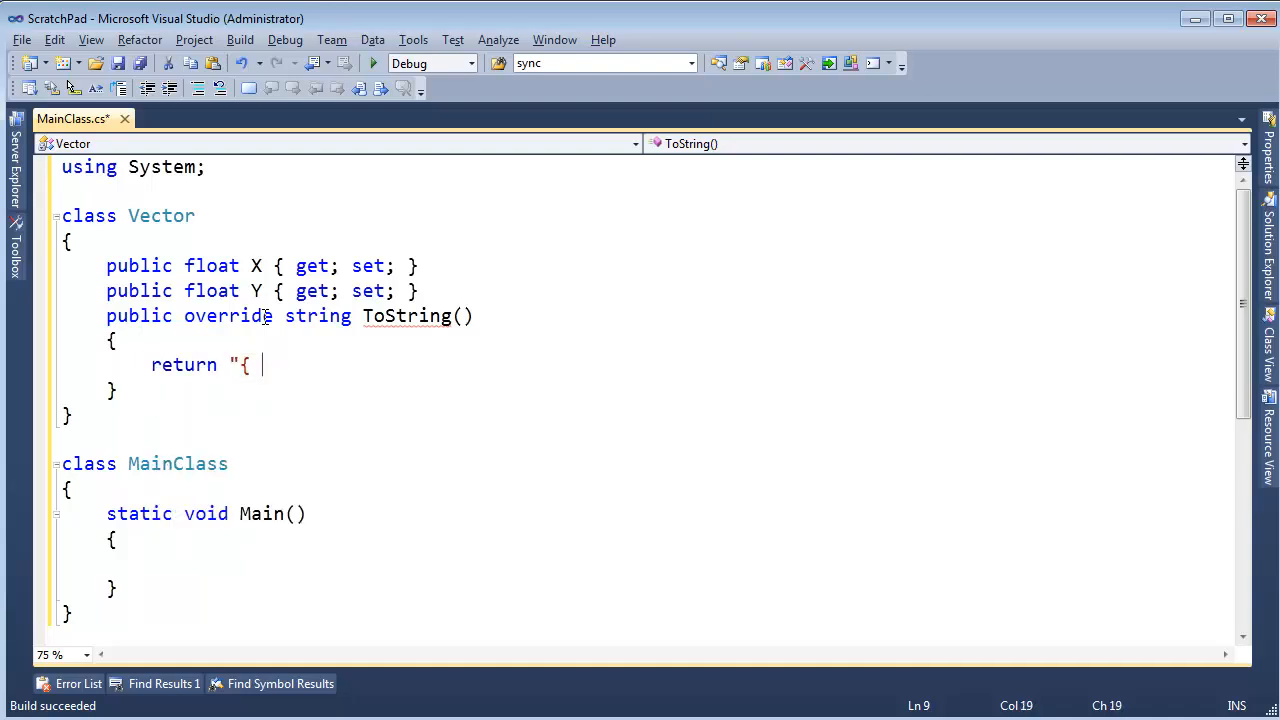
pyautogui.write('X:')
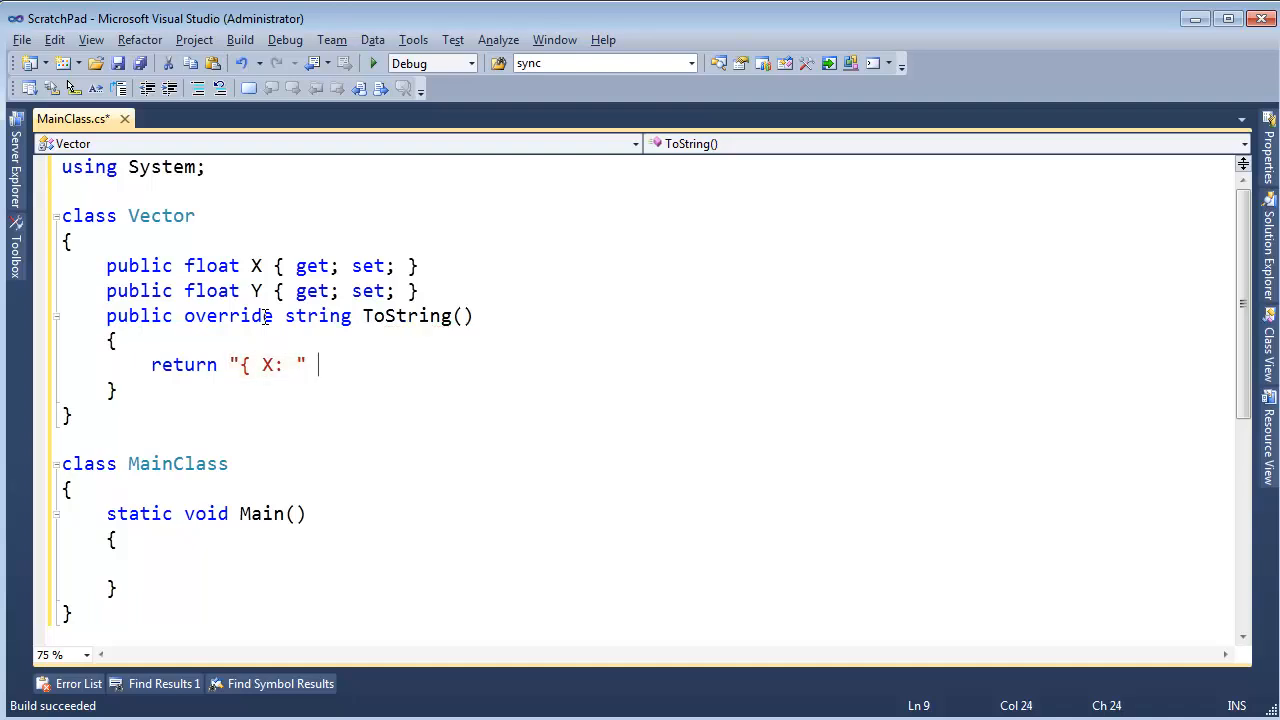
pyautogui.write('+ X')
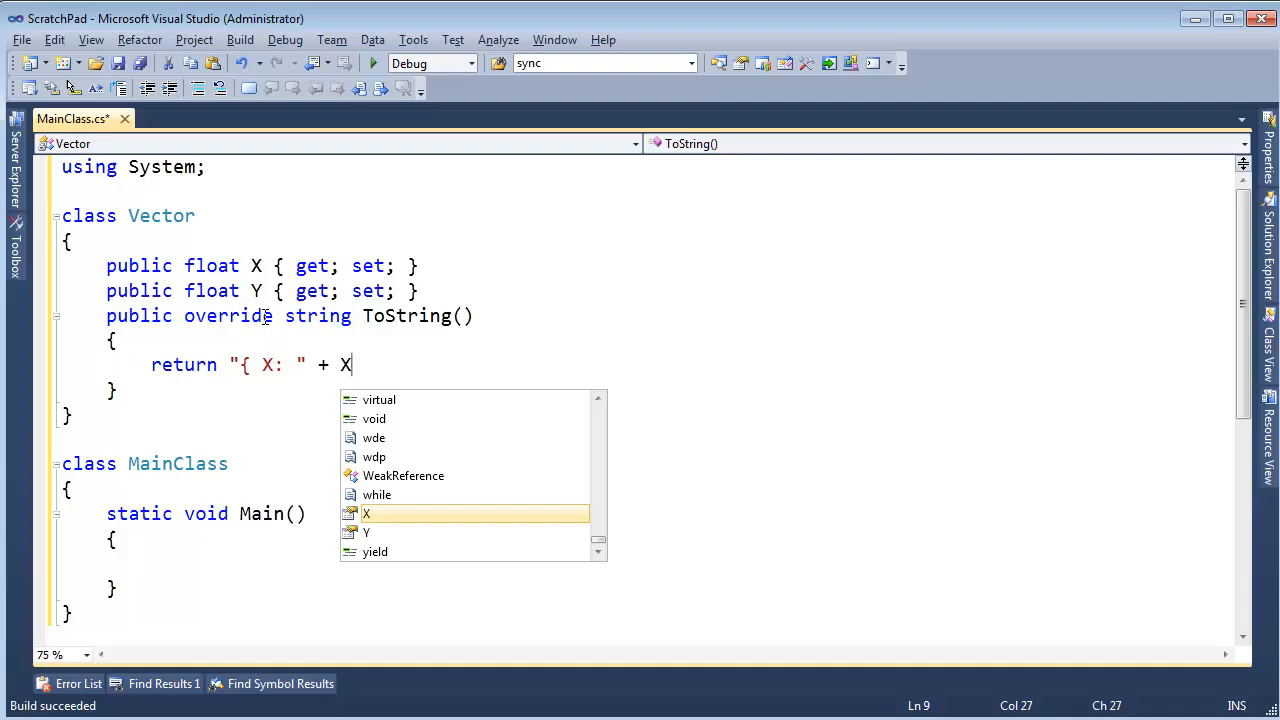
pyautogui.write('+ ","')
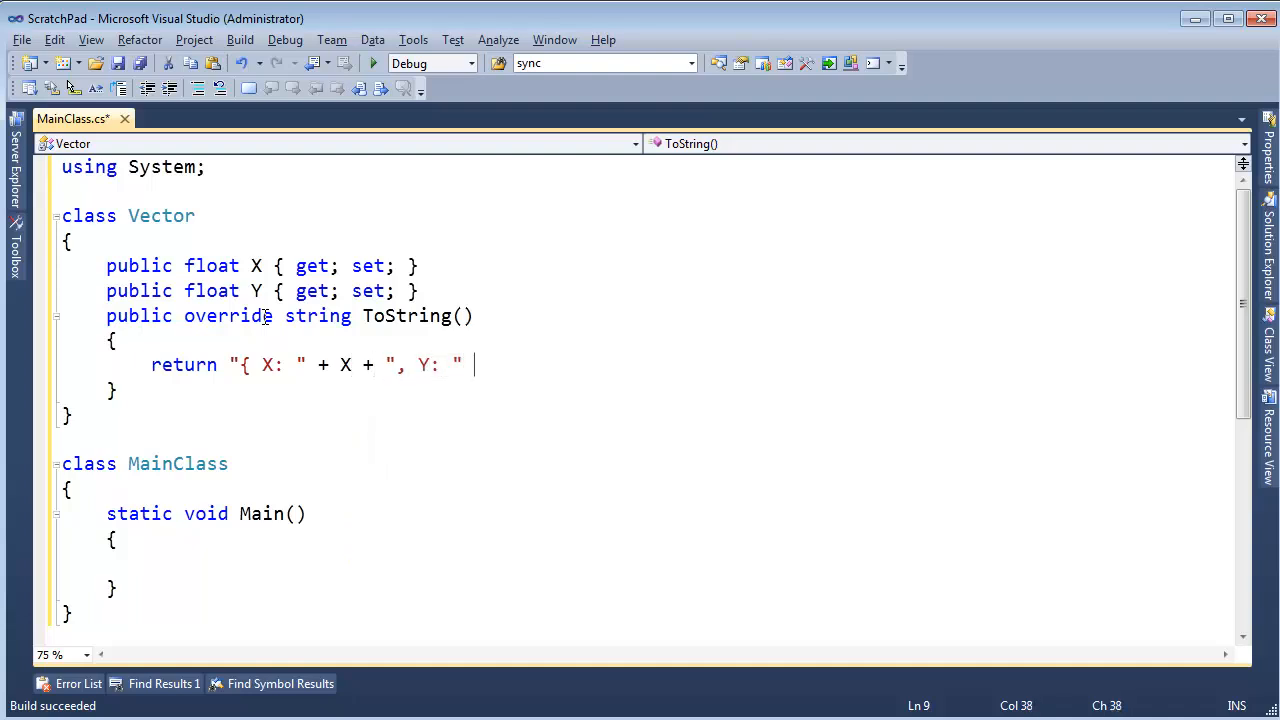
pyautogui.write('+ Y + "')
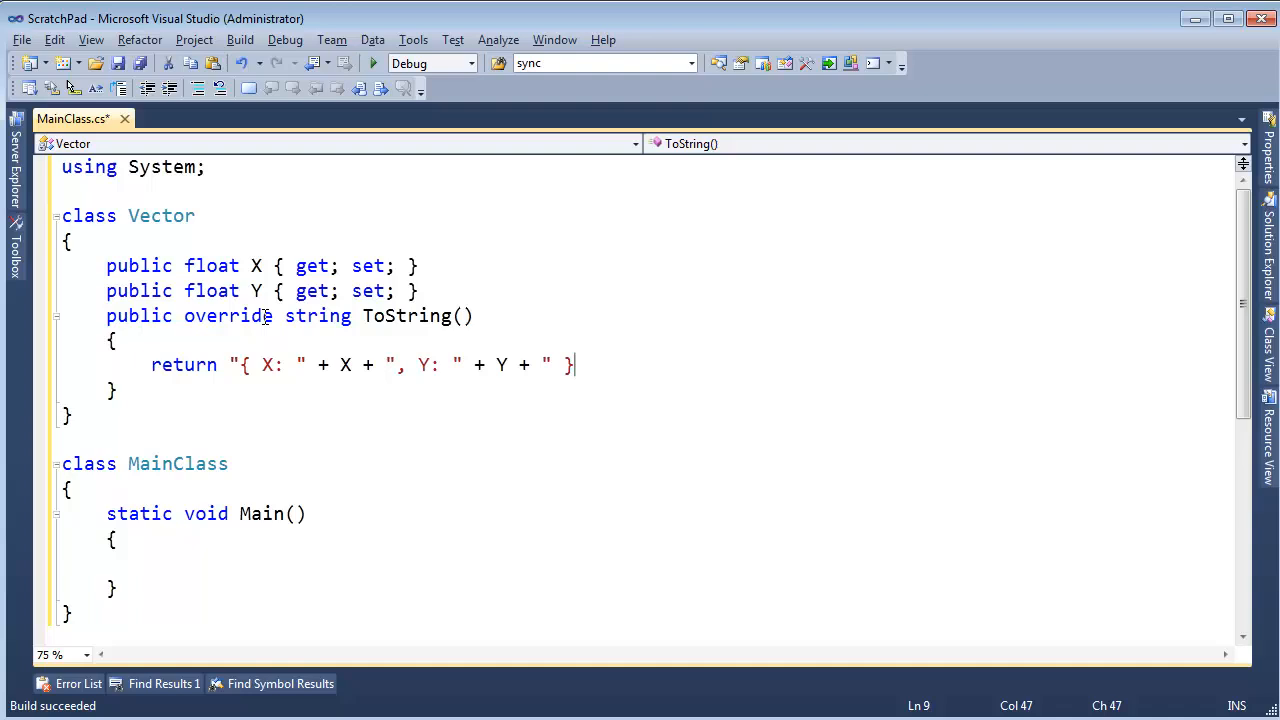
pyautogui.write(';')
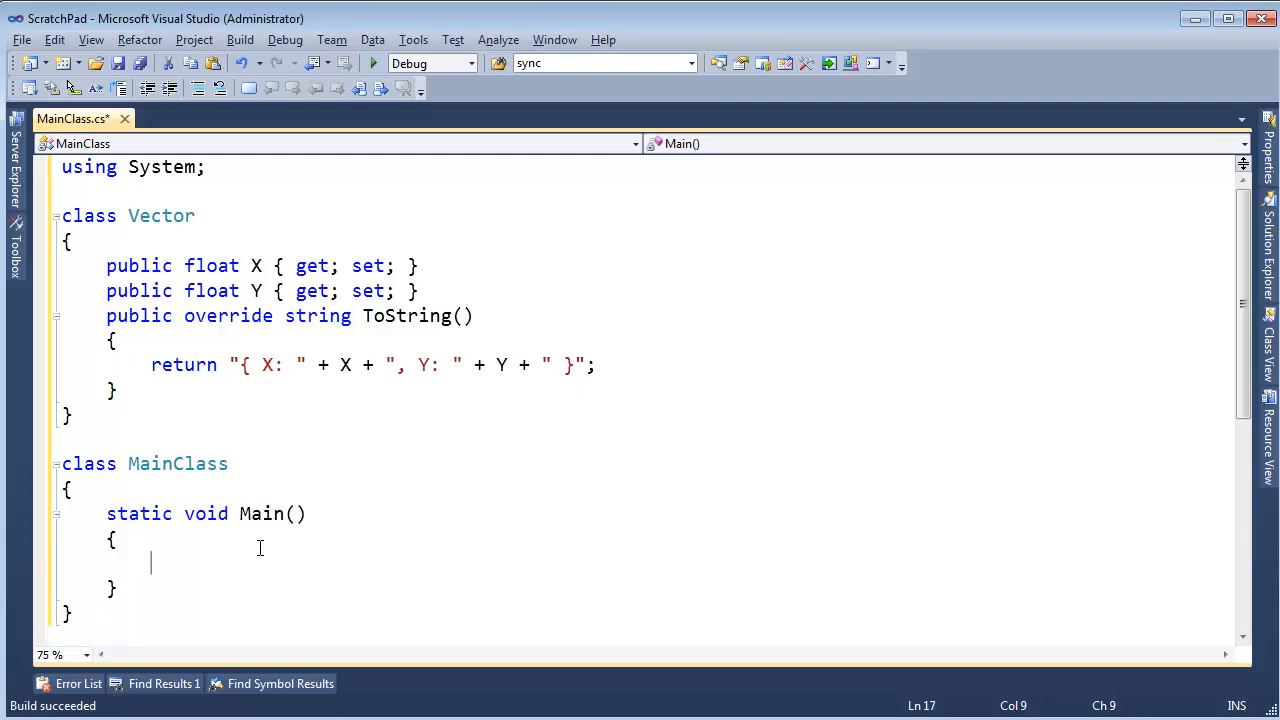
# Step: In Main create Vector vec = new Vector { X = 4, Y = 9 } and write it to the console
pyautogui.write('Vector')
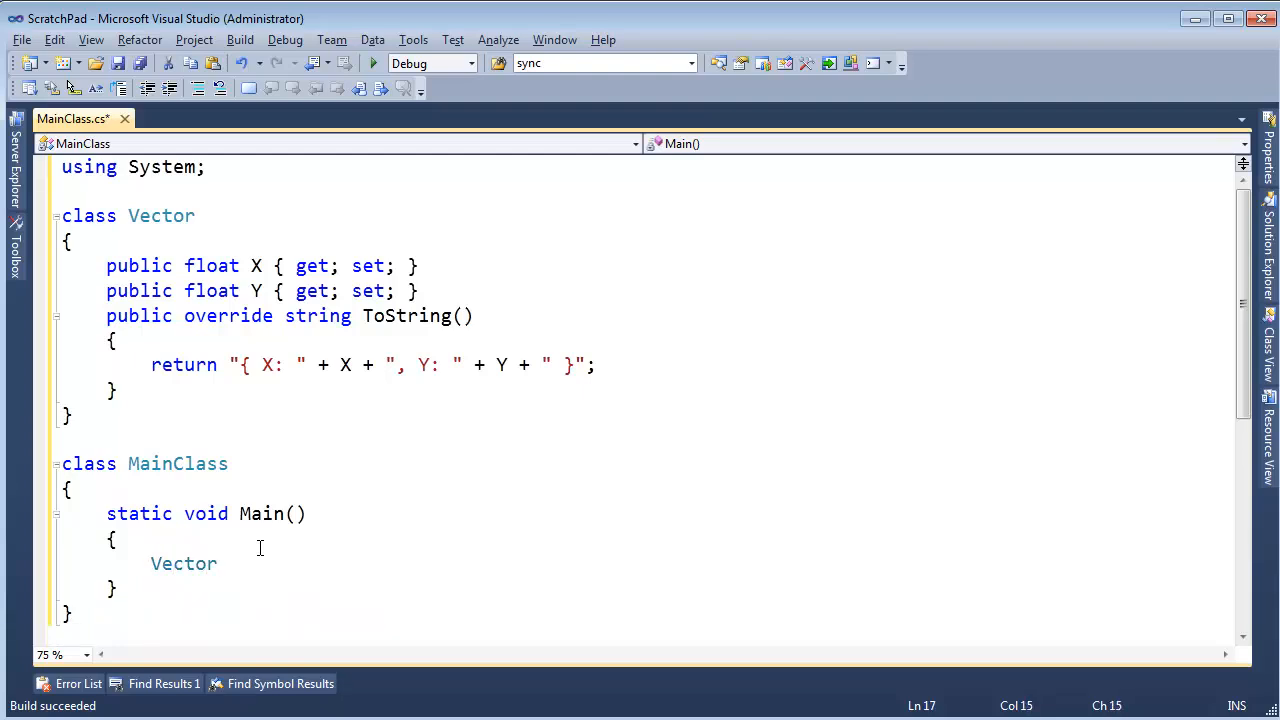
pyautogui.write('vec = new Vector {')
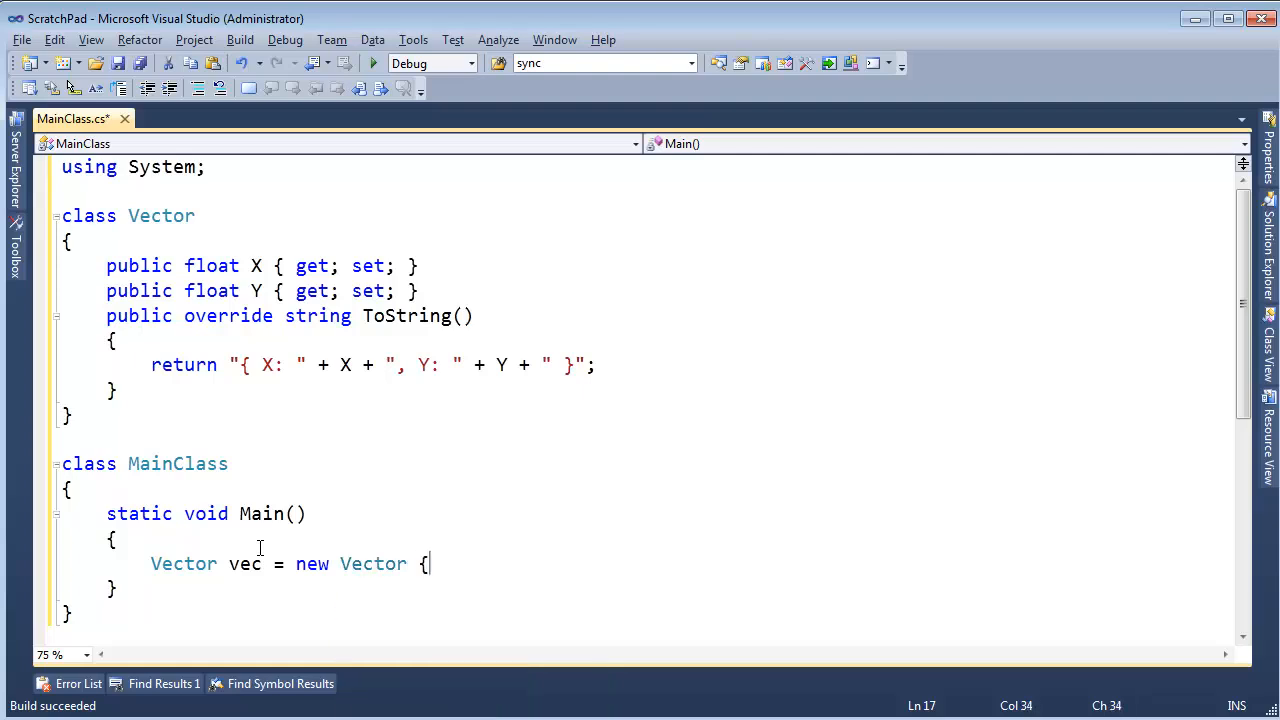
pyautogui.write('X =')
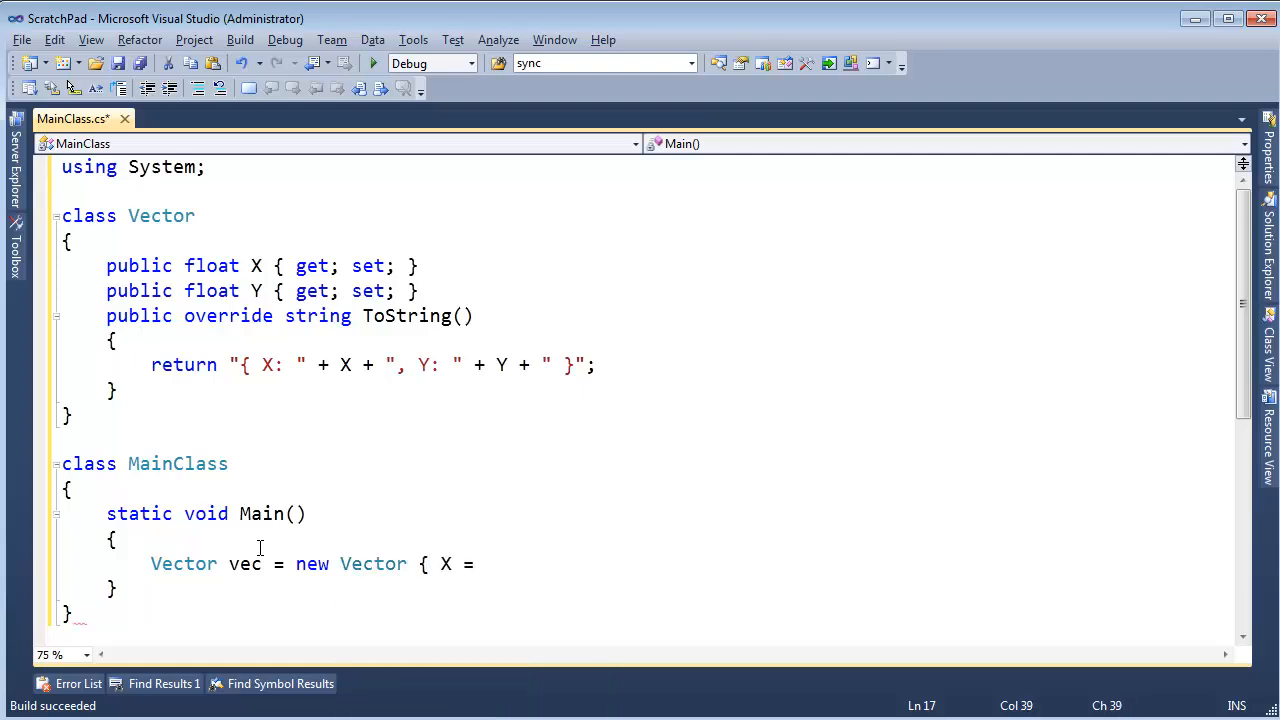
pyautogui.write('4, Y =')
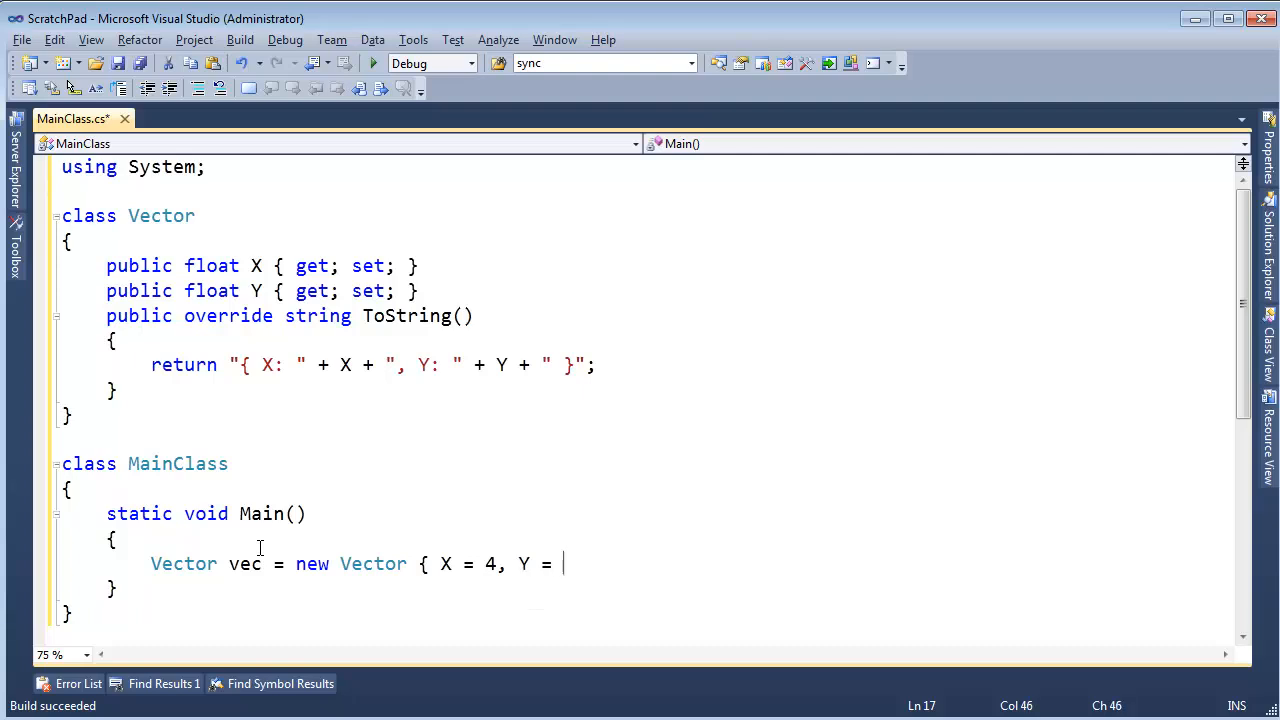
pyautogui.write('9 };')
pyautogui.write('Console.WriteLine(vec.ToString());')
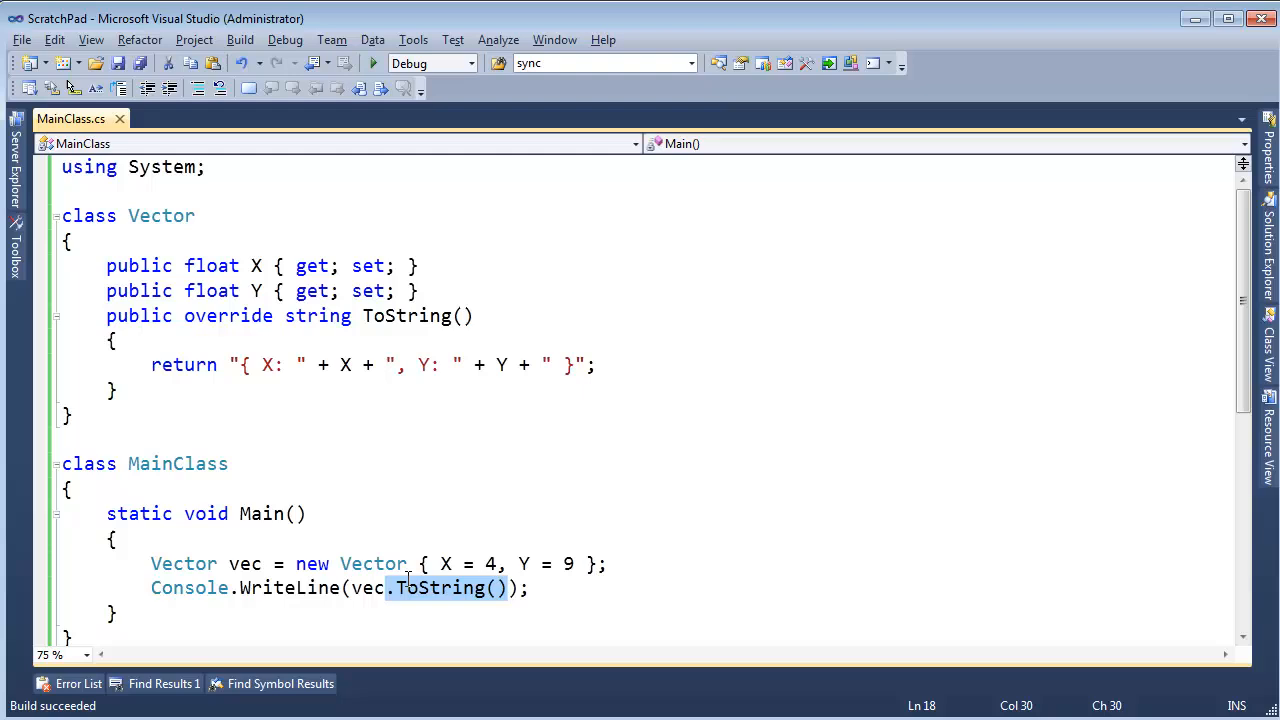
pyautogui.press('Delete')
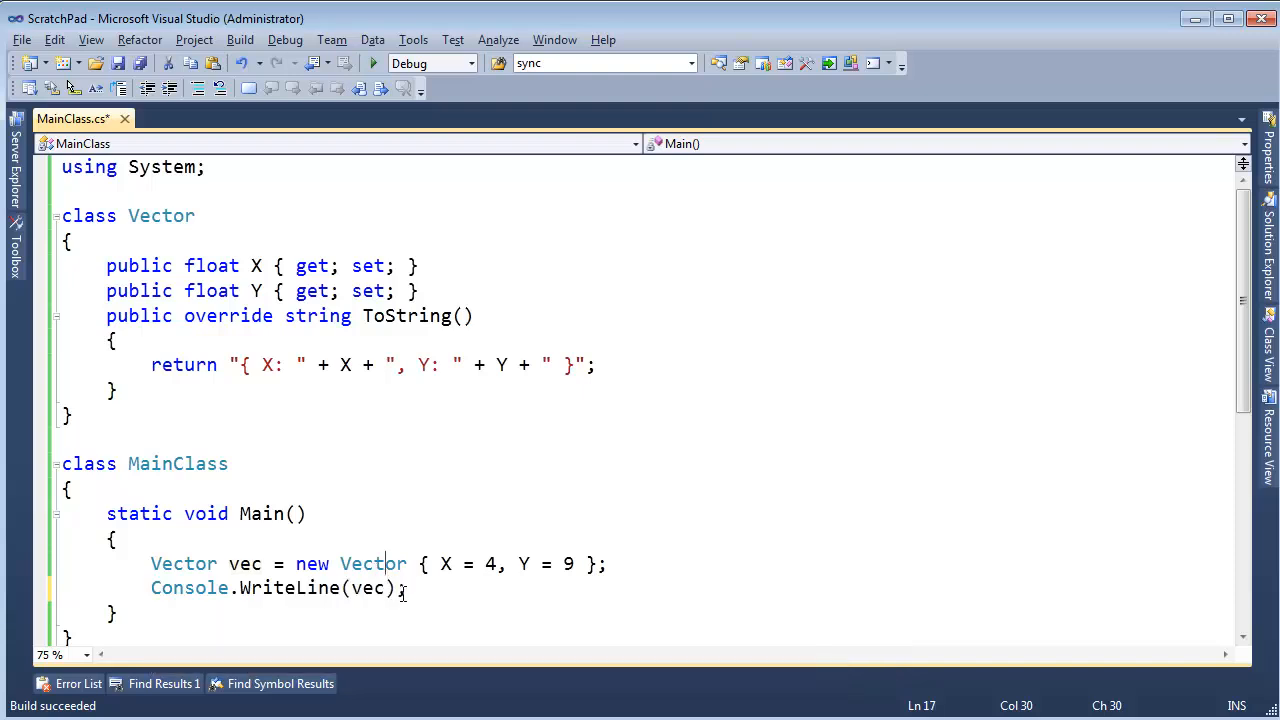
pyautogui.write('tp')
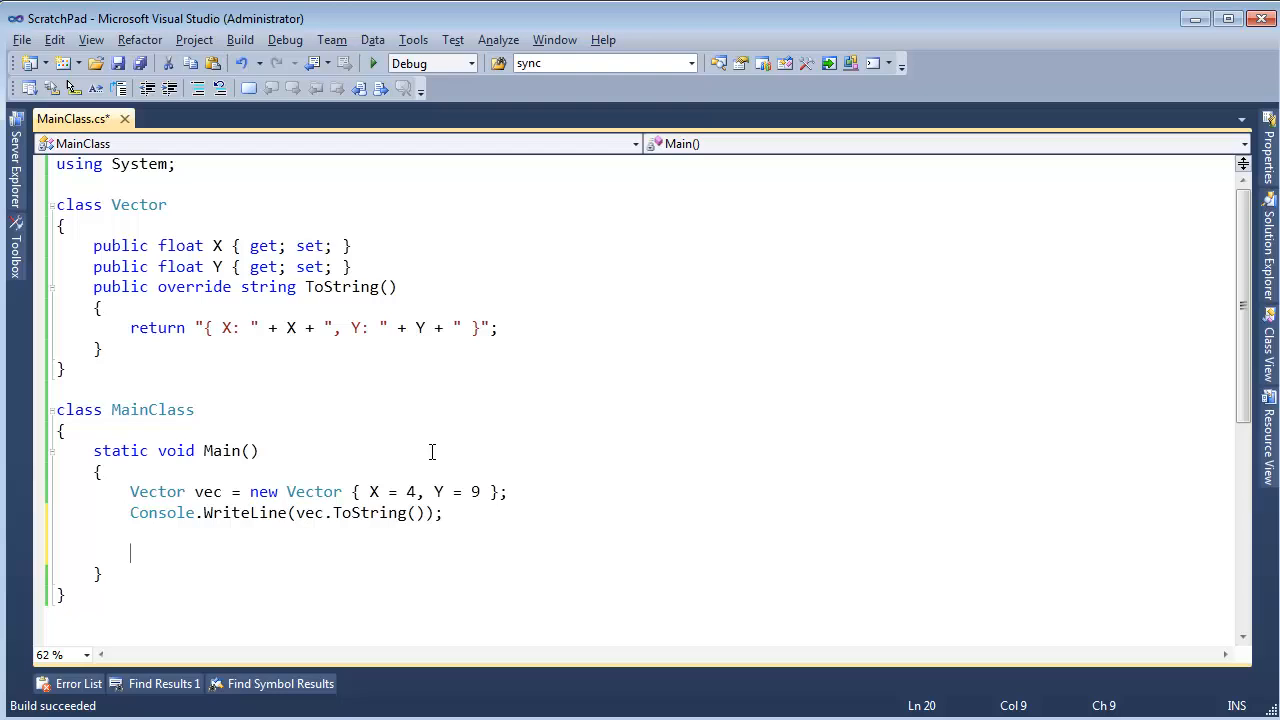
pyautogui.moveTo(429, 462)
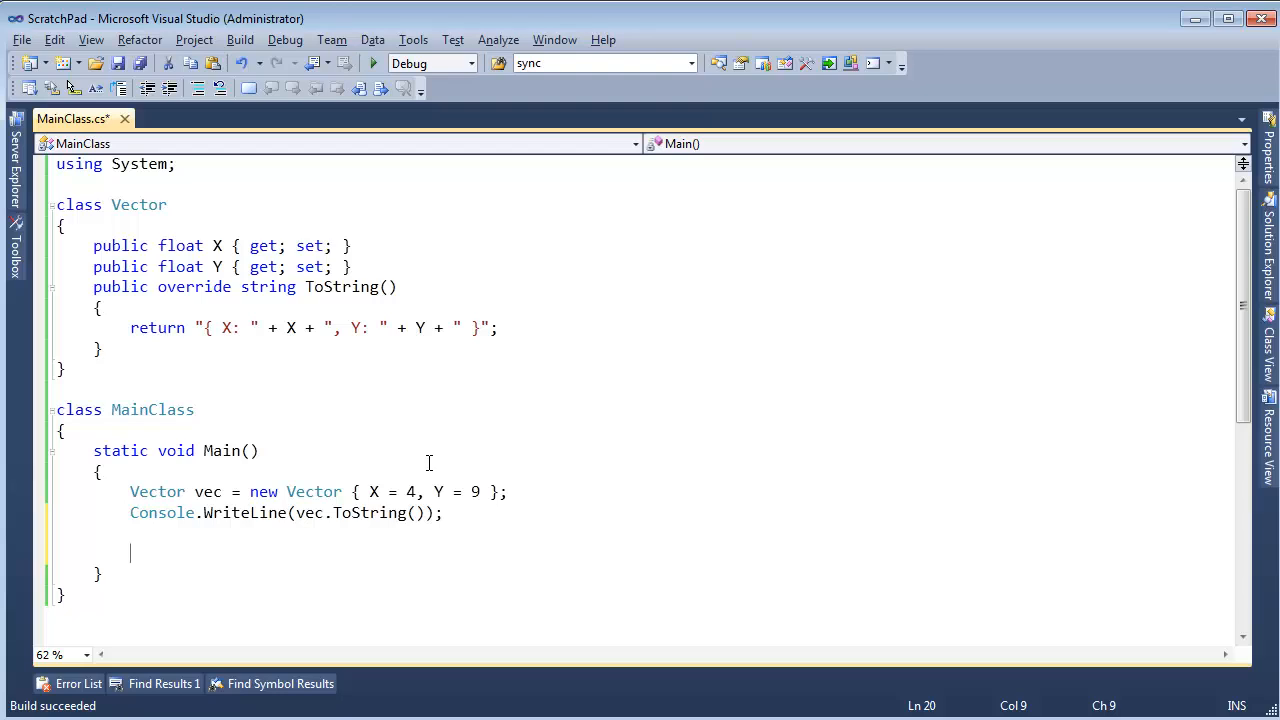
# Step: Begin declaring Type vecType with typeof applied to the Vector name
pyautogui.write('Type')
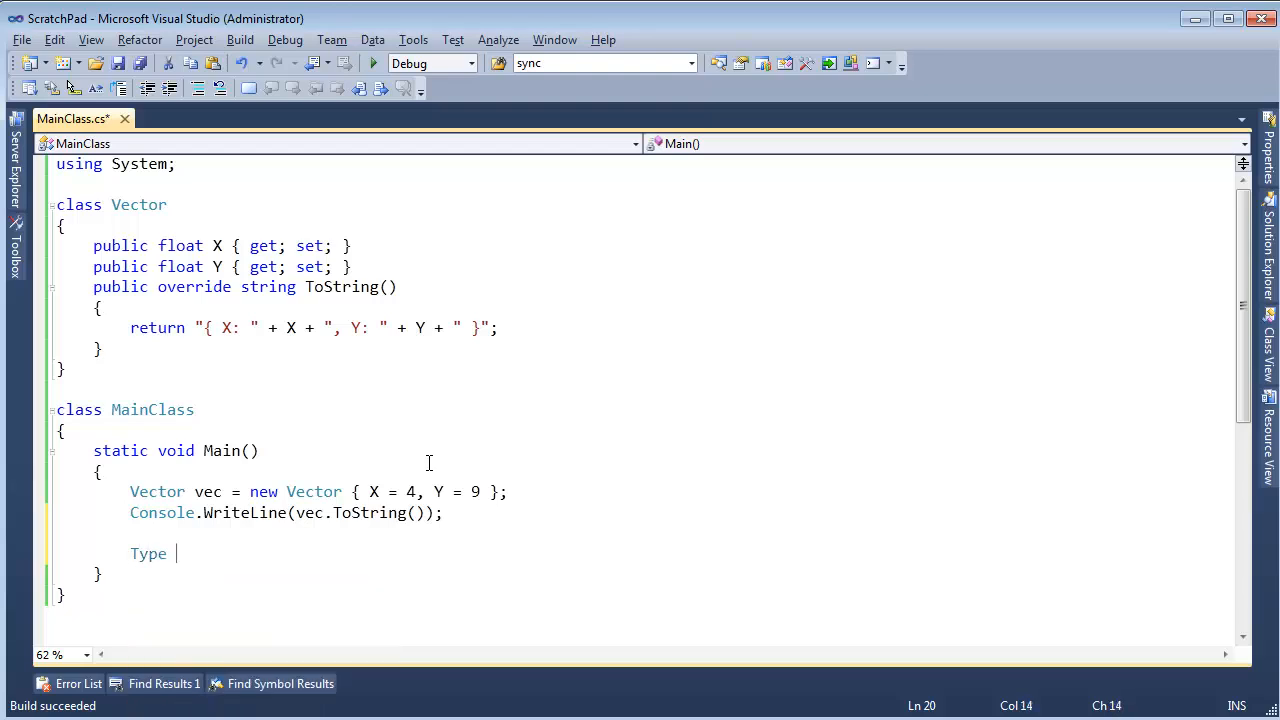
pyautogui.write('vecType = typeof(Vector);')
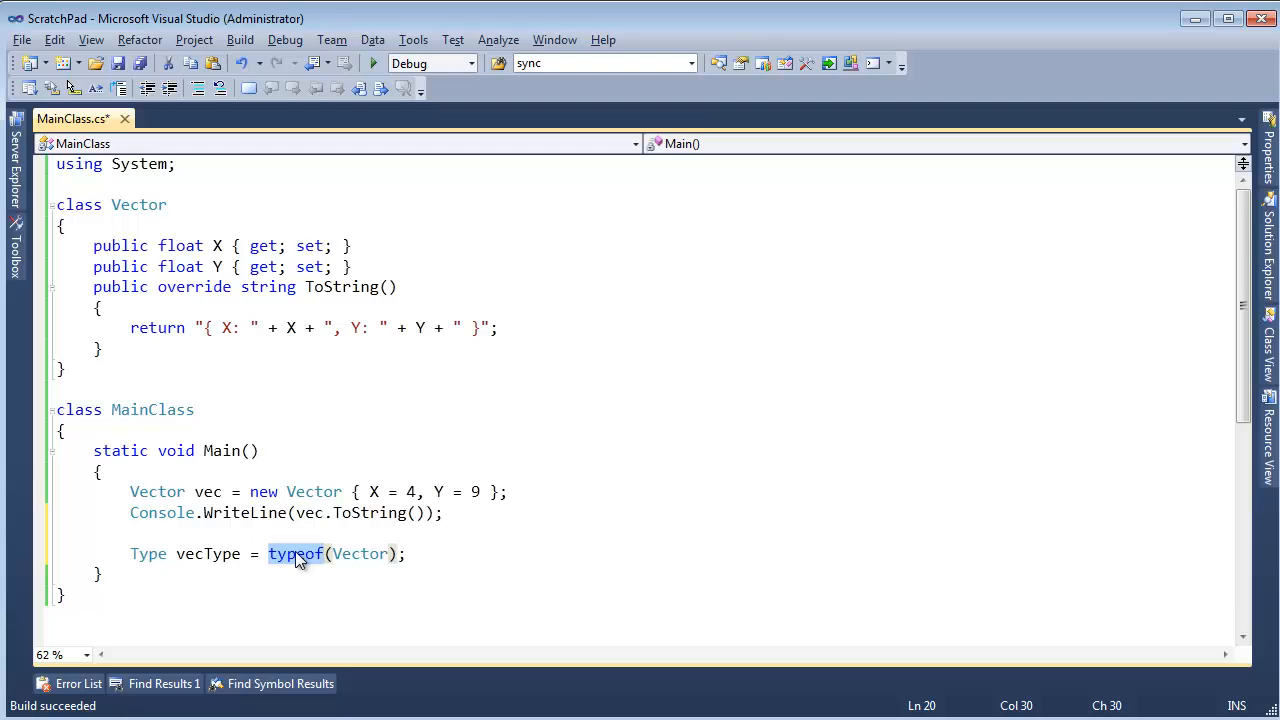
pyautogui.doubleClick(359, 553)
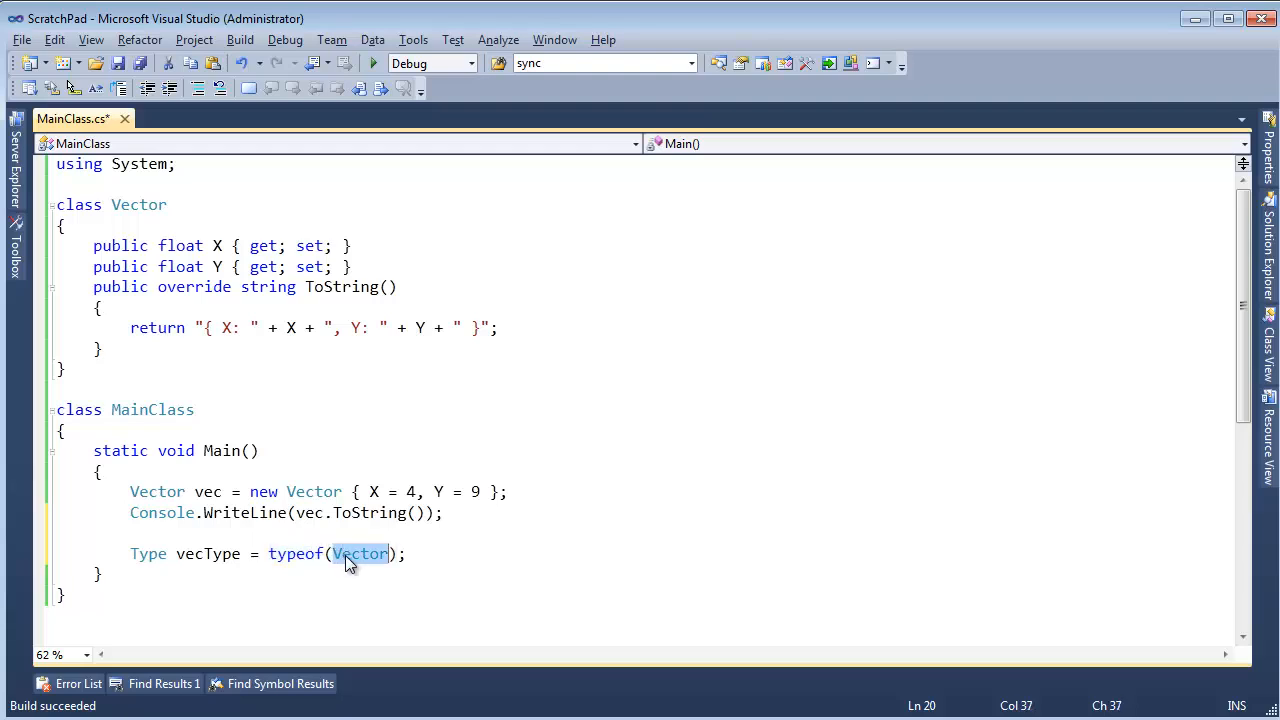
pyautogui.click(360, 553)
pyautogui.write(' // +')
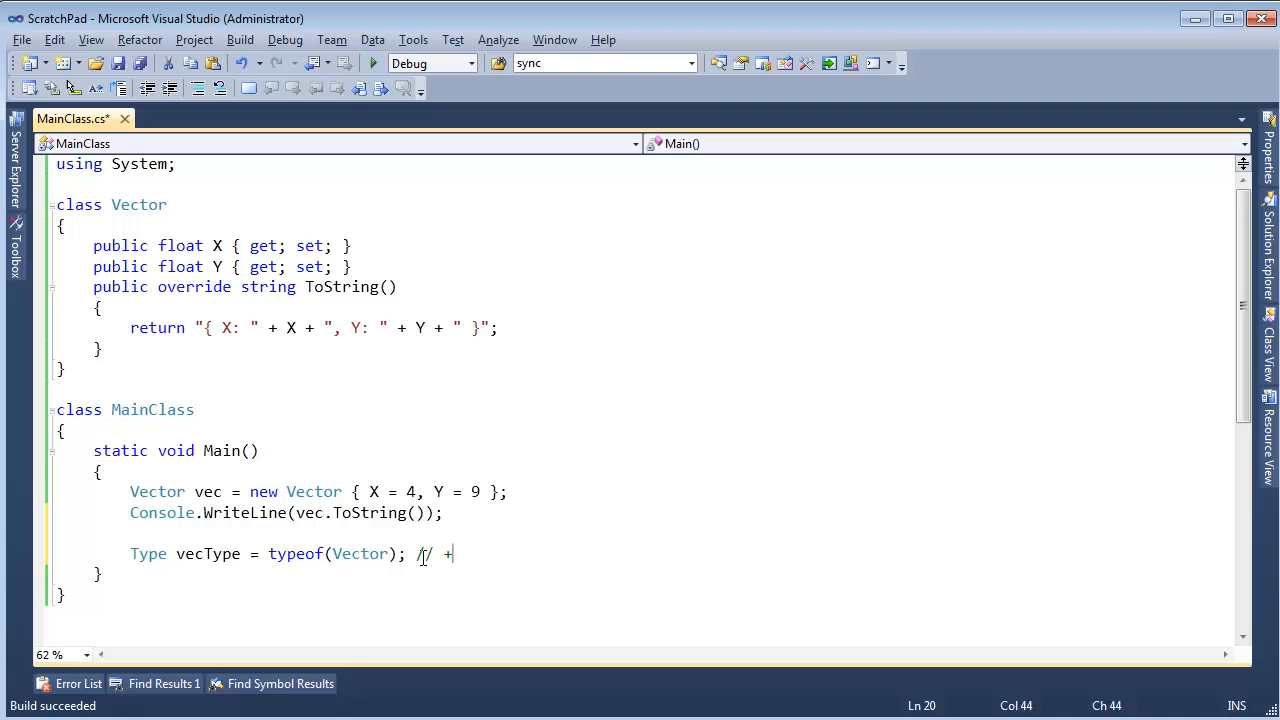
pyautogui.write('- *')
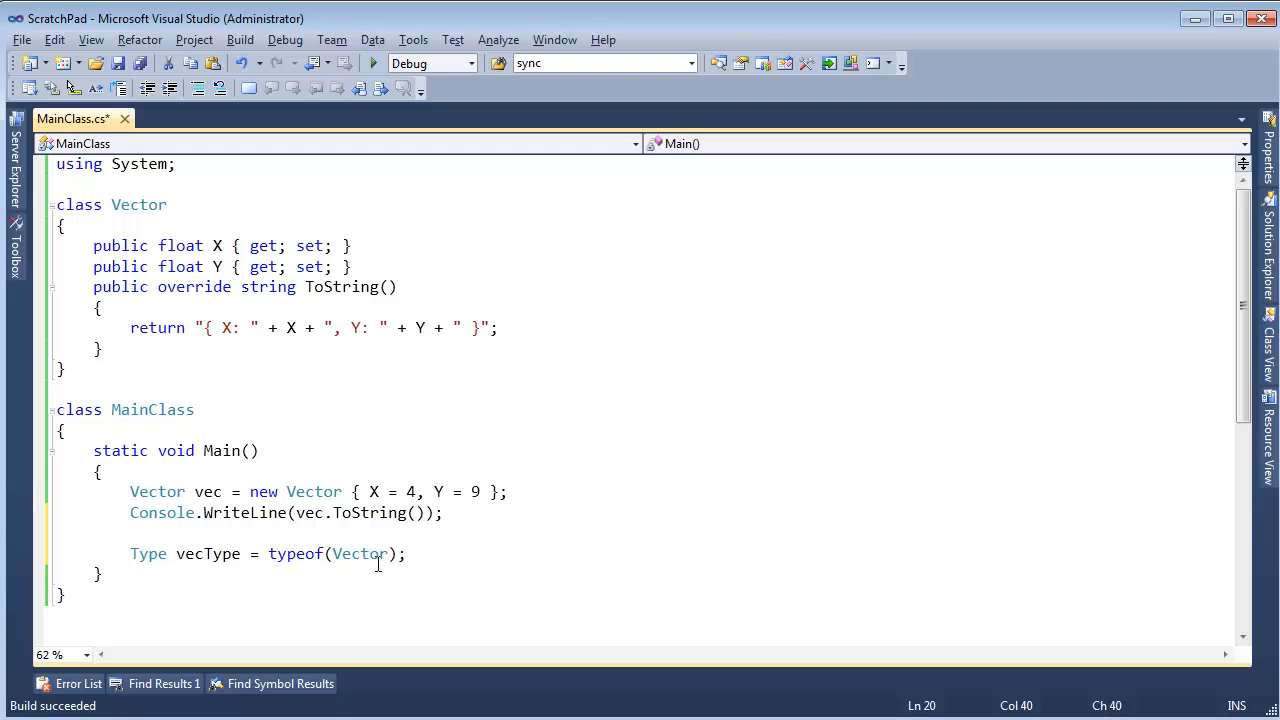
pyautogui.moveTo(418, 677)
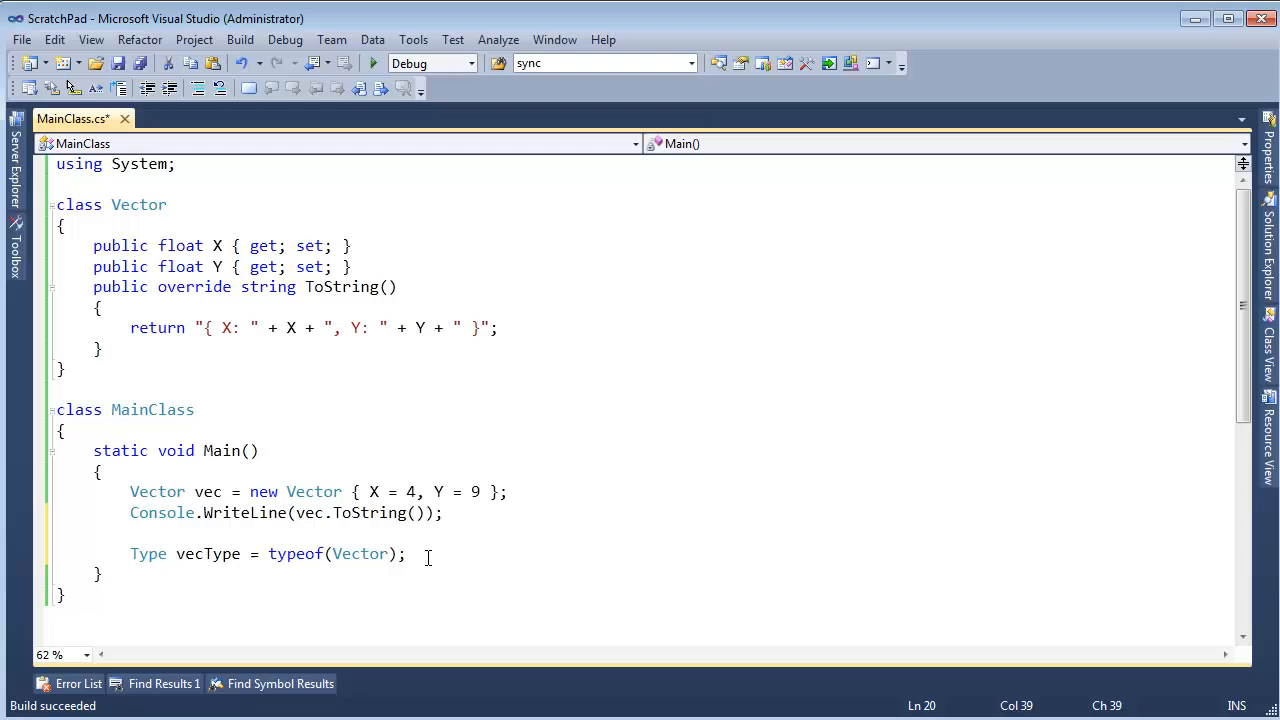
# Step: After trying vec.GetType(), settle on Type vecType = typeof(Vector);
pyautogui.press('Backspace')
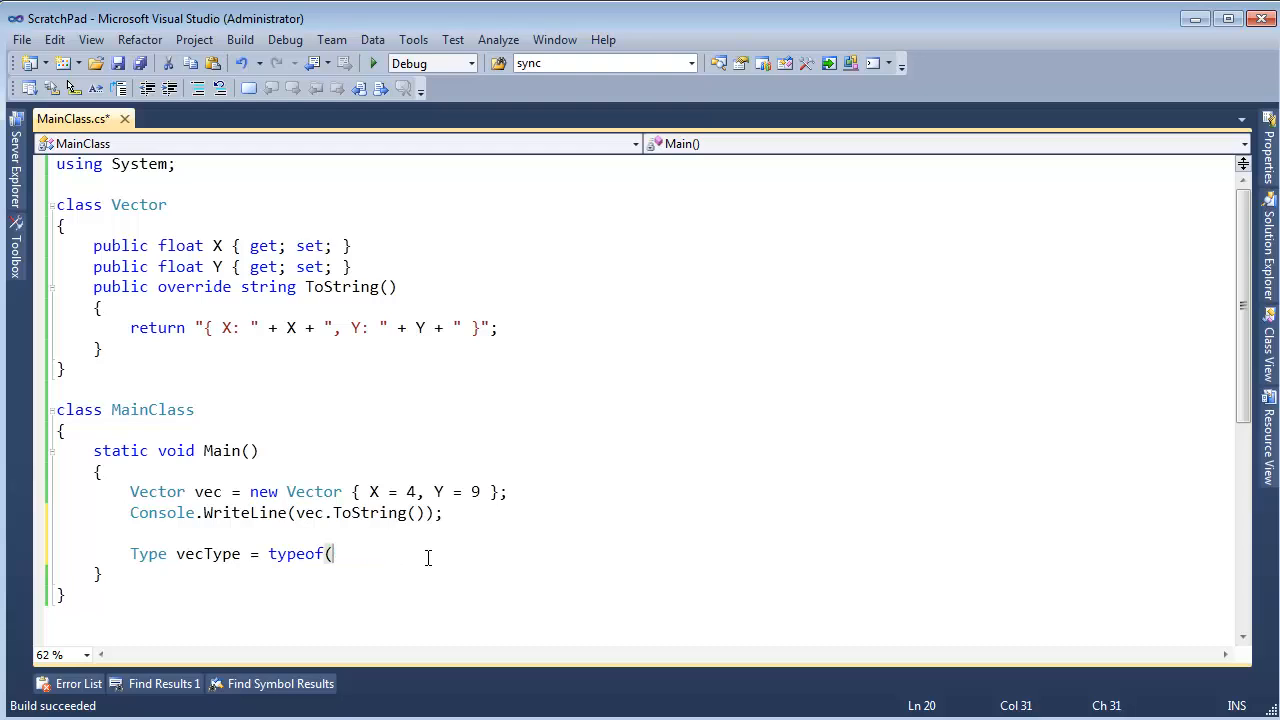
pyautogui.write('vec.get')
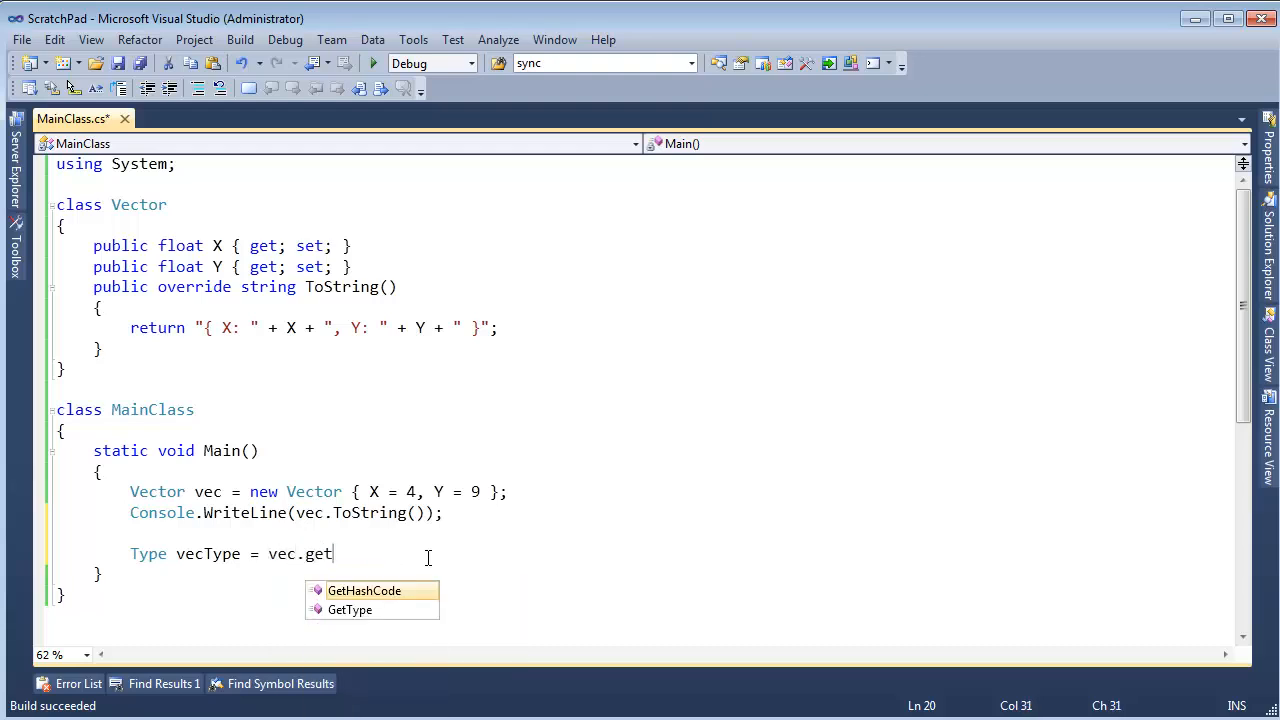
pyautogui.write('ype();')
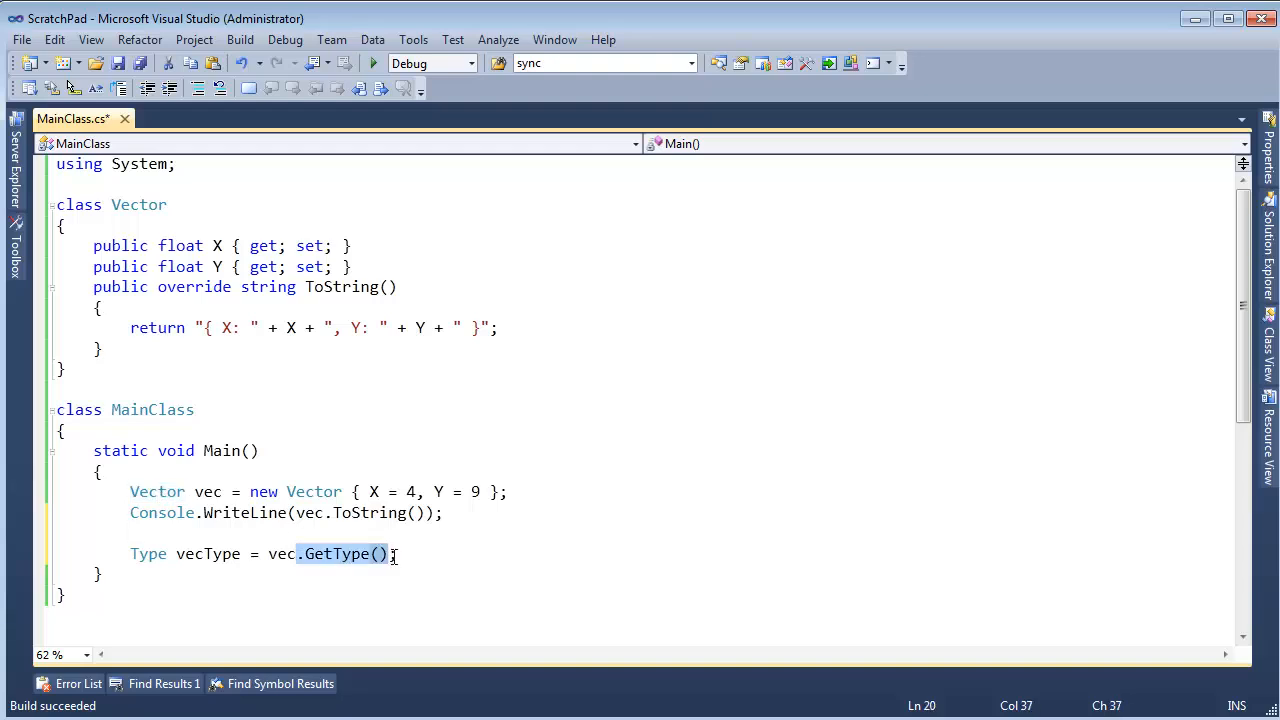
pyautogui.write('typeof')
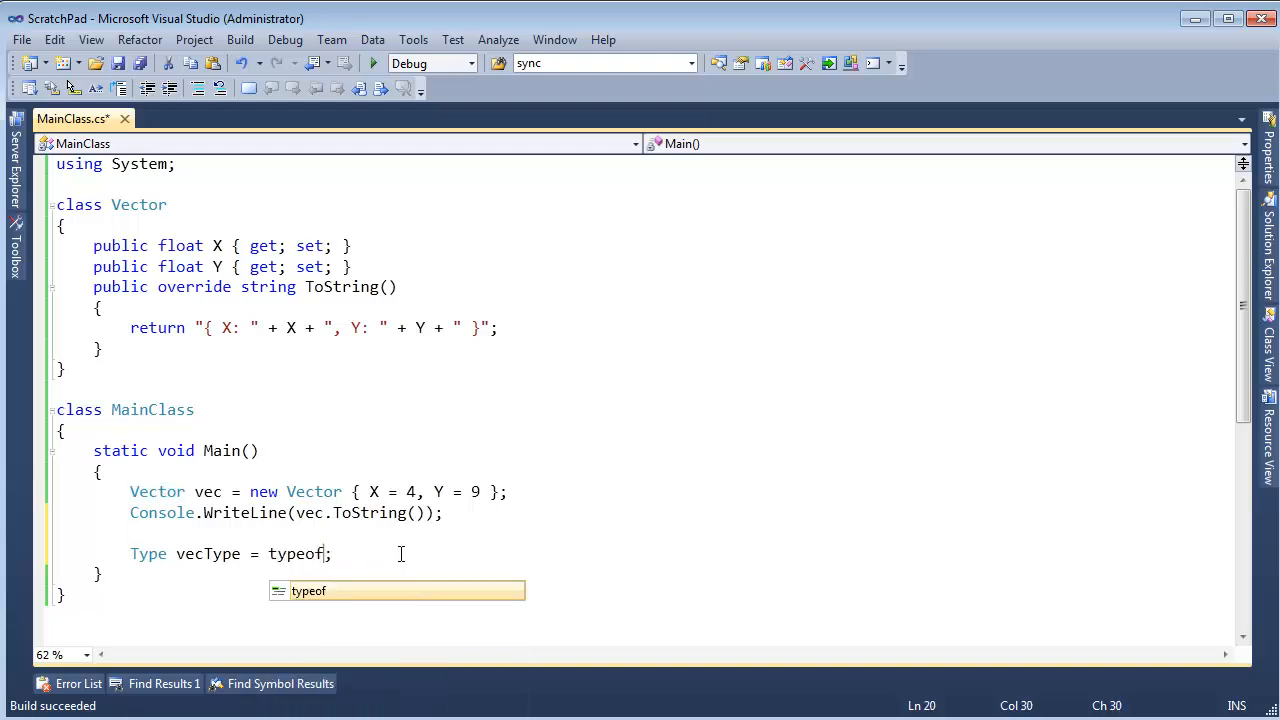
pyautogui.write('(Vector)')
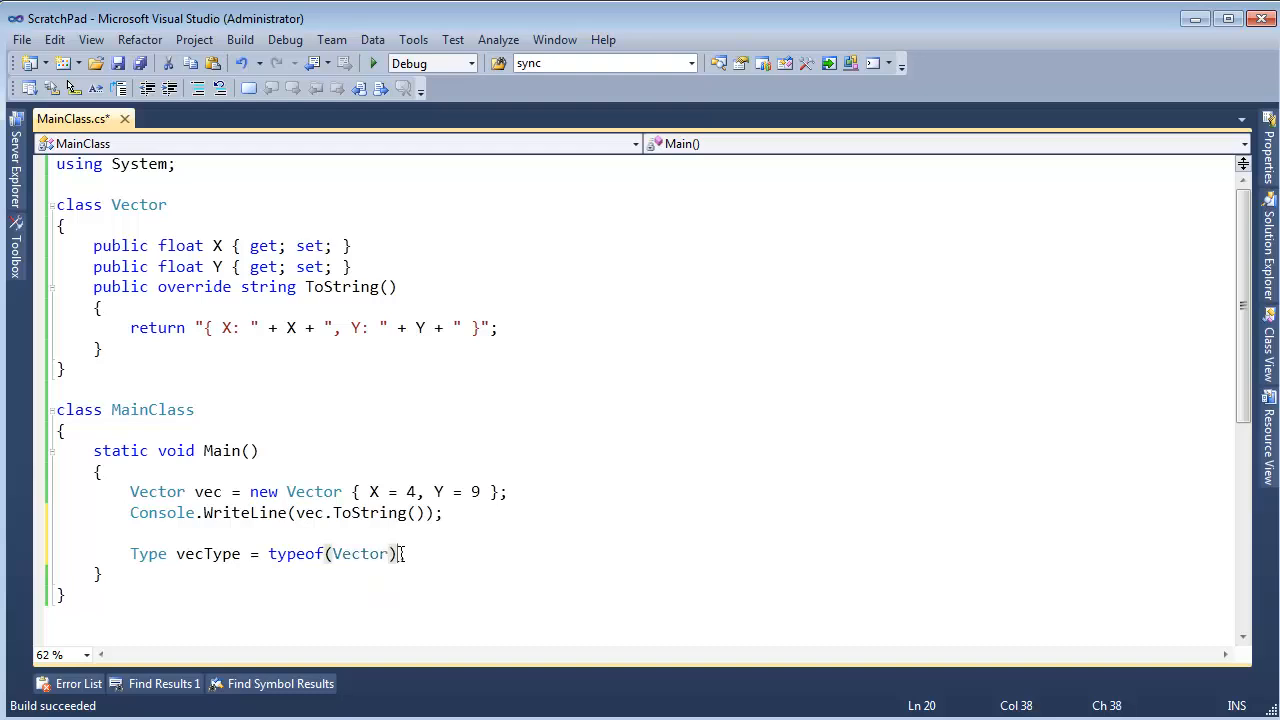
pyautogui.write(';')
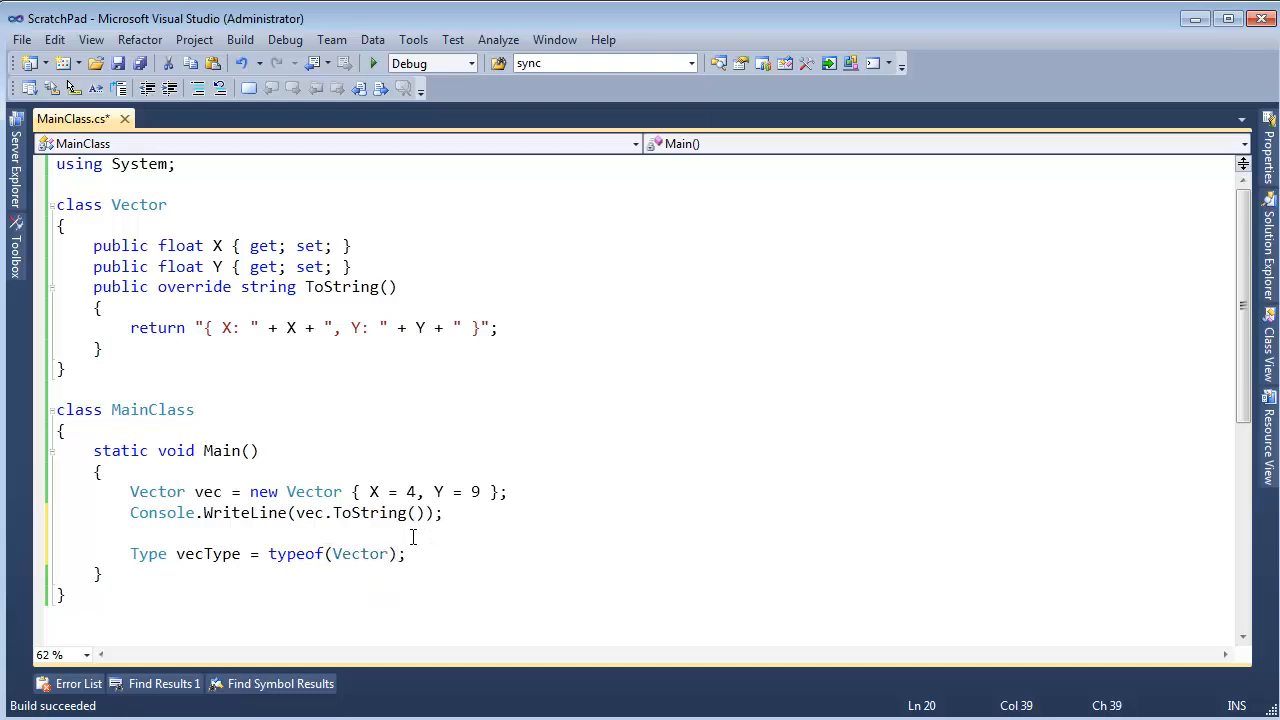
pyautogui.click(413, 553)
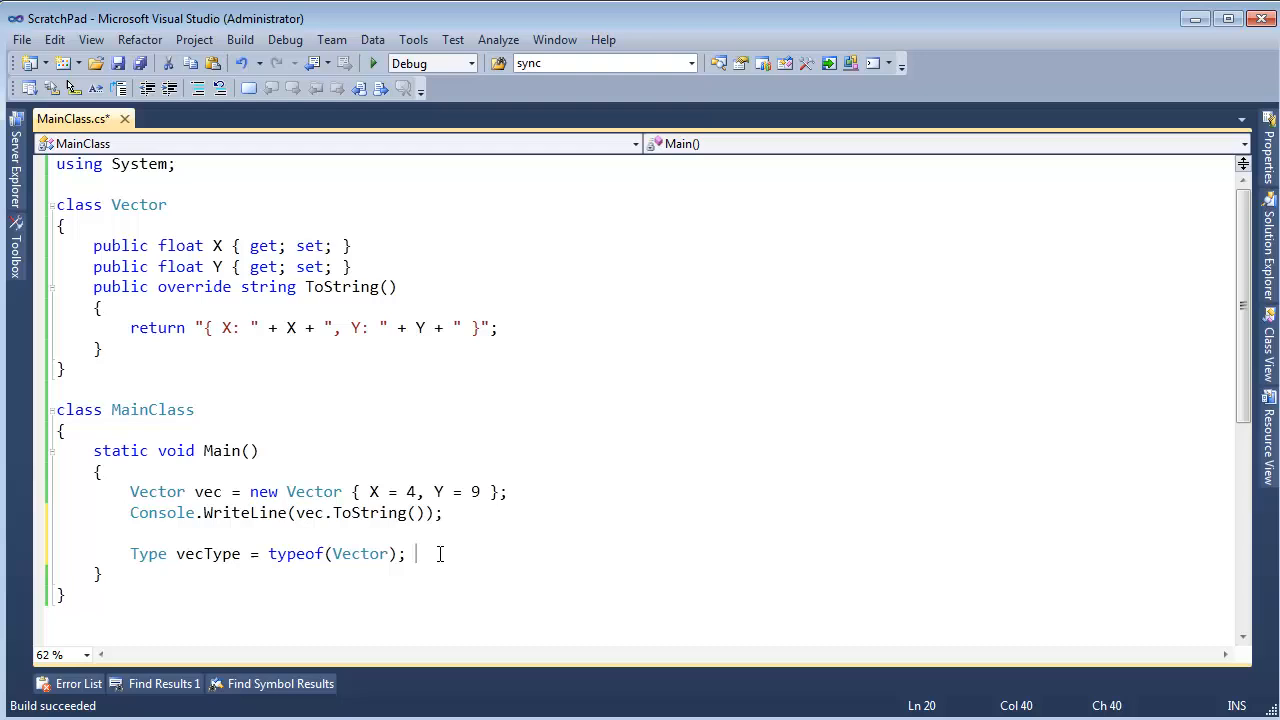
# Step: Declare Vector vec2 = Activator.CreateInstance(vecType) to build a vector at runtime
pyautogui.write('Vector vec2 = A')
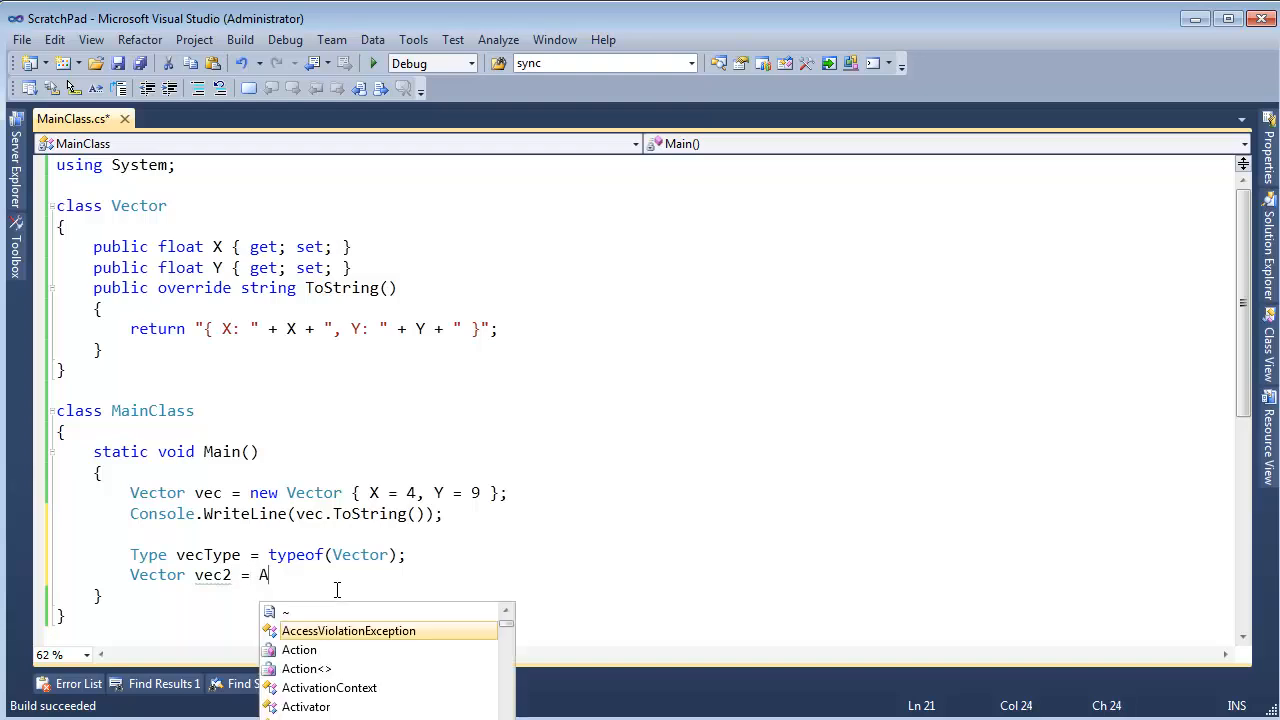
pyautogui.write('ctivator.CreateInstance(')
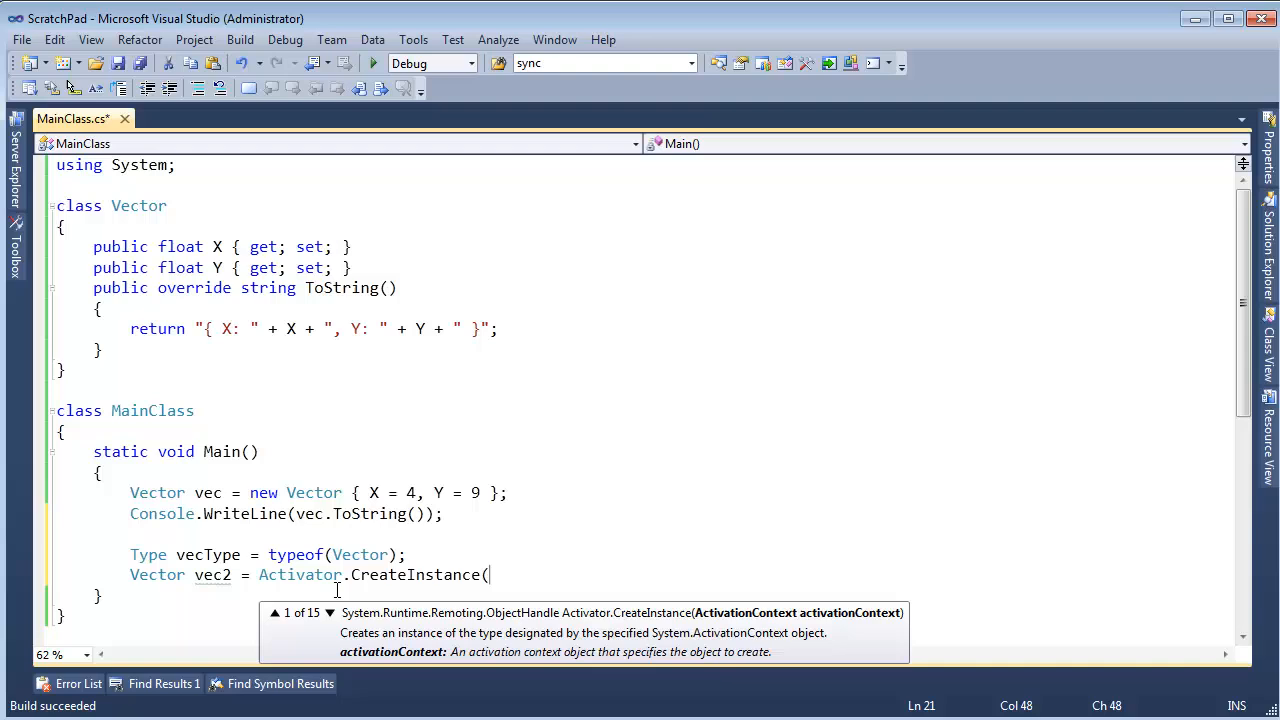
pyautogui.write('vecty')
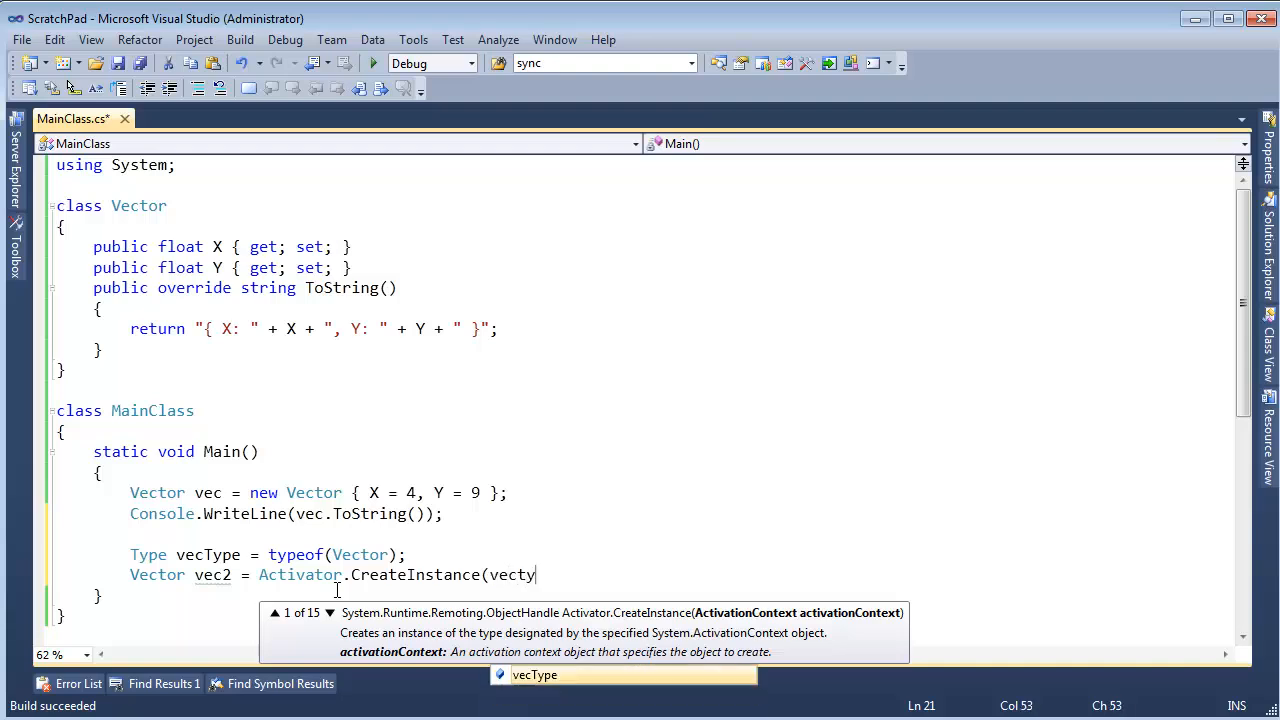
pyautogui.write('pe')
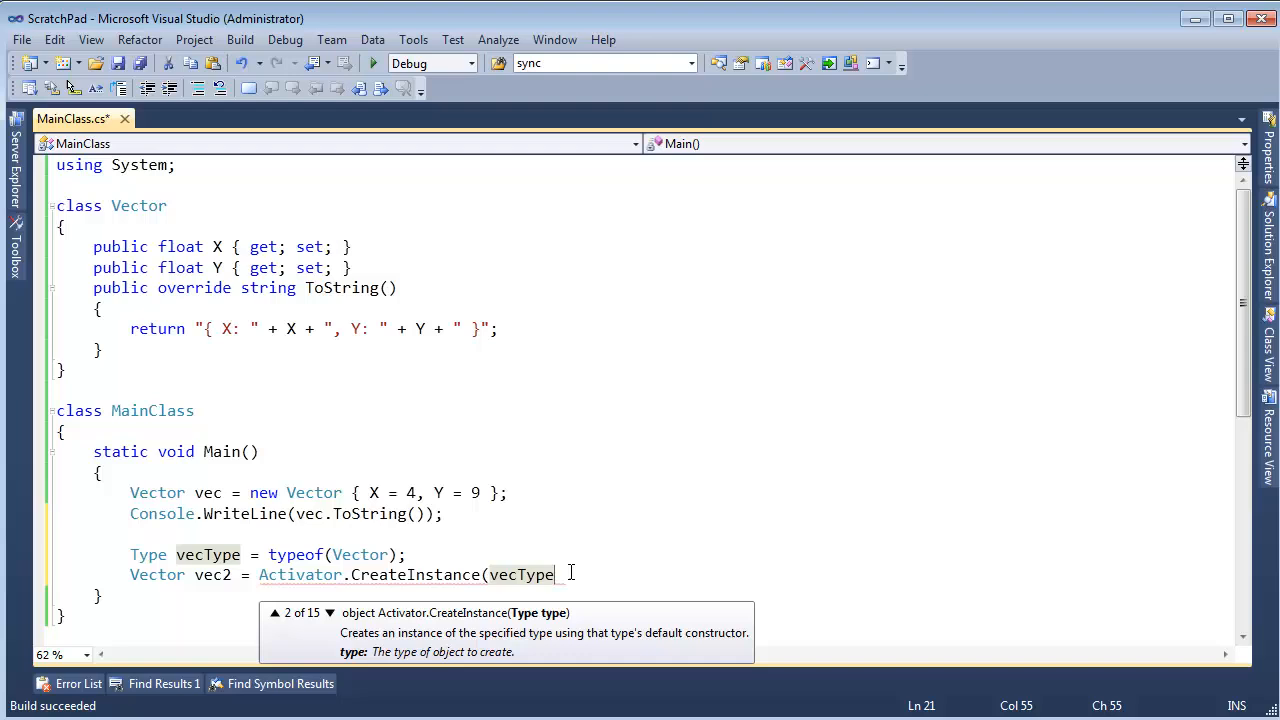
pyautogui.write(')')
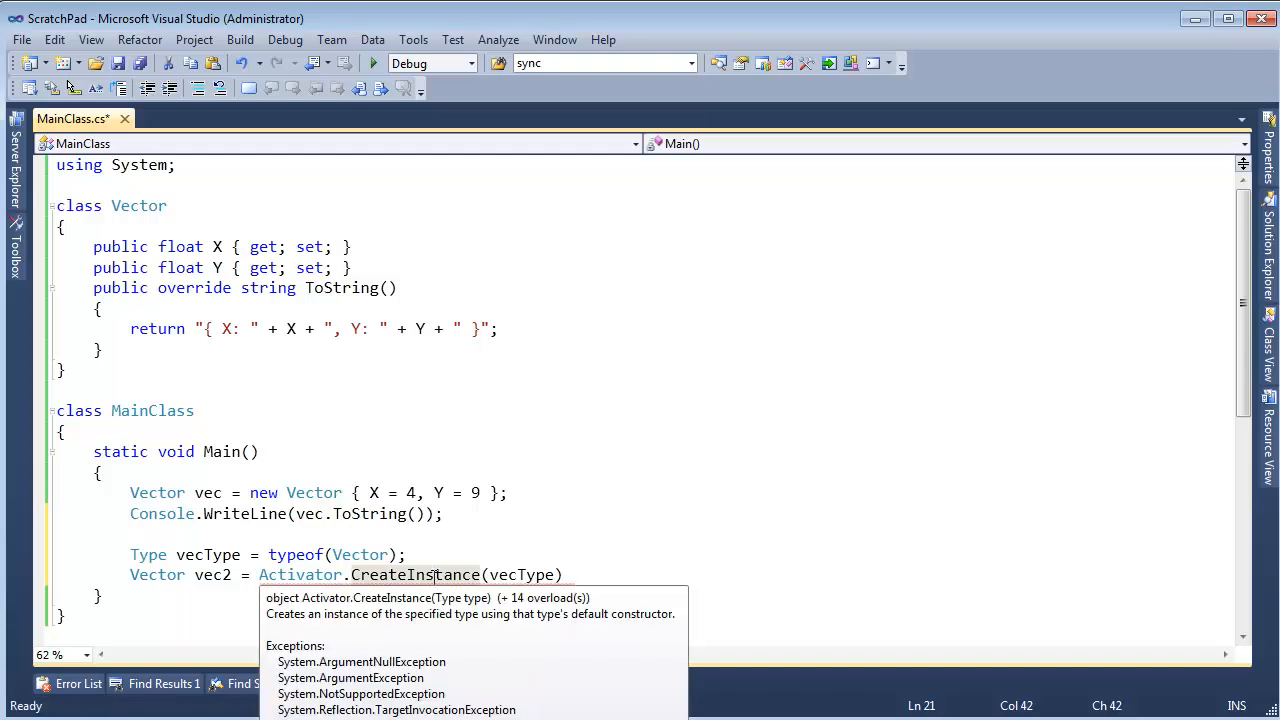
pyautogui.moveTo(602, 574)
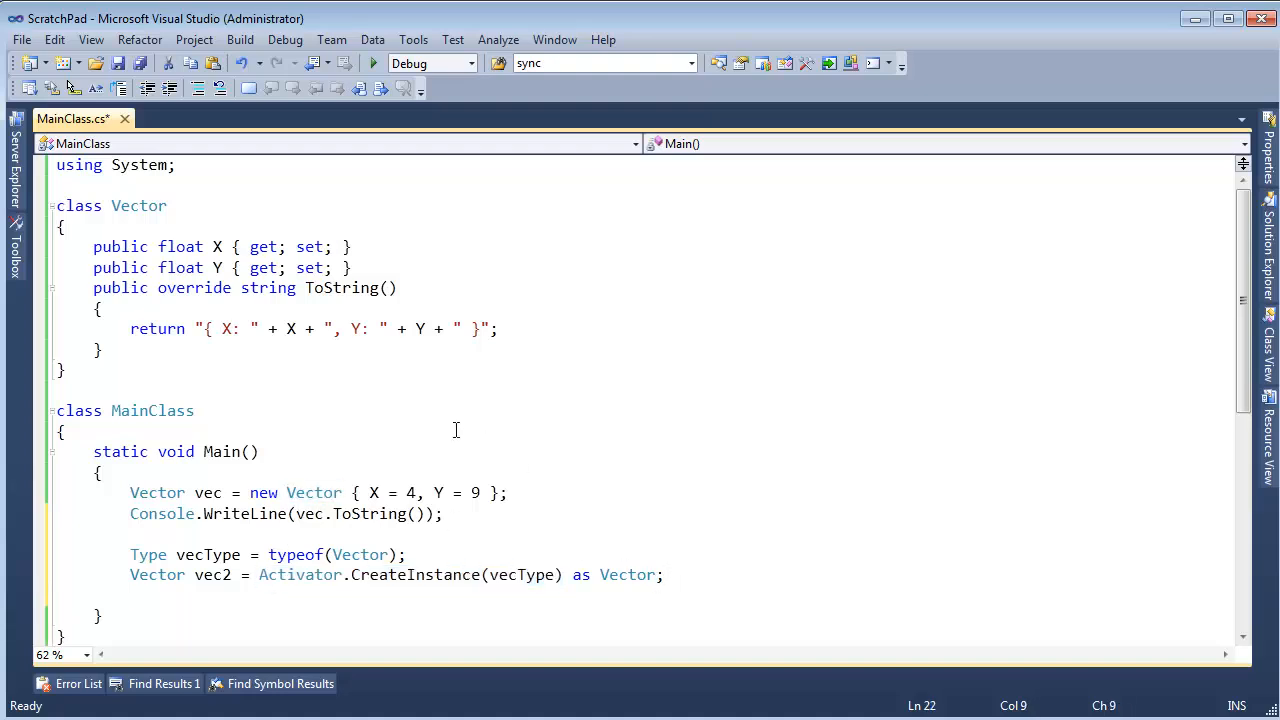
# Step: Change vec to new Vector() followed by separate vec.X = 4 and vec.Y = 9 assignments
pyautogui.click(286, 492)
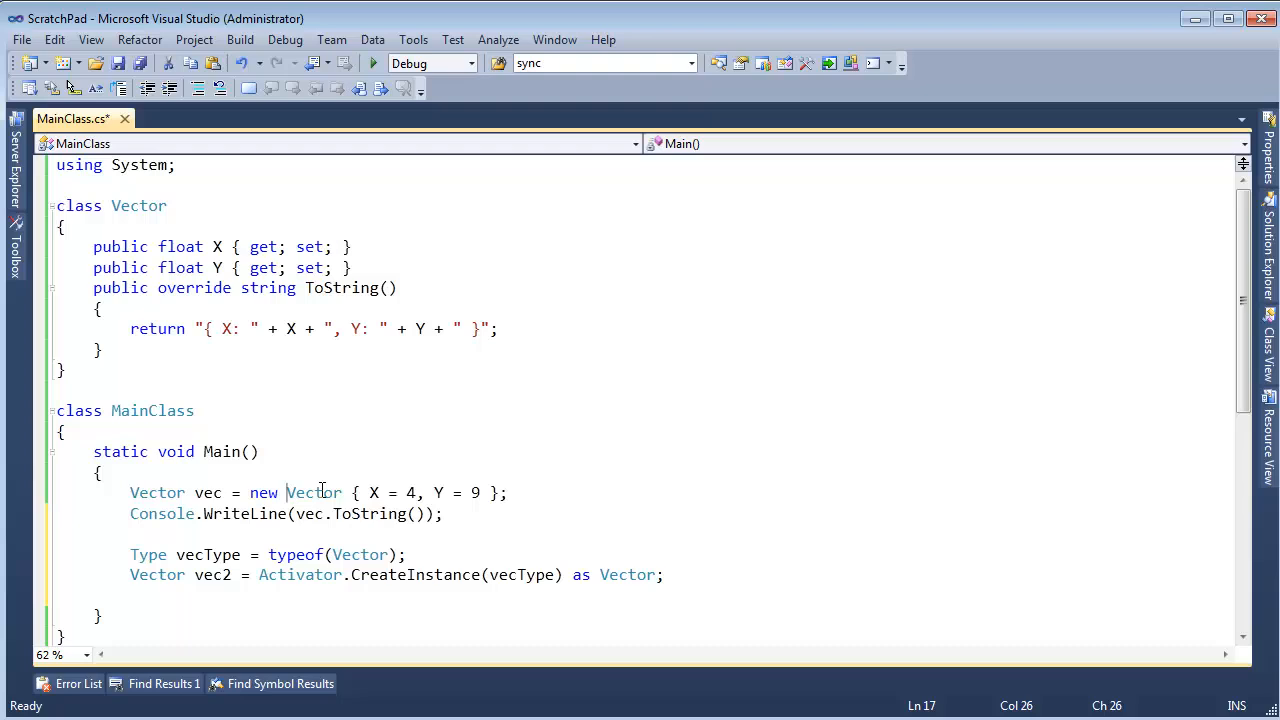
pyautogui.moveTo(350, 492); pyautogui.dragTo(497, 492)
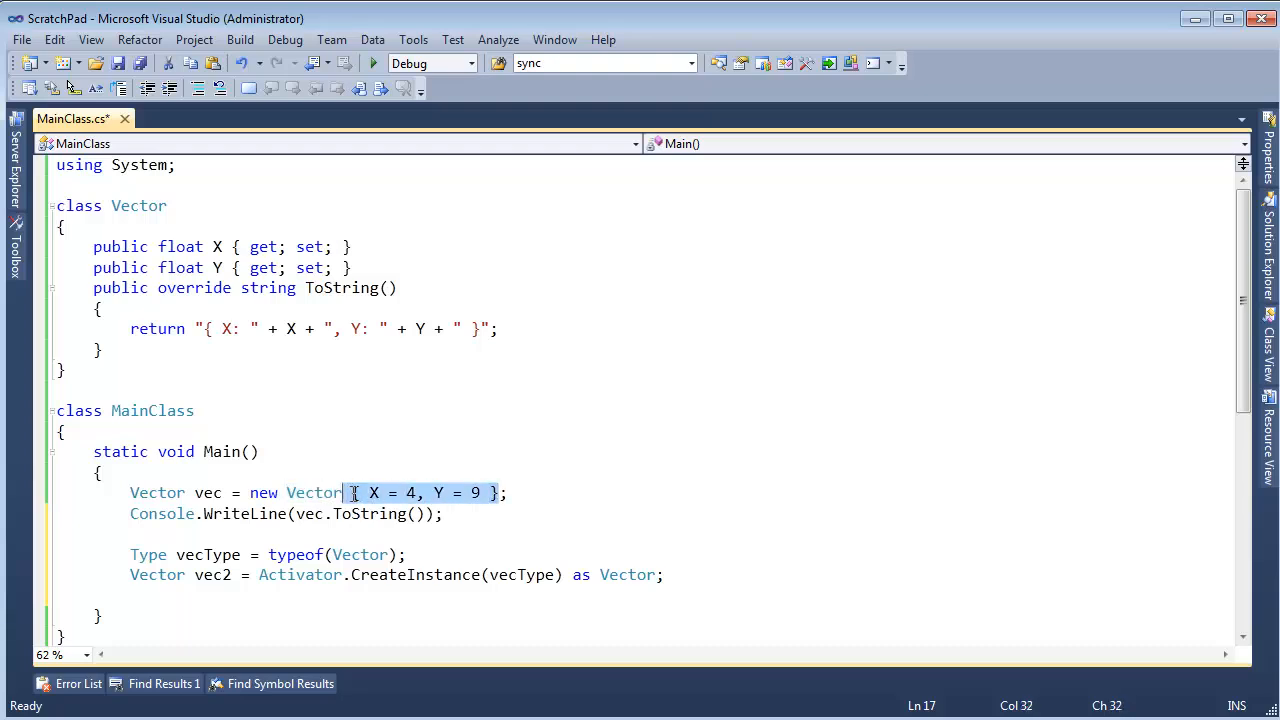
pyautogui.click(495, 492)
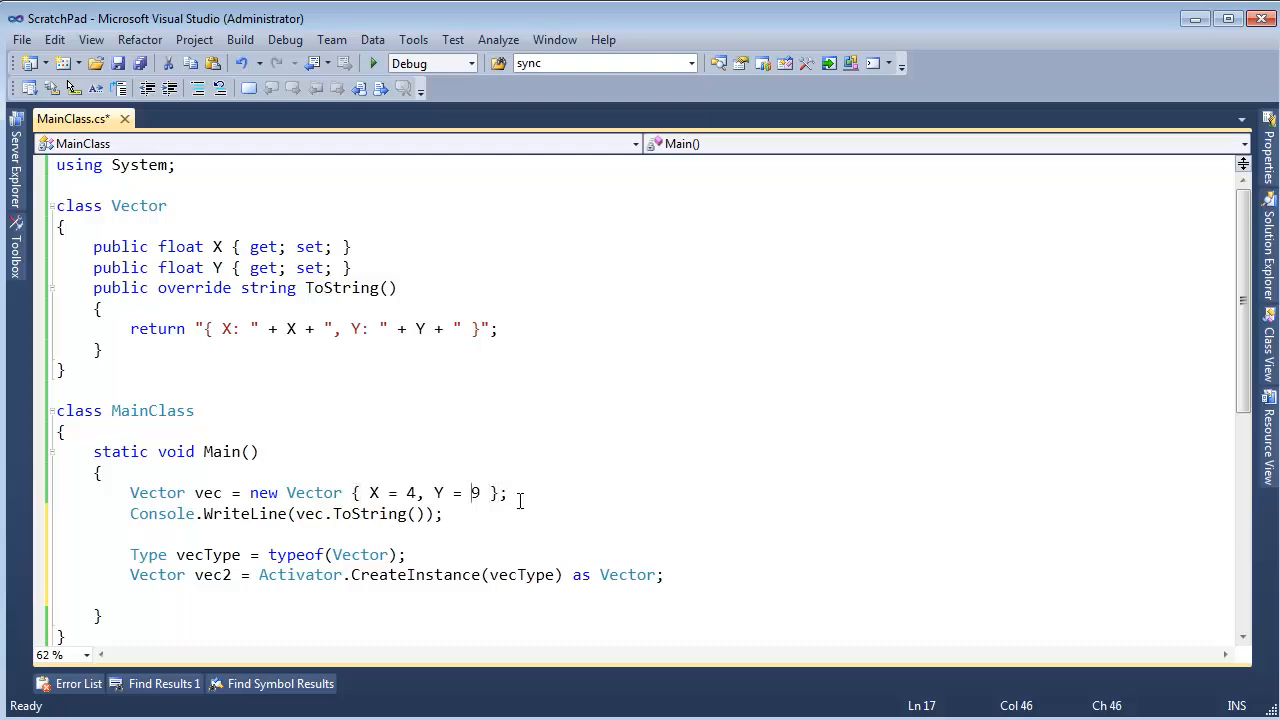
pyautogui.moveTo(479, 492); pyautogui.dragTo(407, 492)
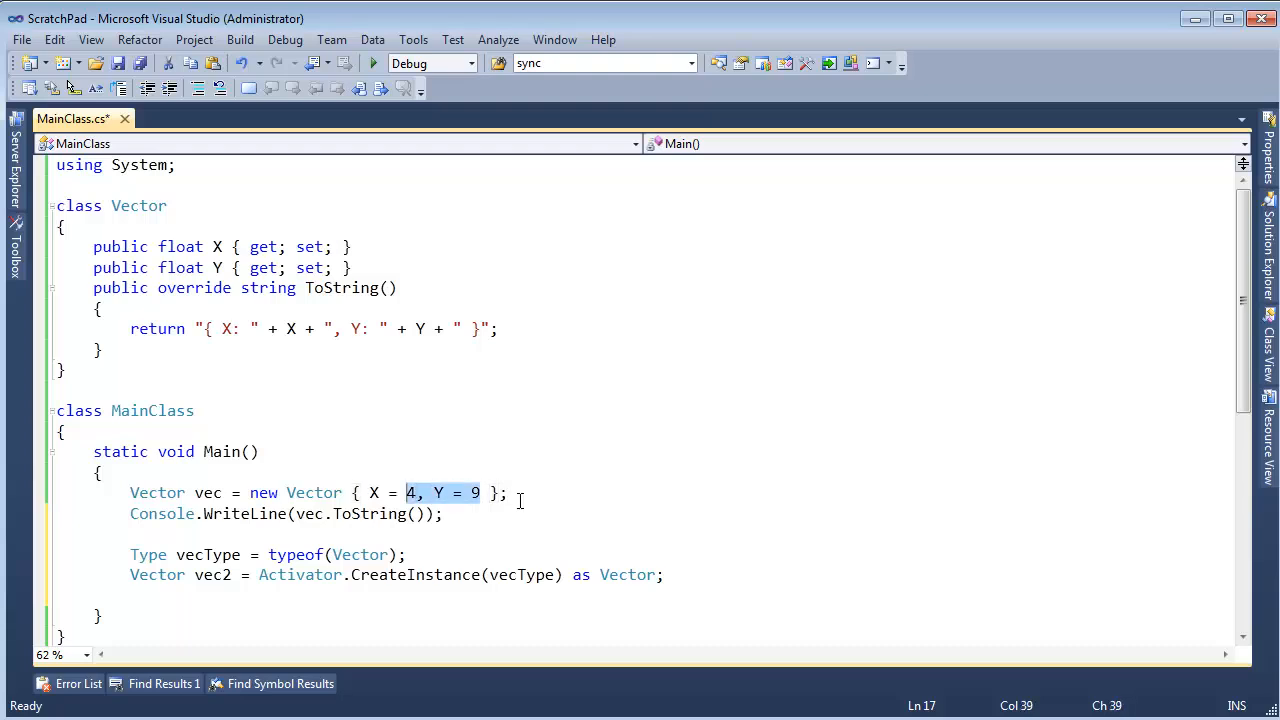
pyautogui.press('Delete')
pyautogui.write('(')
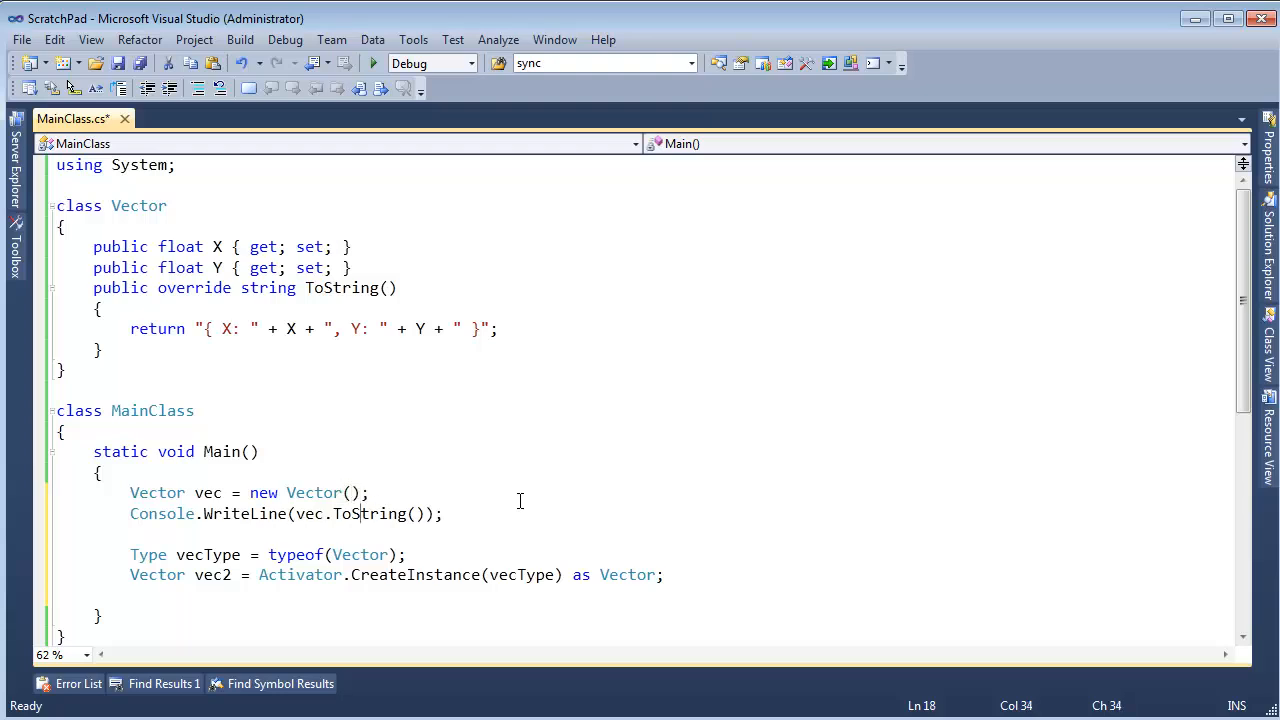
pyautogui.write('vec.')
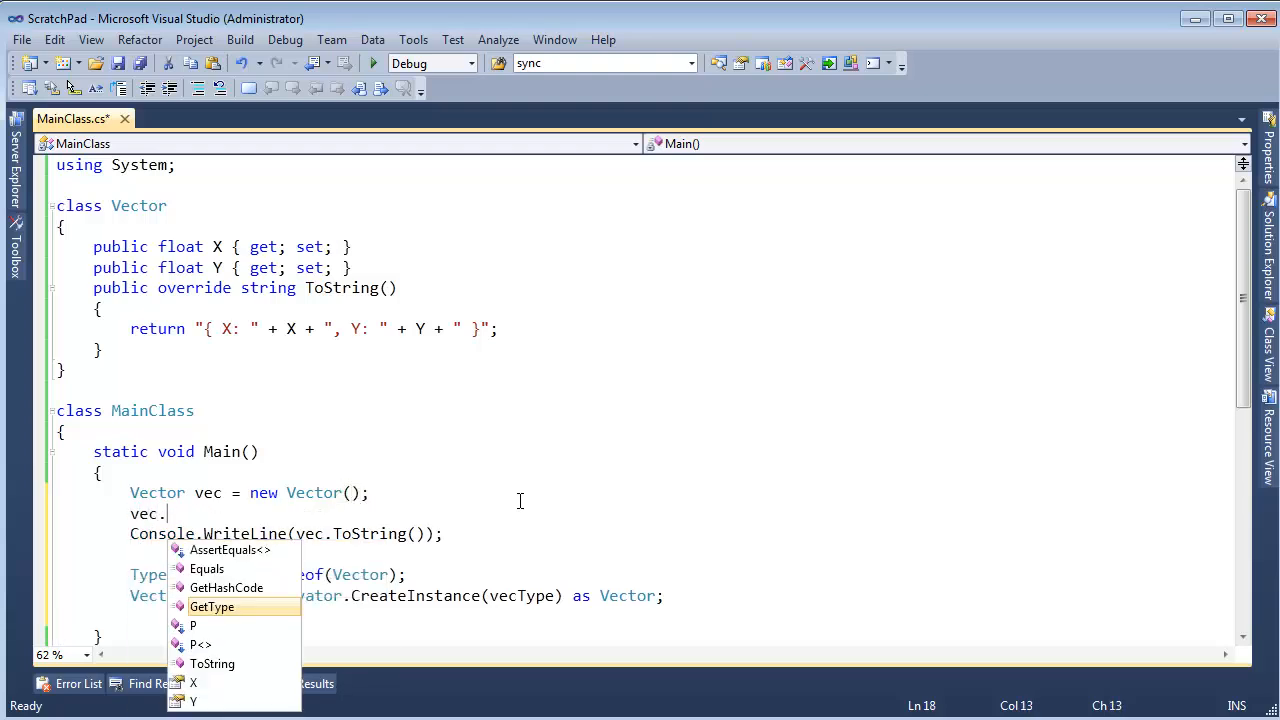
pyautogui.write('X = 4, Y = 9')
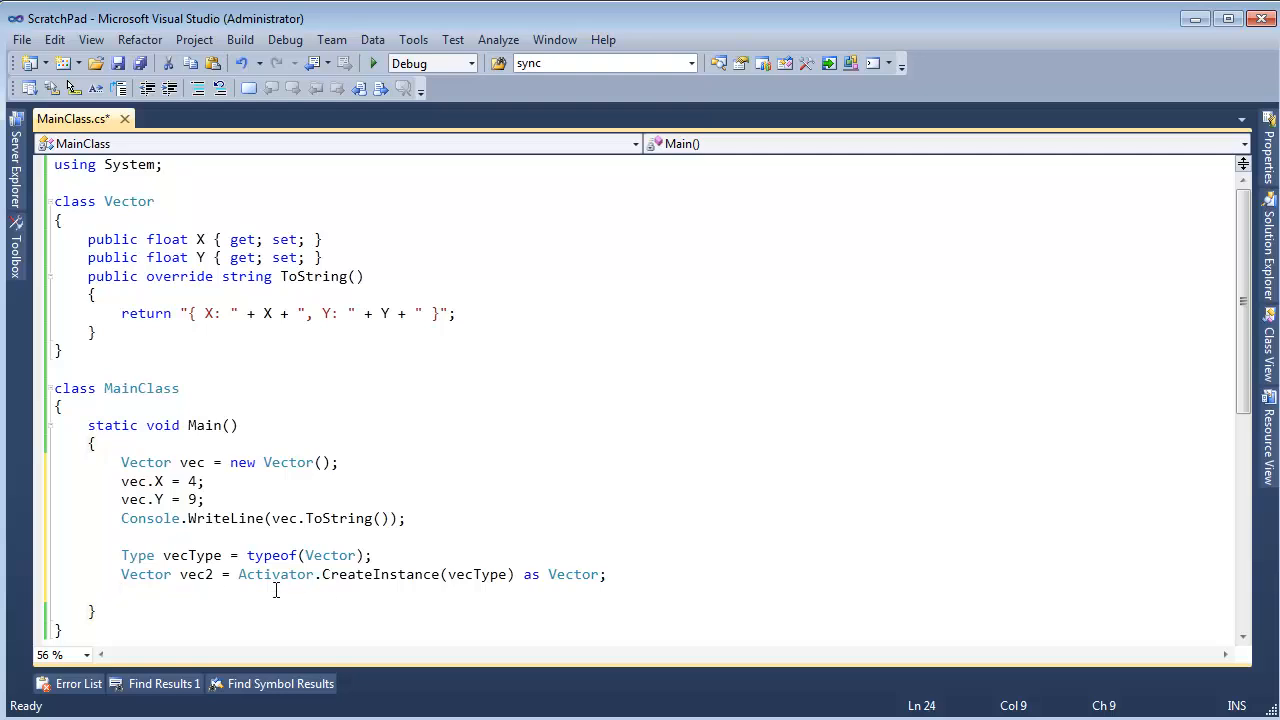
pyautogui.moveTo(229, 462); pyautogui.dragTo(339, 462)
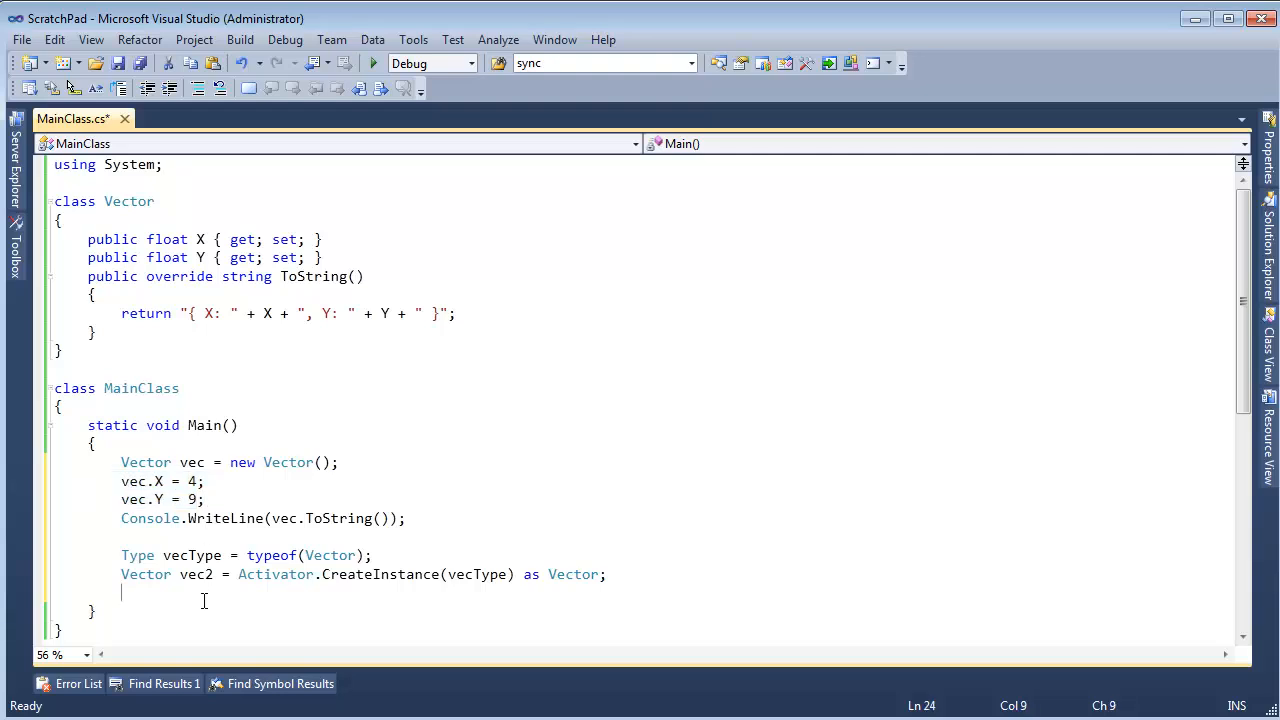
# Step: Declare a PropertyInfo and import System.Reflection via the smart tag
pyautogui.write('Prope')
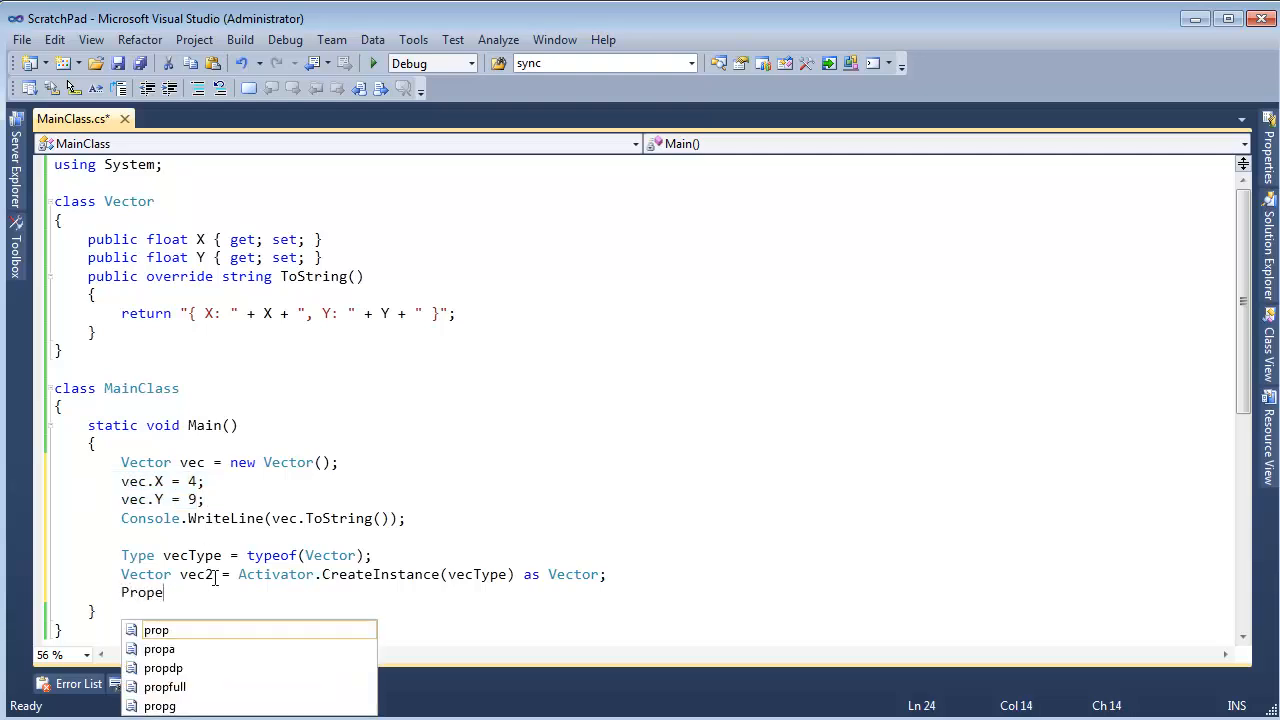
pyautogui.write('rtyInfo')
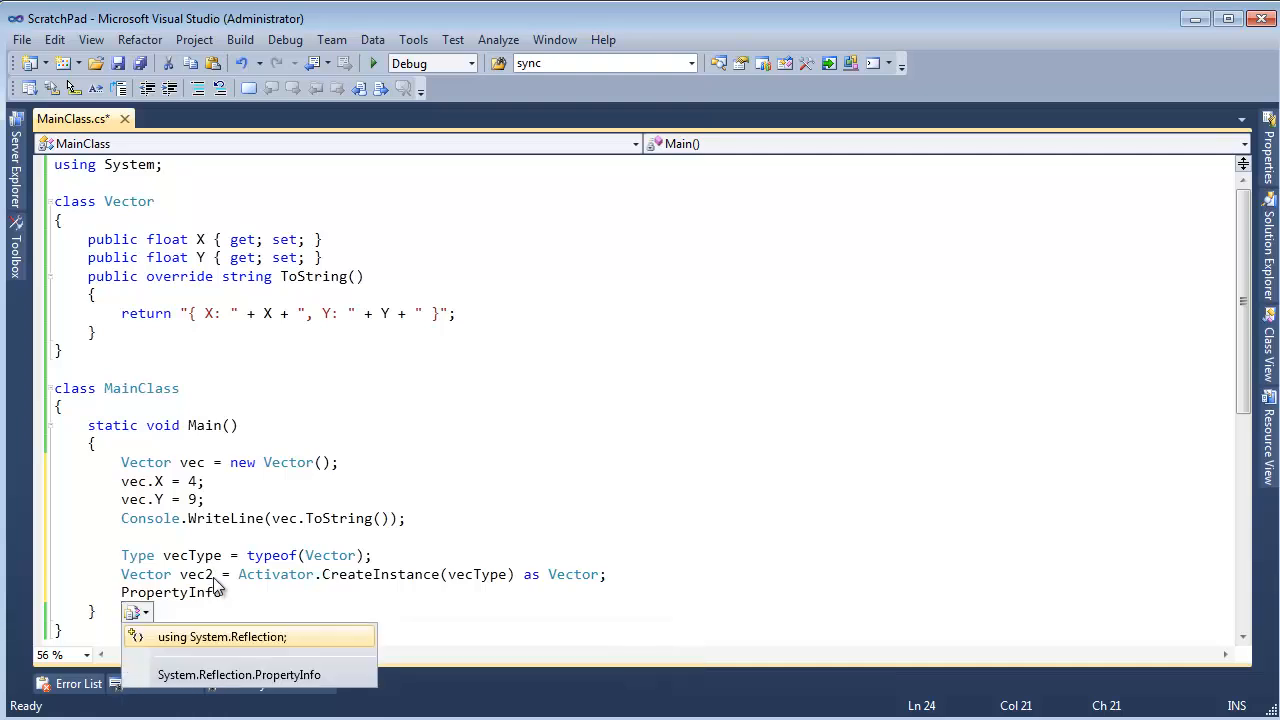
pyautogui.click(222, 637)
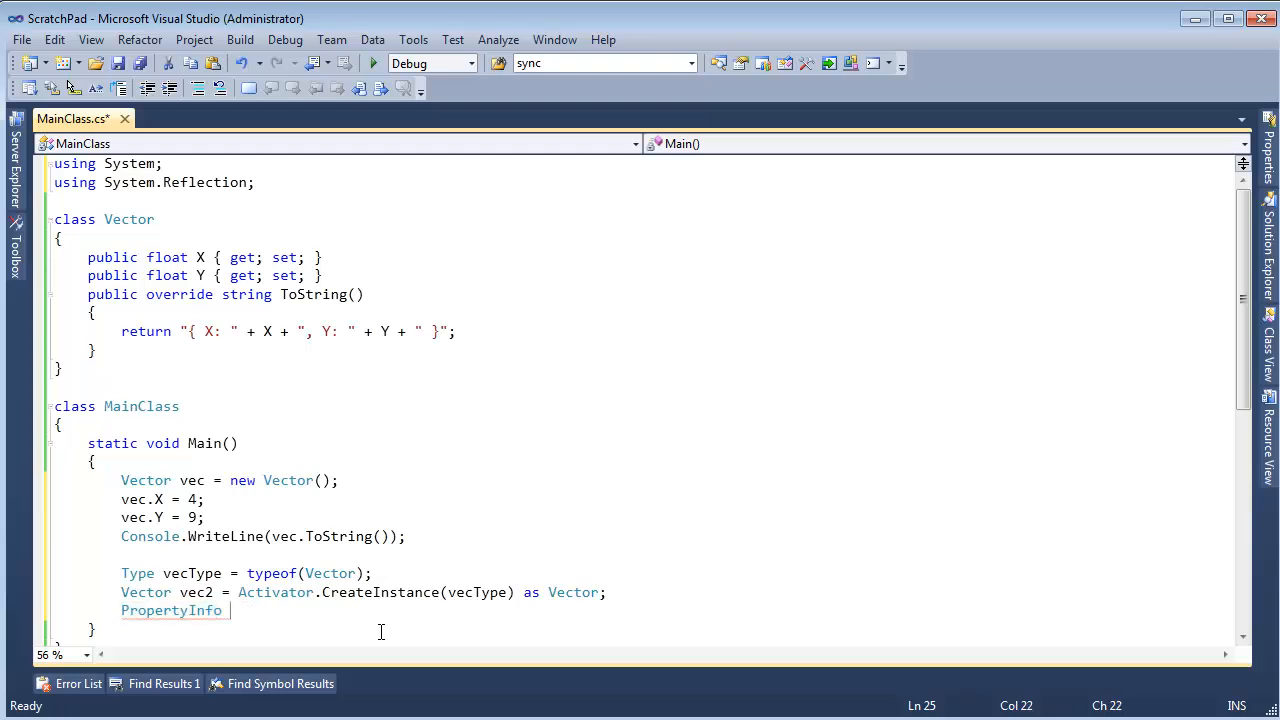
# Step: Assign xPropInfo = vecType.GetProperty("X"), renaming propInfo to xPropInfo
pyautogui.write('propInfo')
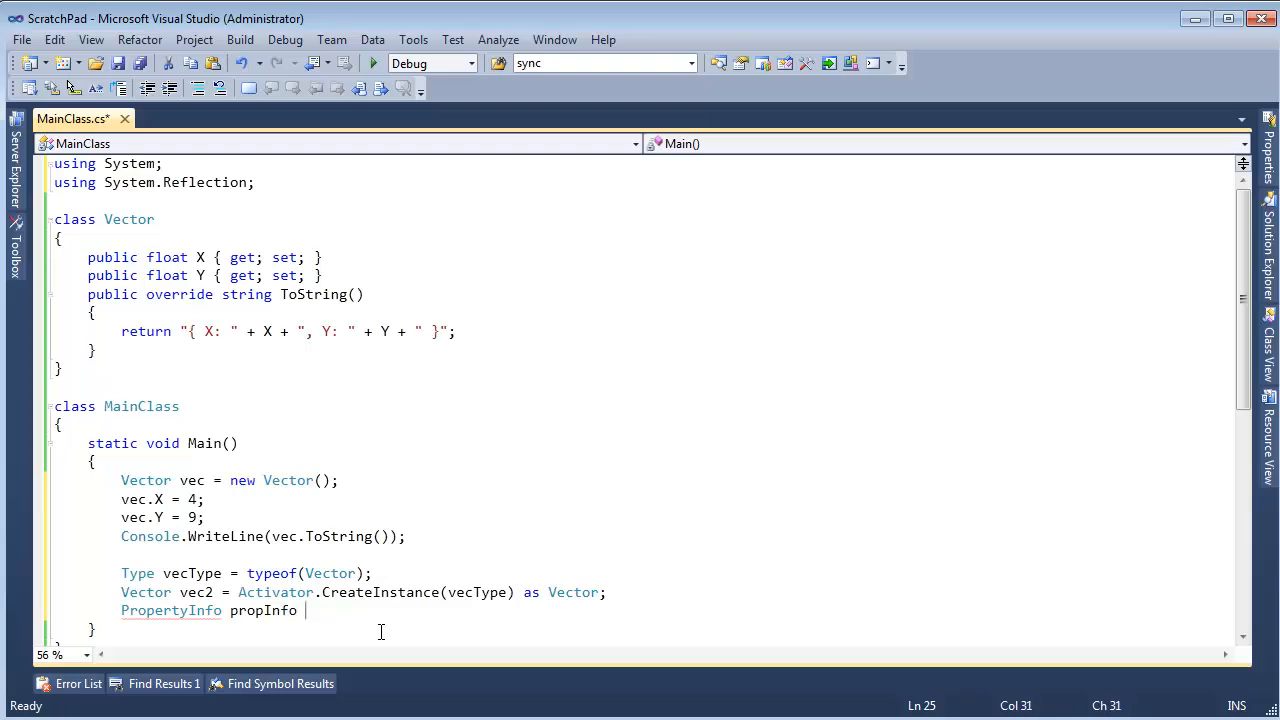
pyautogui.write('=')
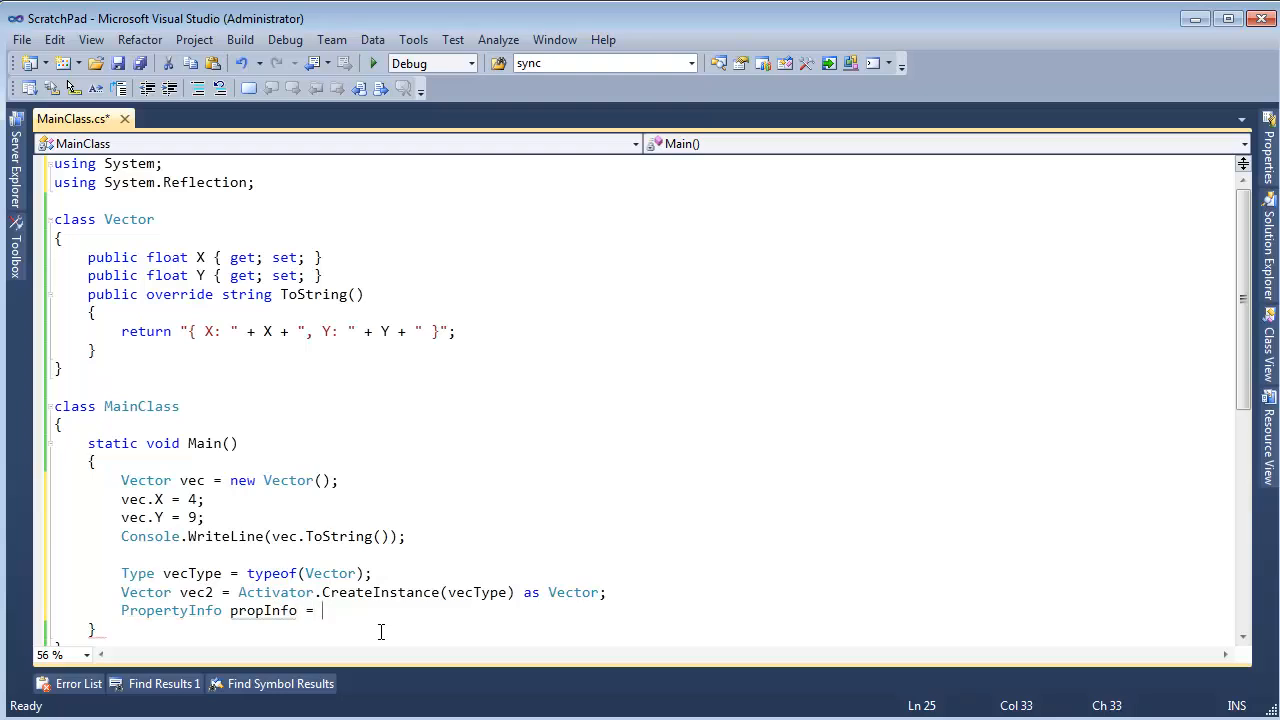
pyautogui.write('vectyp')
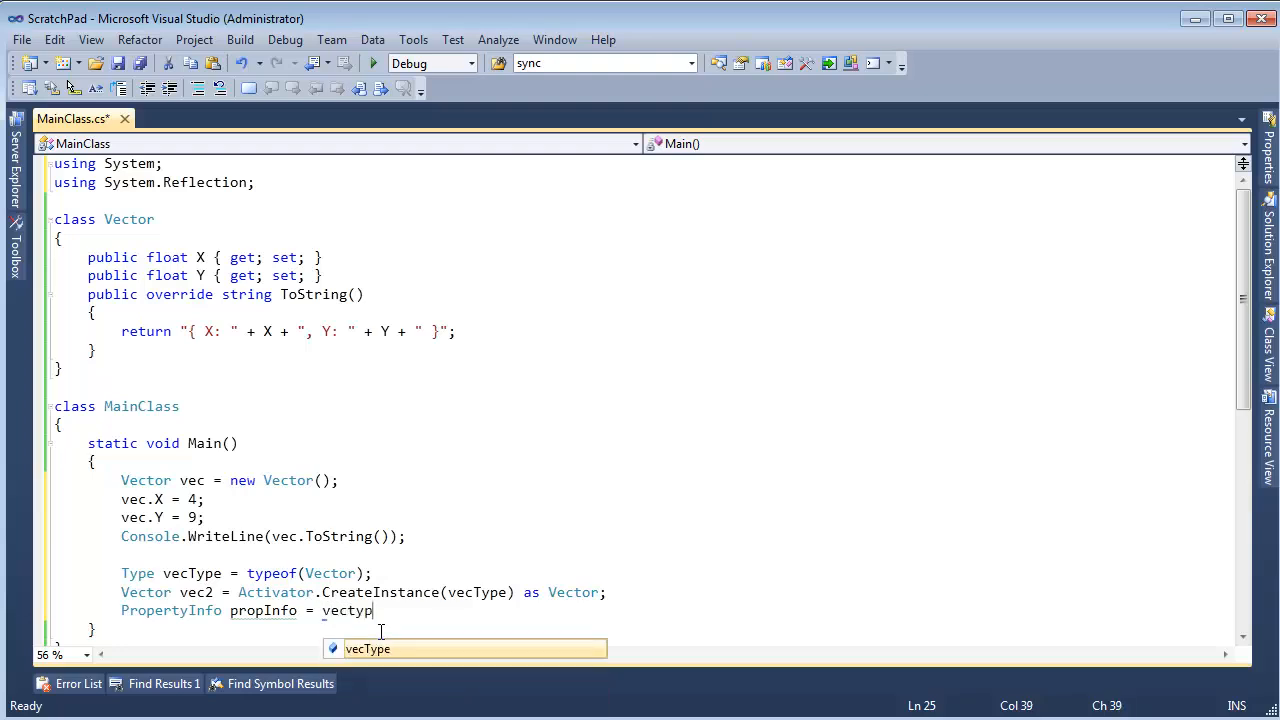
pyautogui.write('.getp')
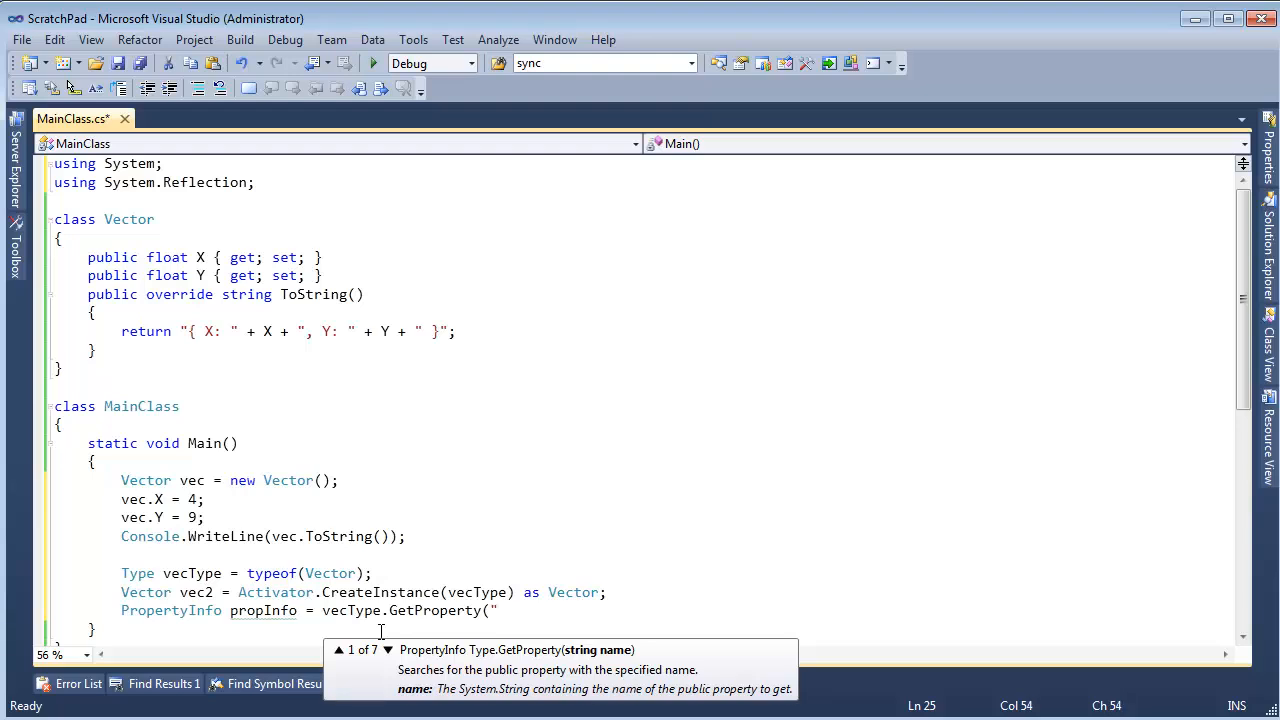
pyautogui.write('"X");')
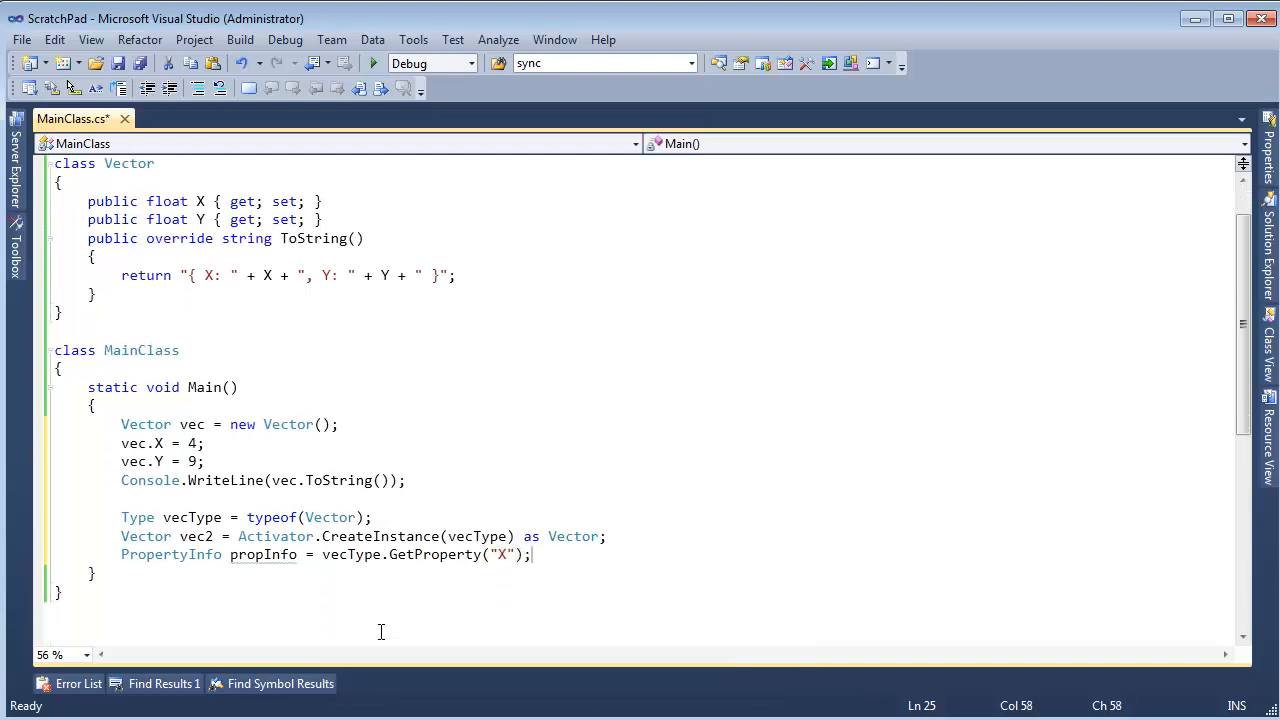
pyautogui.doubleClick(263, 554)
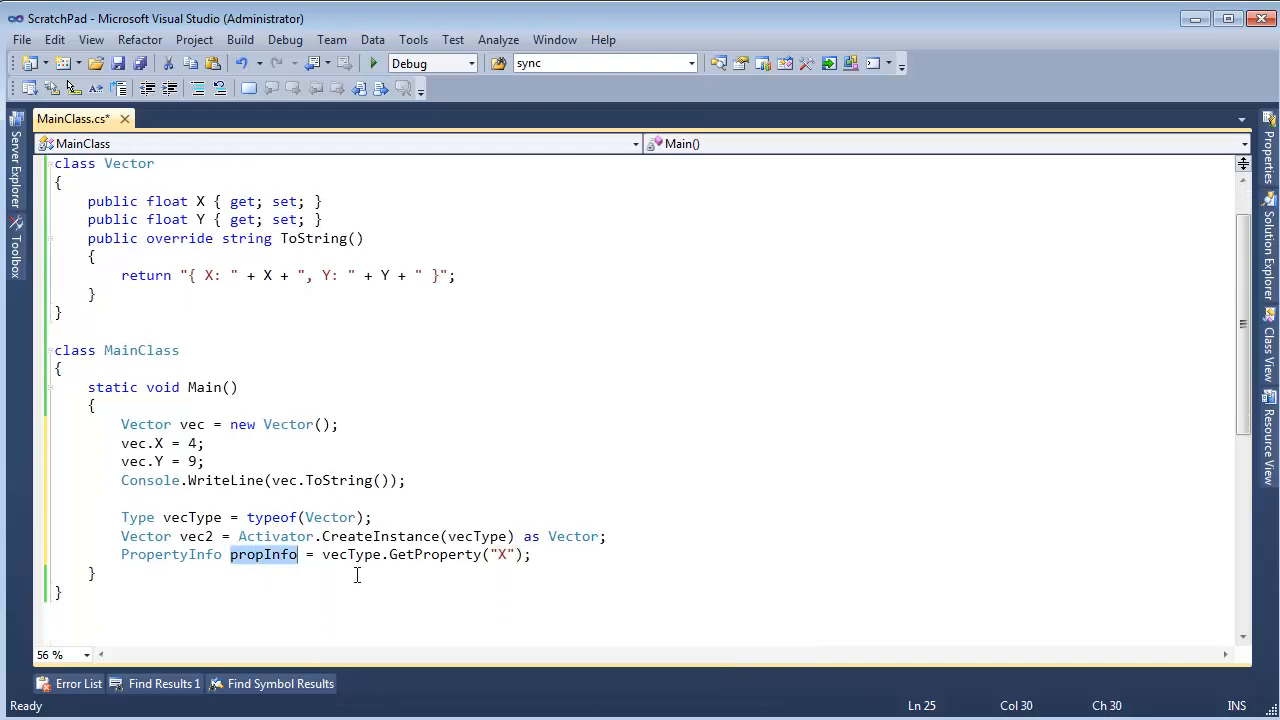
pyautogui.click(533, 554)
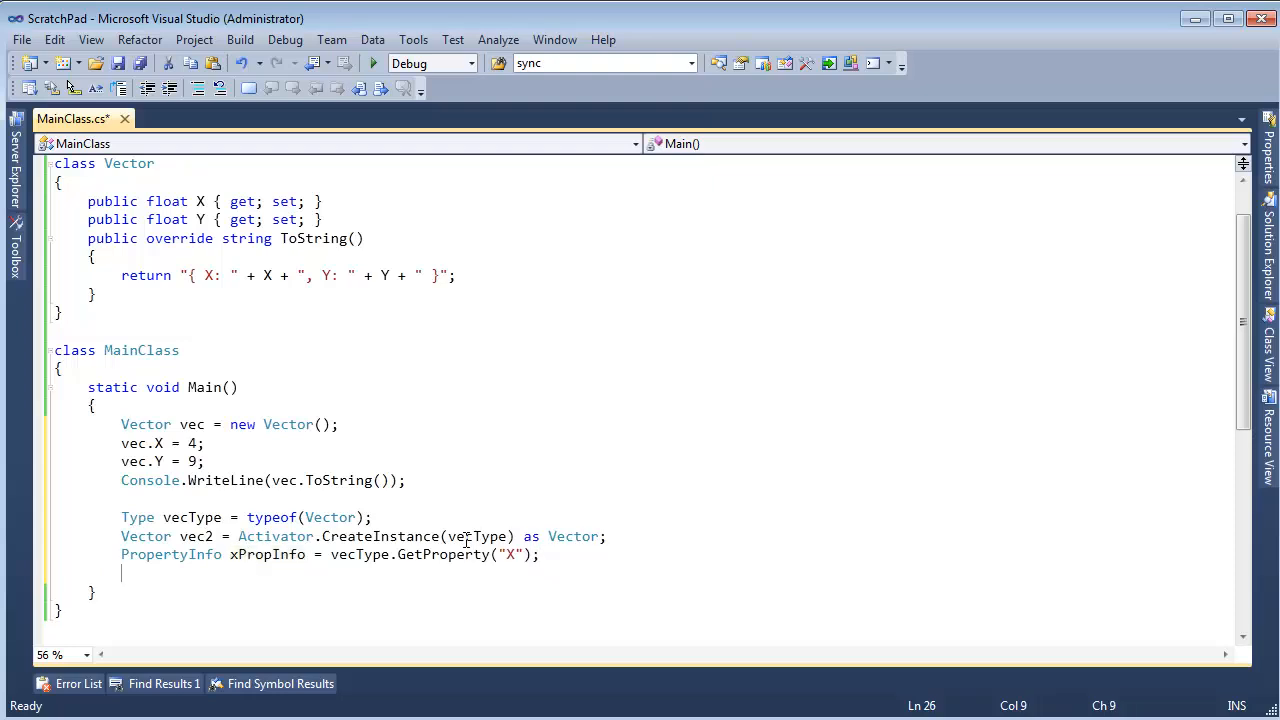
# Step: Declare PropertyInfo yPropInfo = vecType.GetProperty("Y"); below xPropInfo
pyautogui.write('Propert')
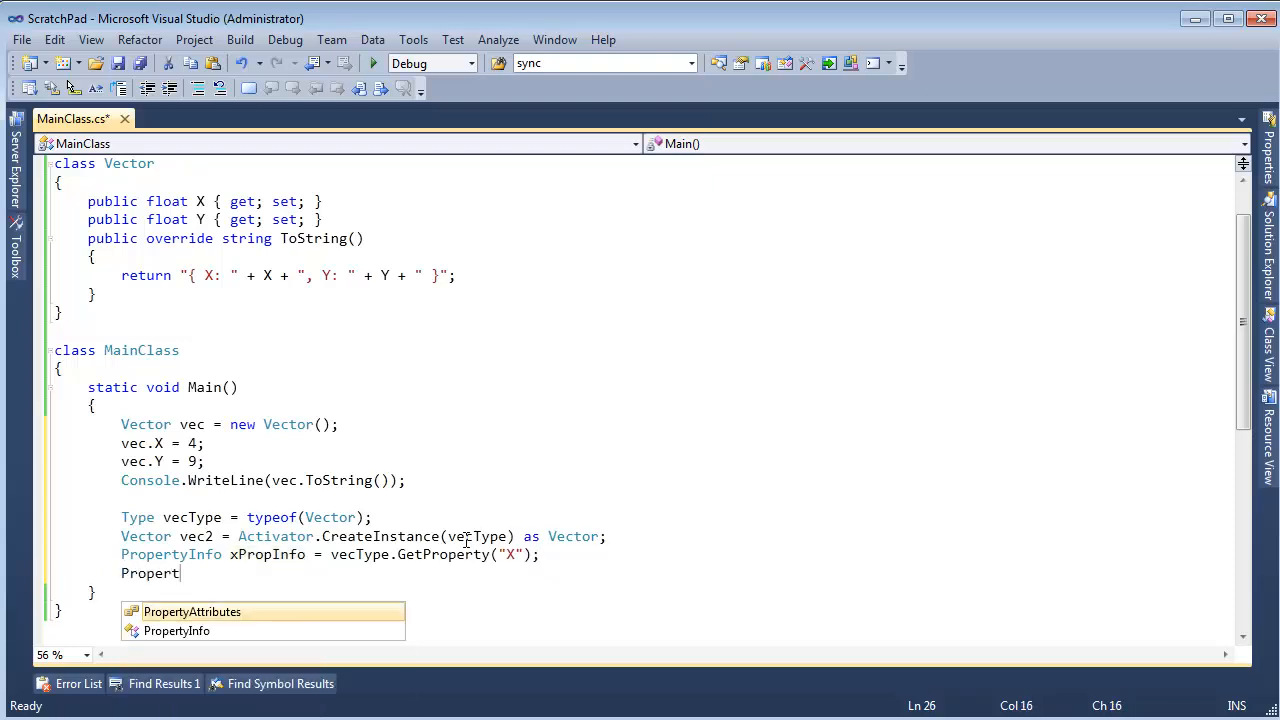
pyautogui.write('yInfo')
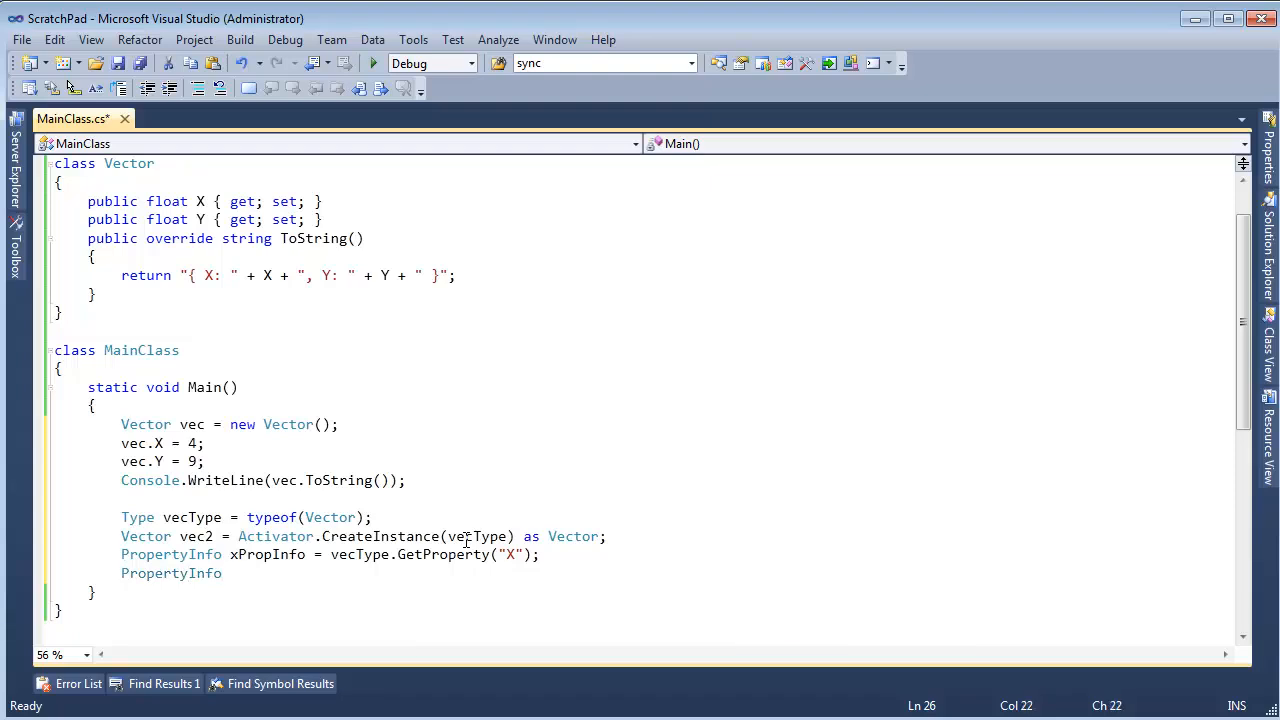
pyautogui.write('yPropInfo = vecType.')
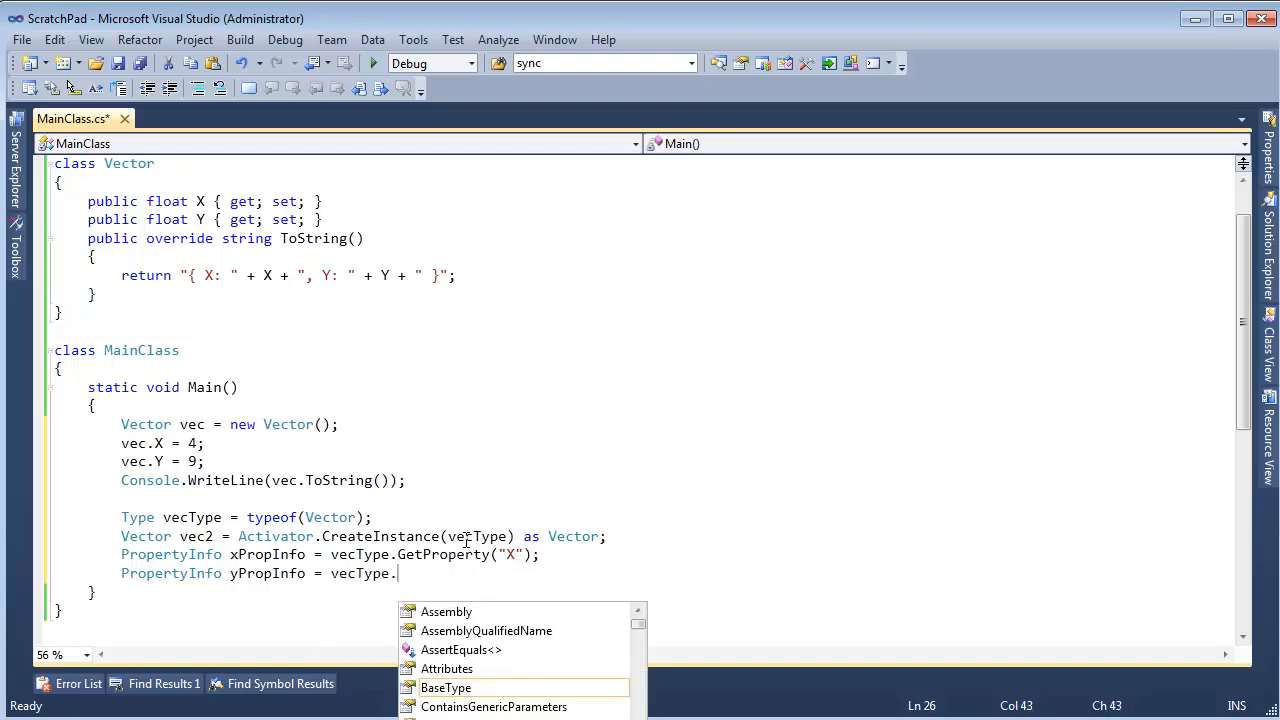
pyautogui.write('GetProperty("Y");')
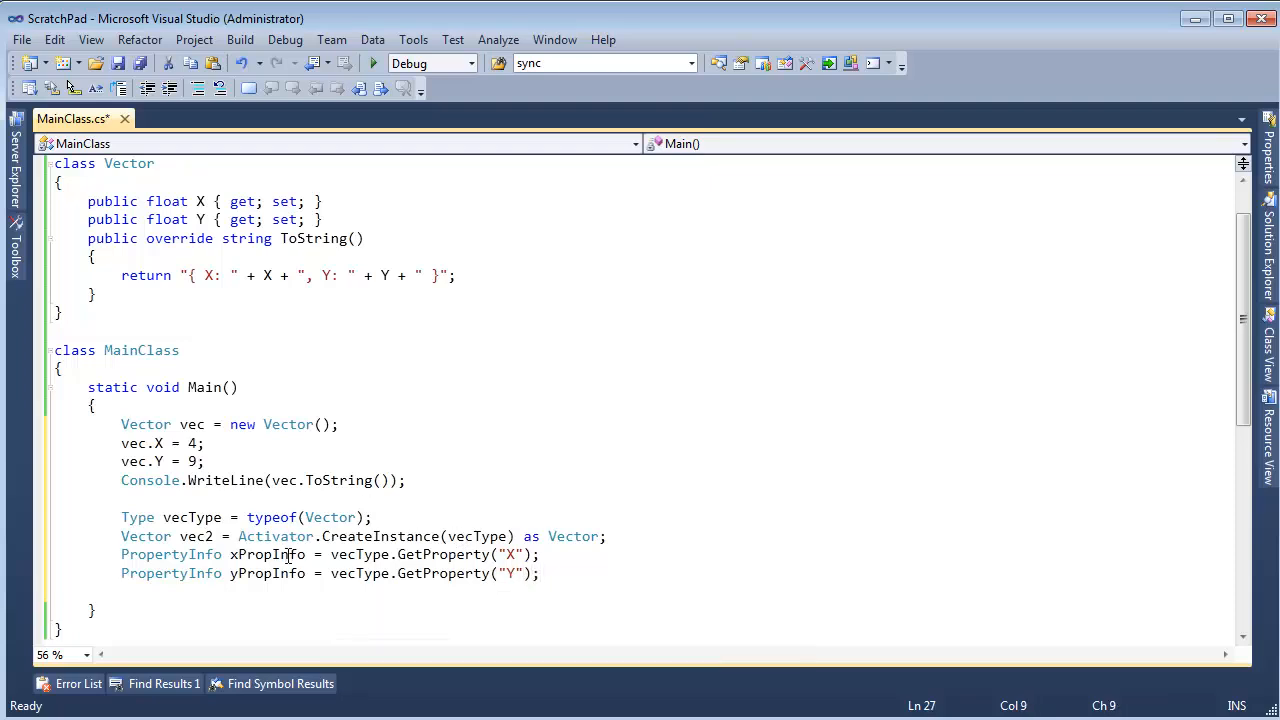
pyautogui.doubleClick(267, 573)
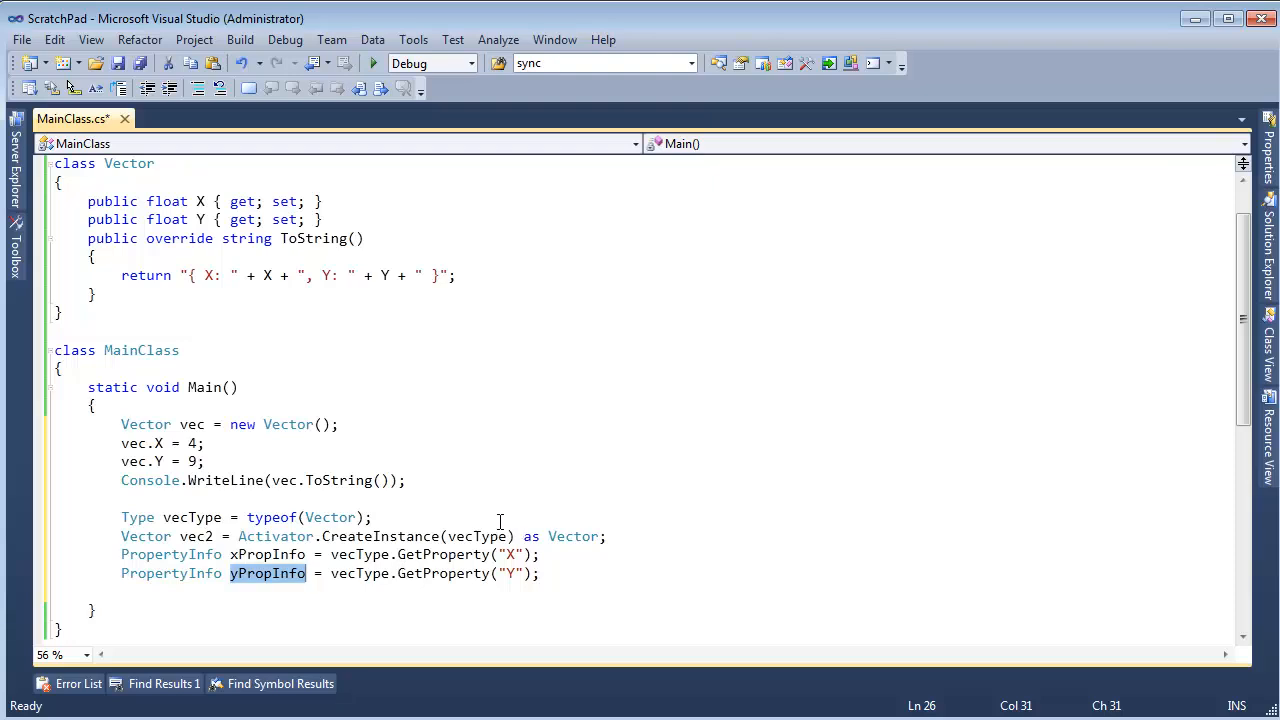
# Step: Review the vec.X and vec.Y assignments and begin an xPropInfo.SetValue call on a new line
pyautogui.click(207, 461)
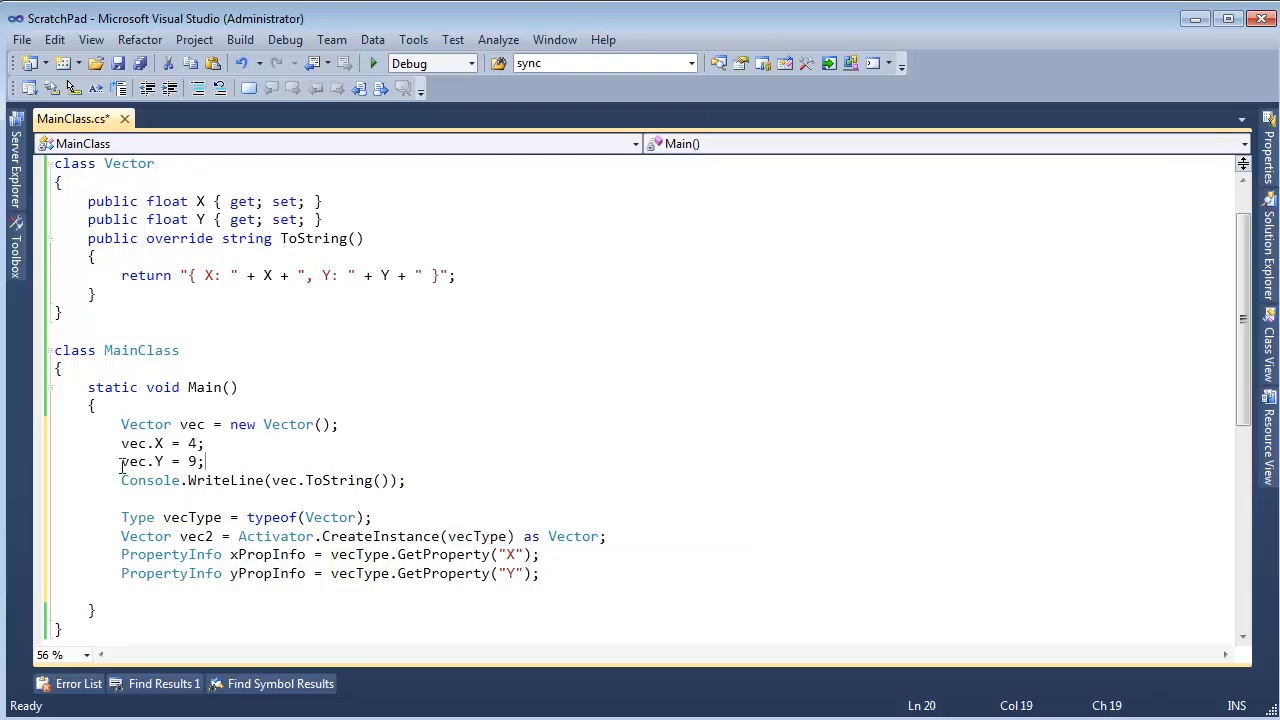
pyautogui.doubleClick(478, 536)
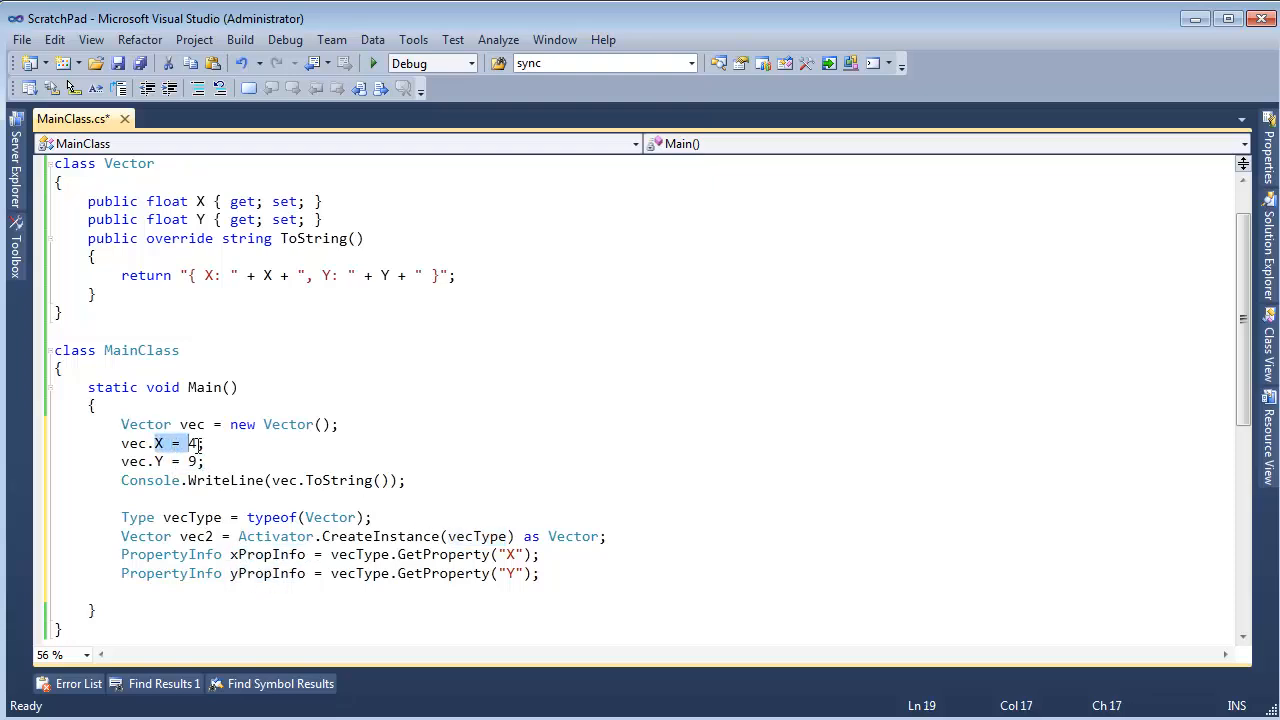
pyautogui.click(180, 461)
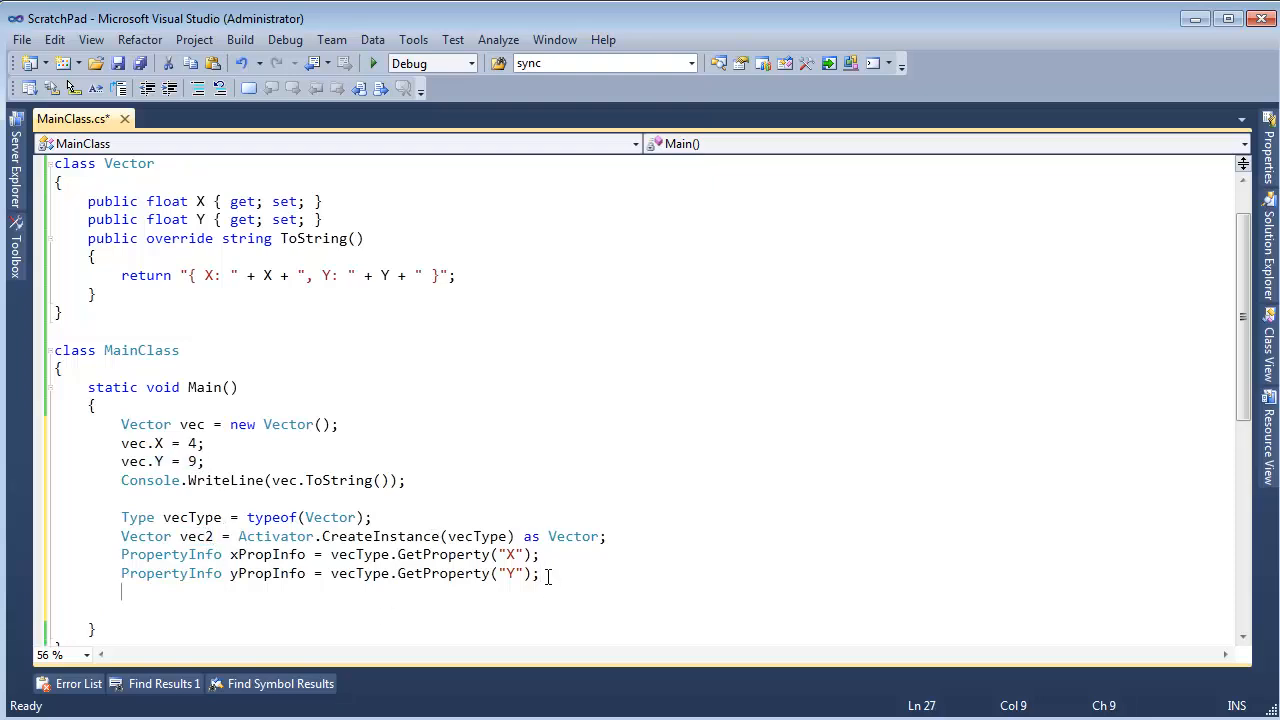
pyautogui.write('xPropInfo.se')
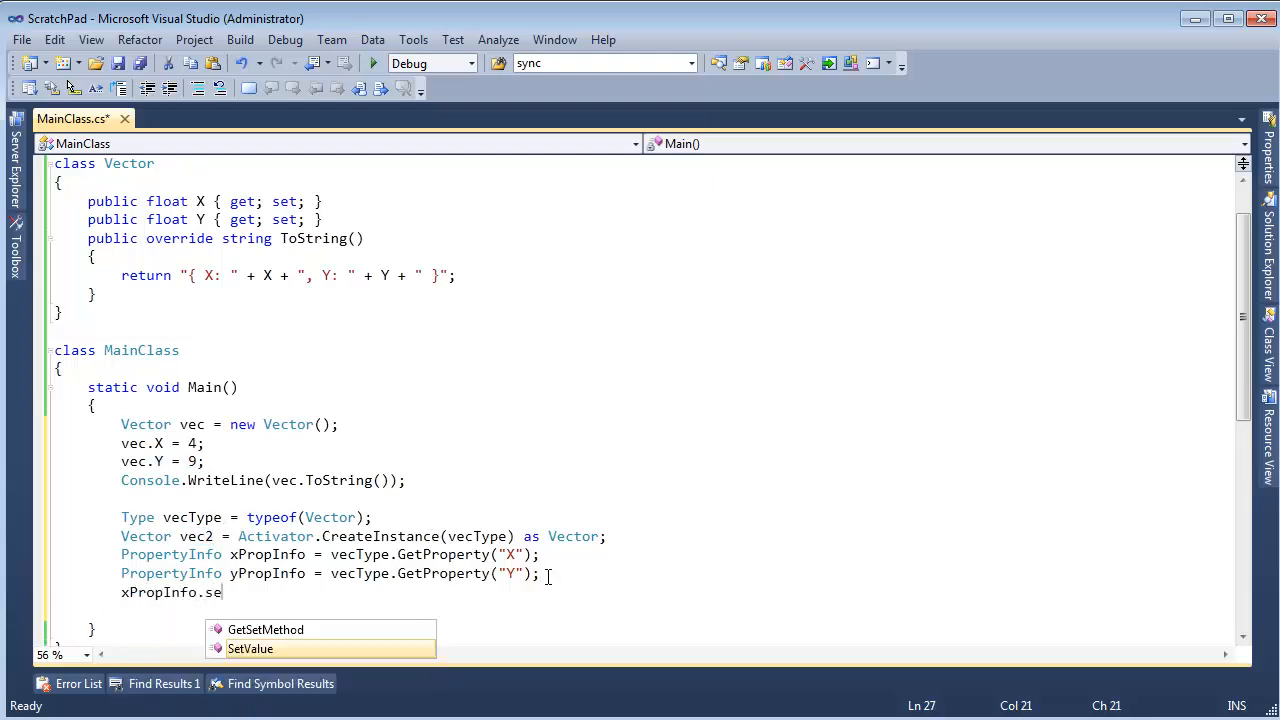
# Step: Set vec2's X through reflection with xPropInfo.SetValue(vec2, 4, null)
pyautogui.write('SetValue(')
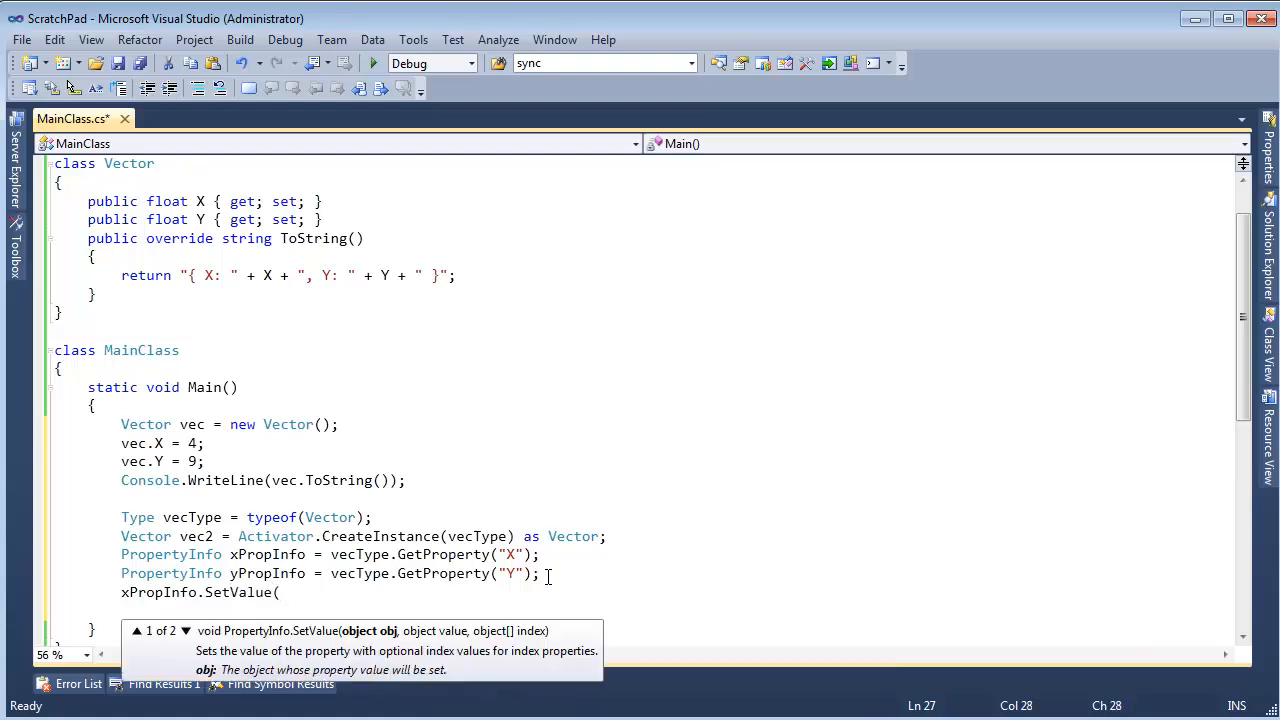
pyautogui.write('vec2,')
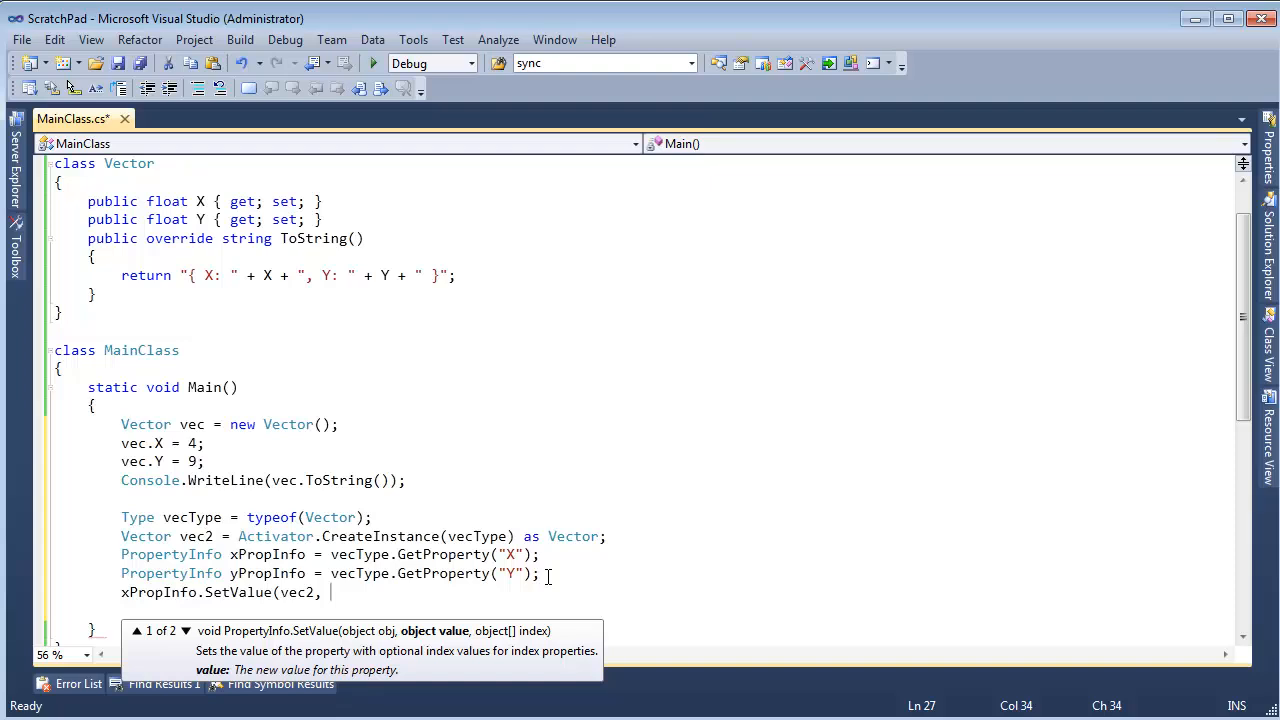
pyautogui.write('4')
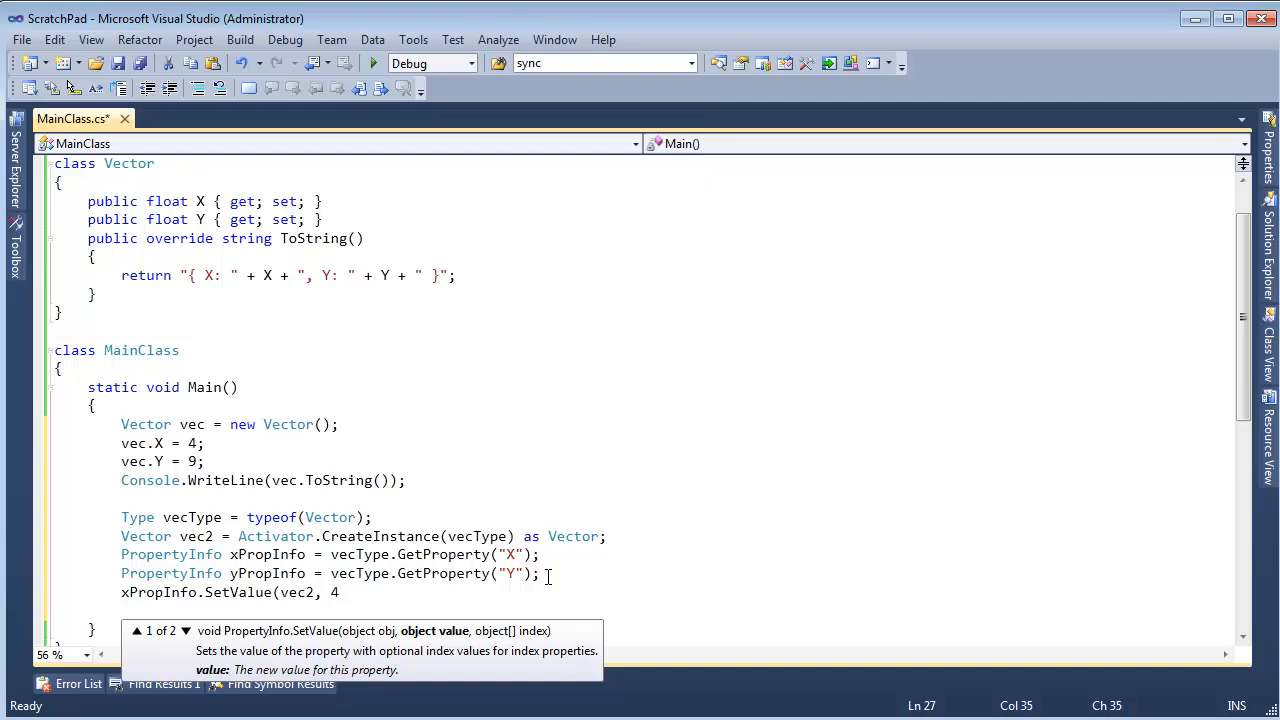
pyautogui.write(',')
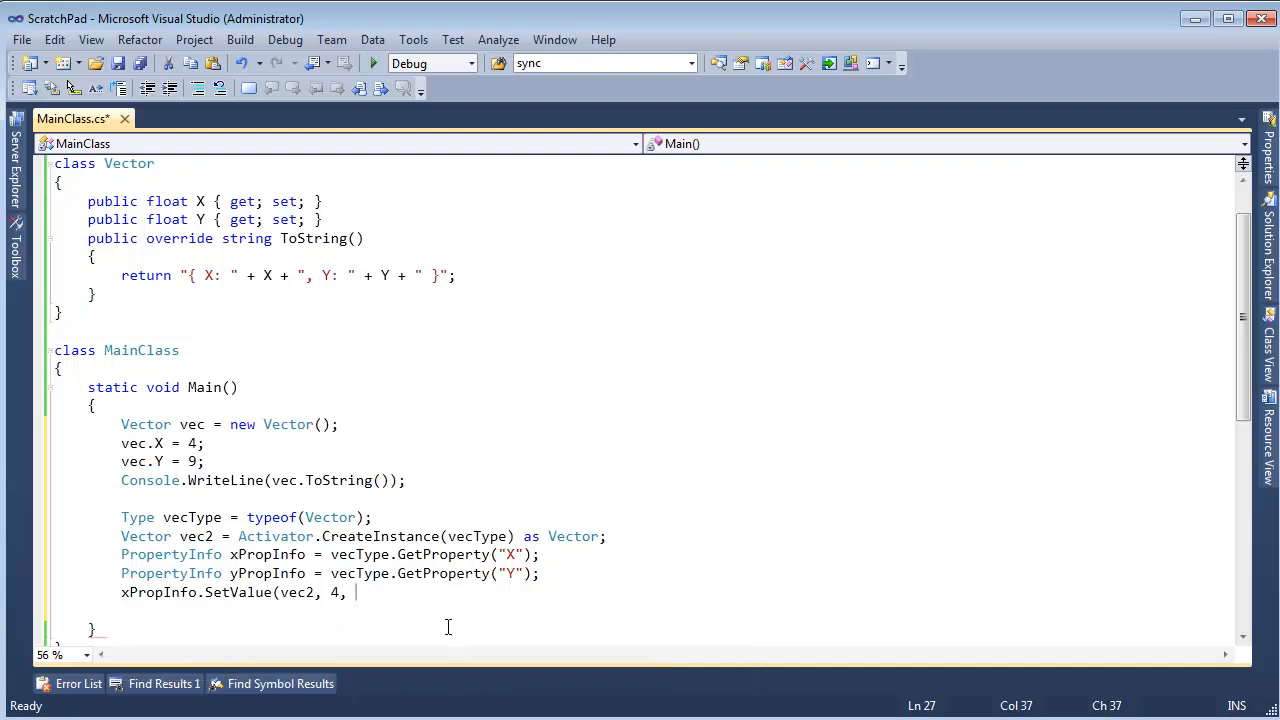
pyautogui.write('null);')
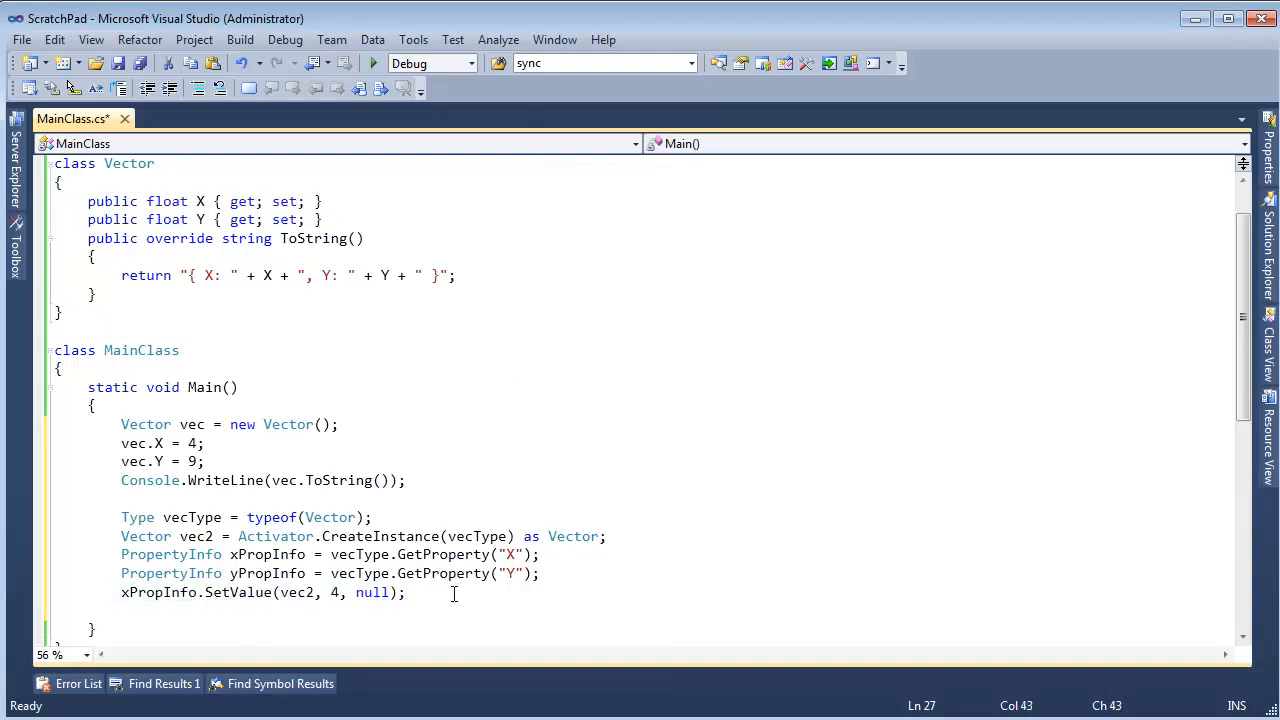
# Step: Set vec2's Y through reflection with yPropInfo.SetValue(vec2, 9, null)
pyautogui.write('yPropInfo')
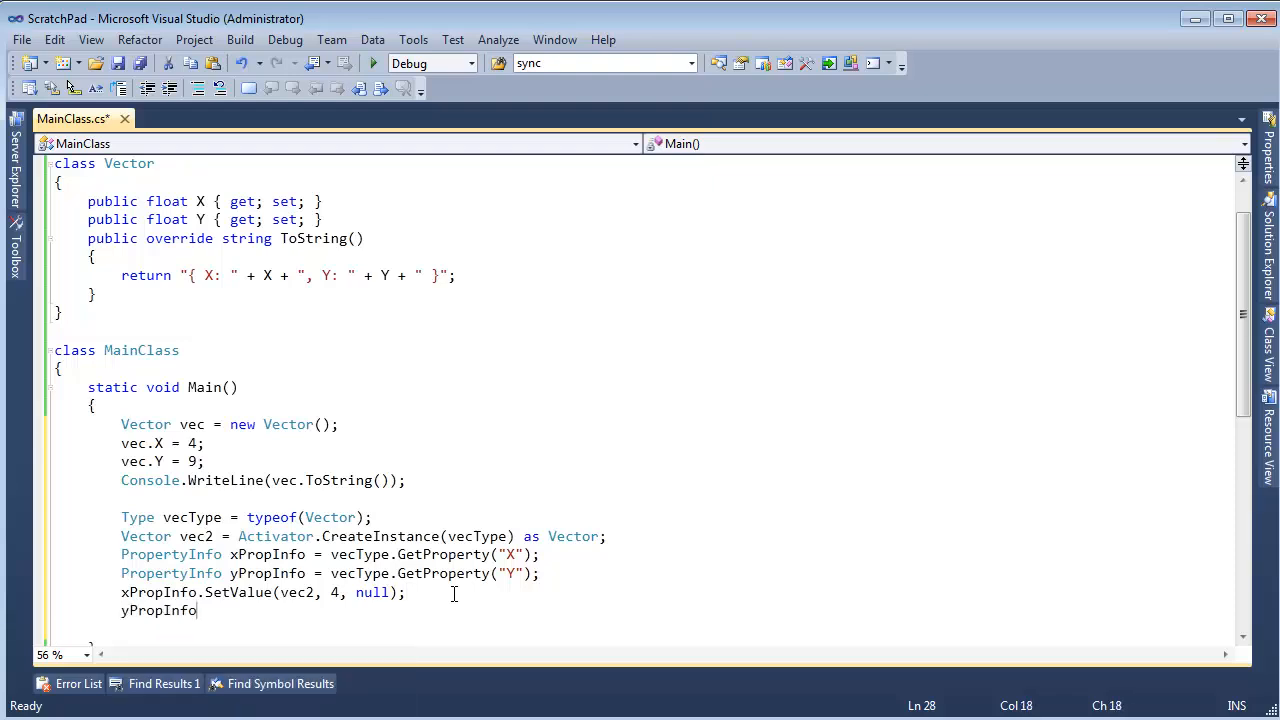
pyautogui.write('.SetValue(')
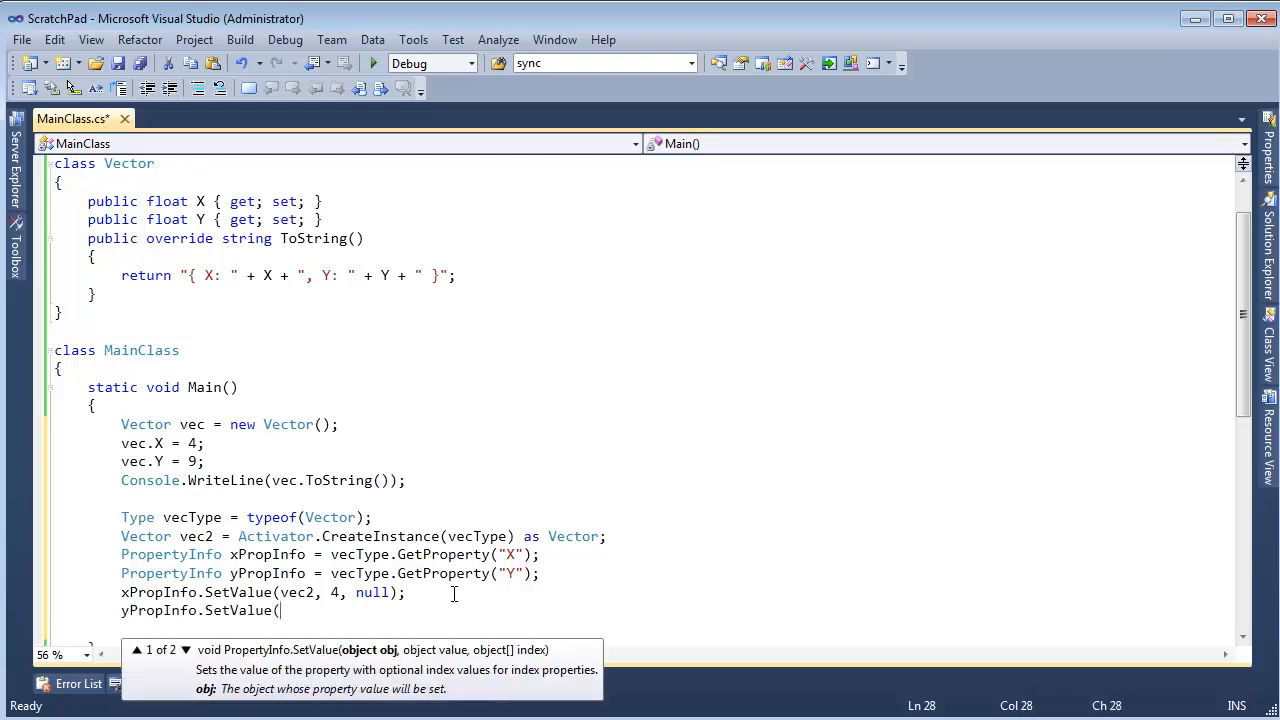
pyautogui.write('vec2, y')
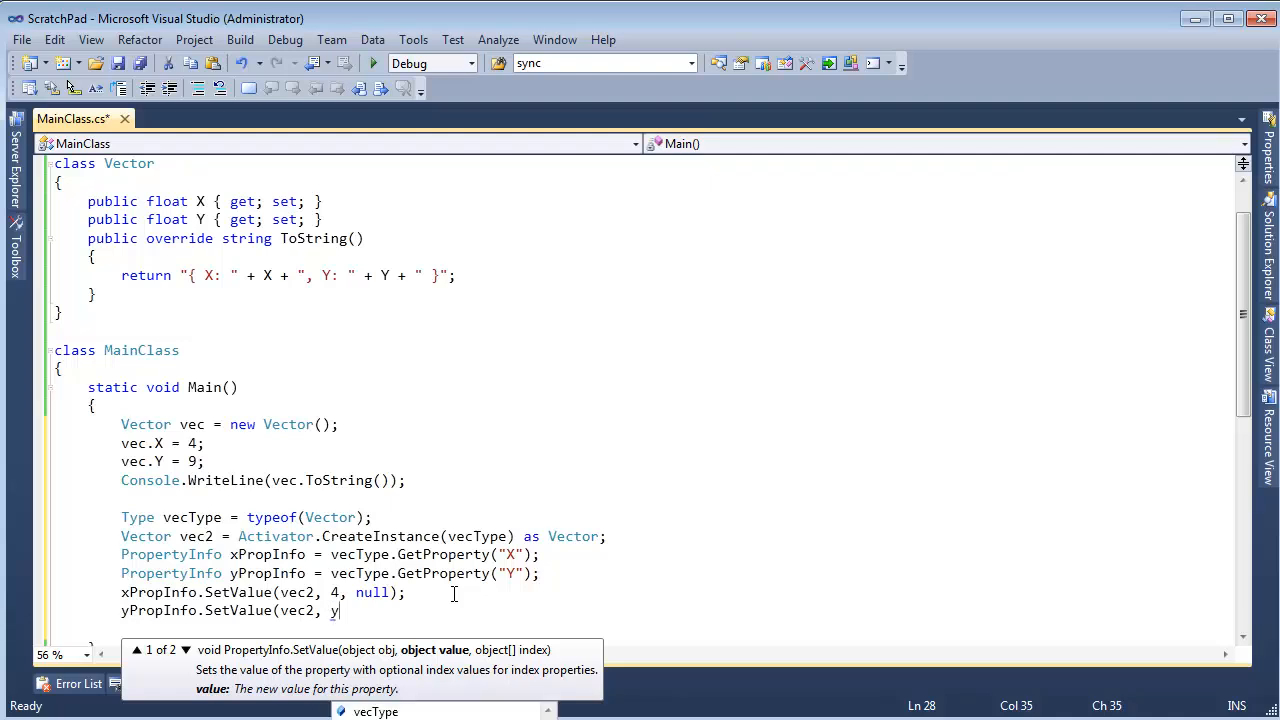
pyautogui.press('backspace')
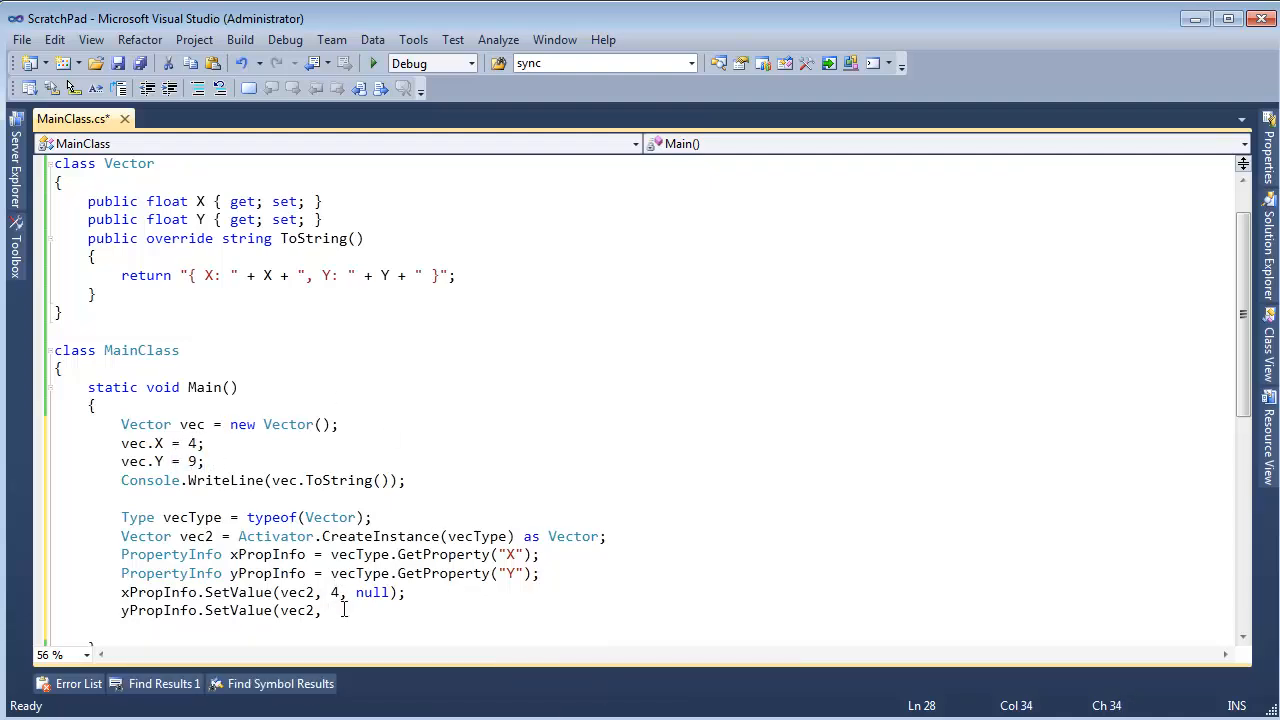
pyautogui.write('9, null);')
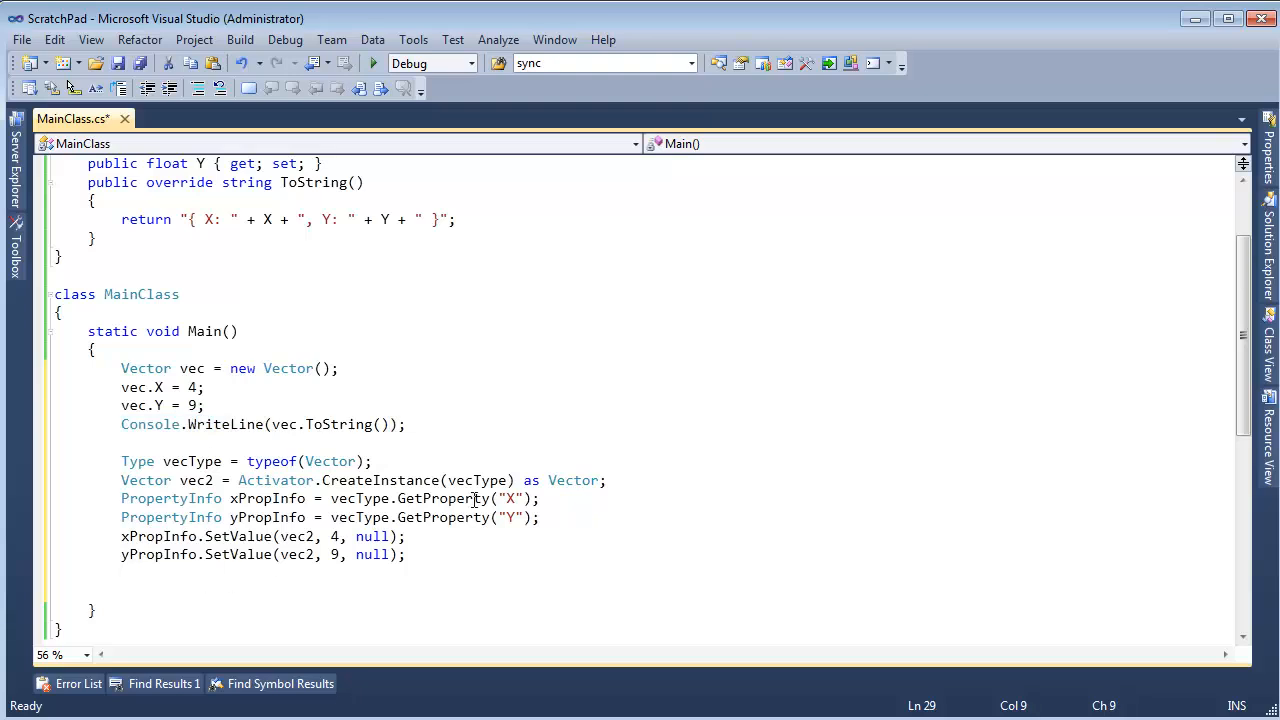
# Step: Declare MethodInfo toStringInfo = vecType.GetMethod("ToString")
pyautogui.write('method')
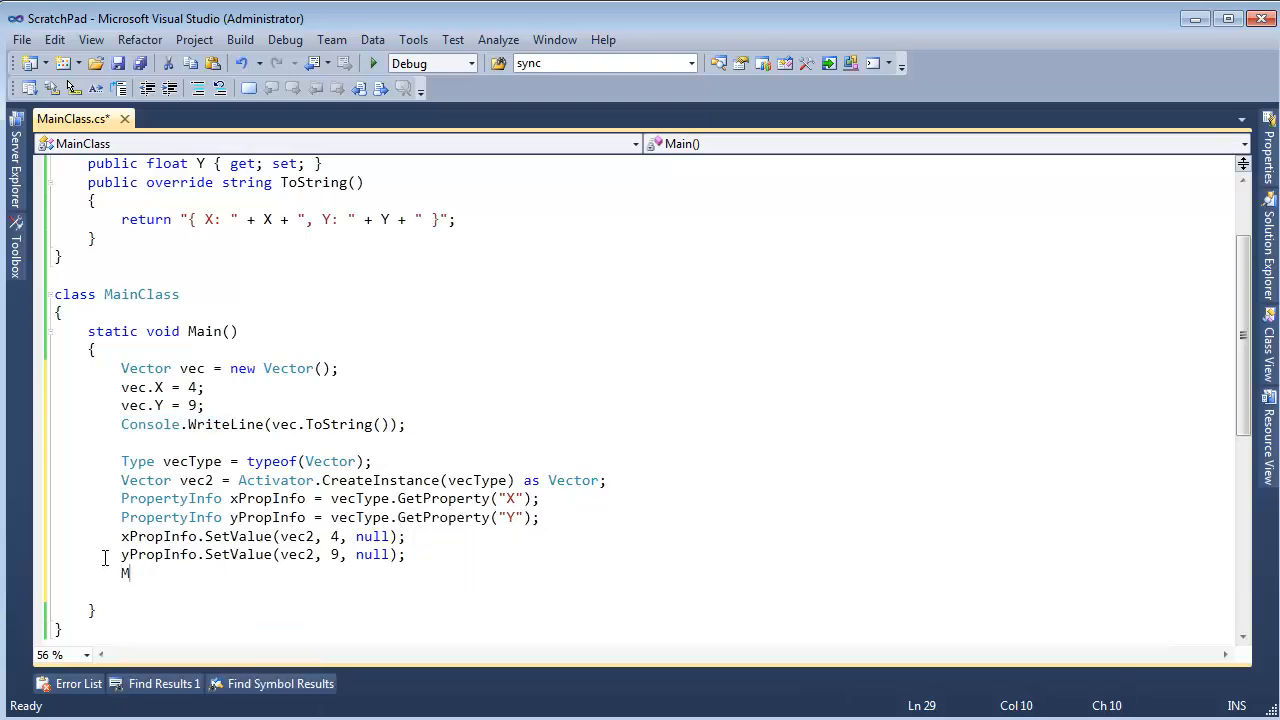
pyautogui.write('ethodInfo')
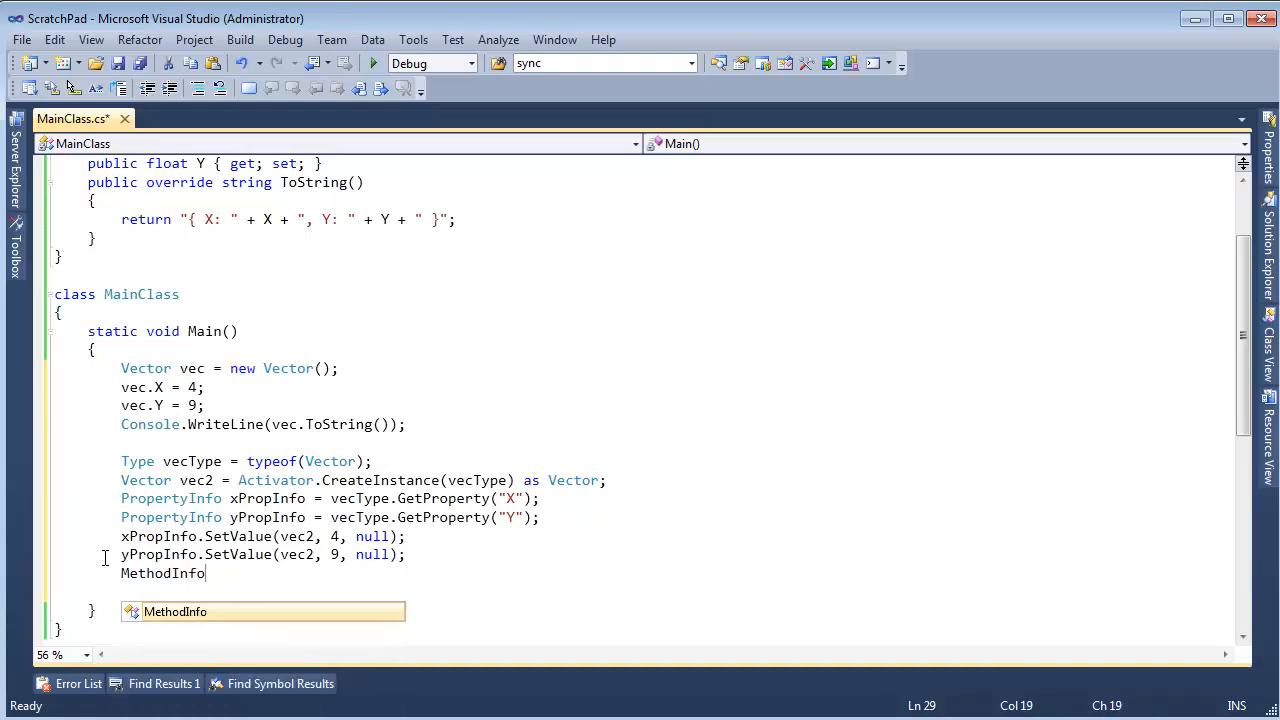
pyautogui.write('toS')
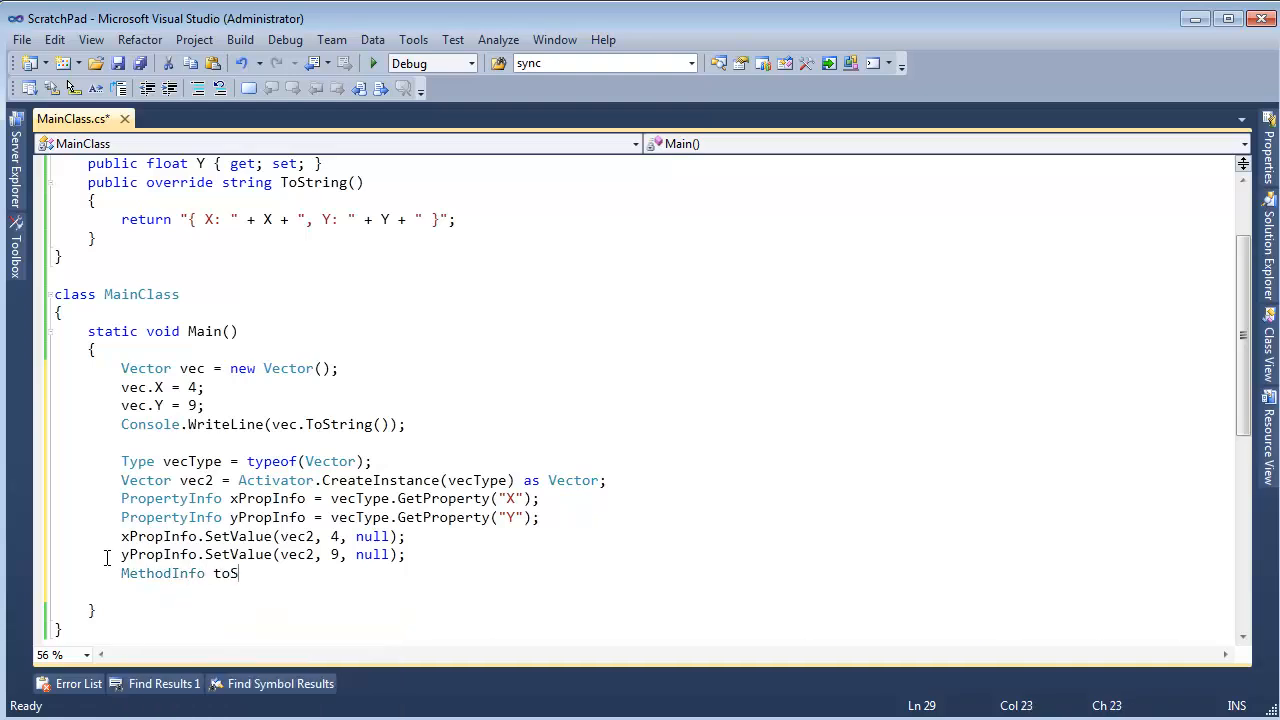
pyautogui.write('tringInfo =')
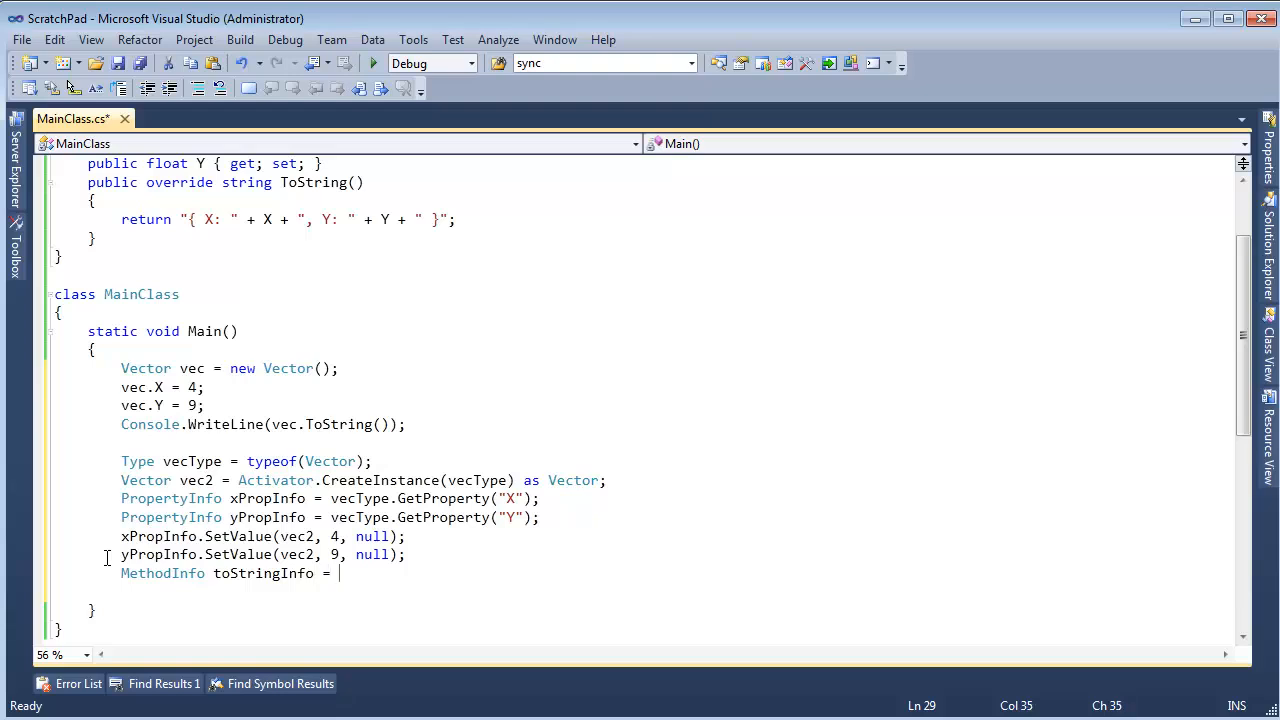
pyautogui.write('vecType.GetMethod(')
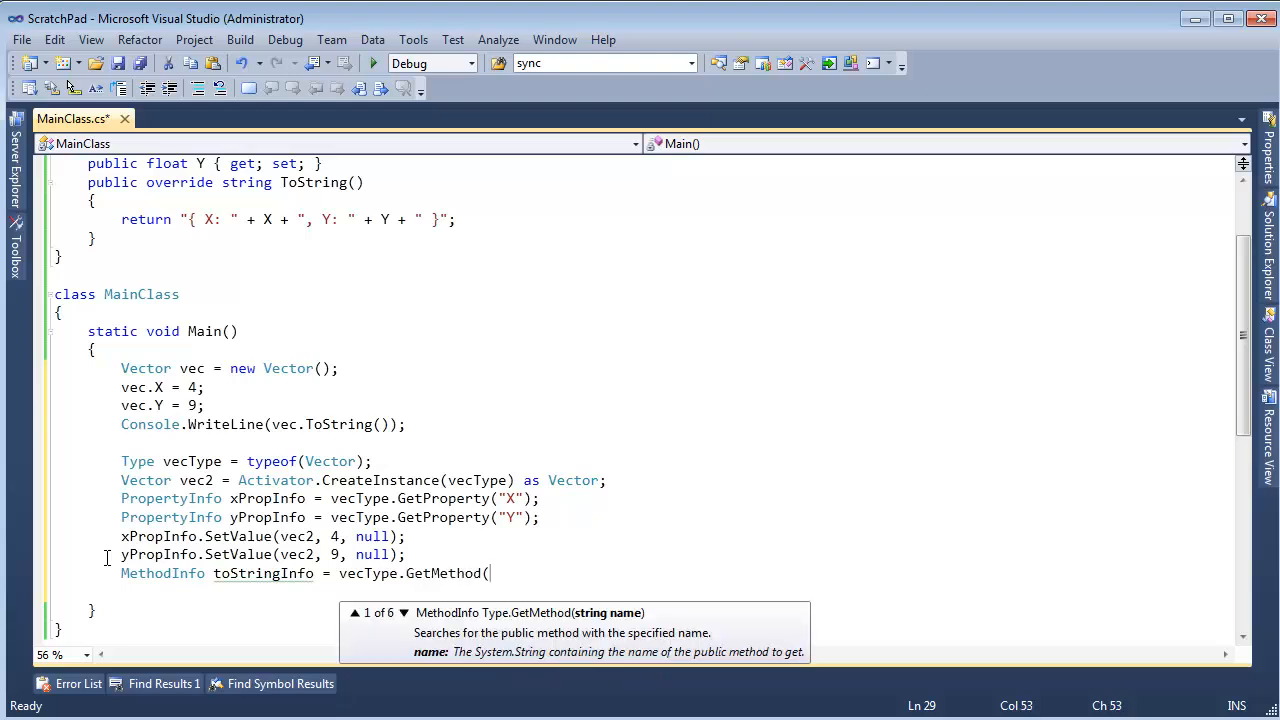
pyautogui.write('"ToString");')
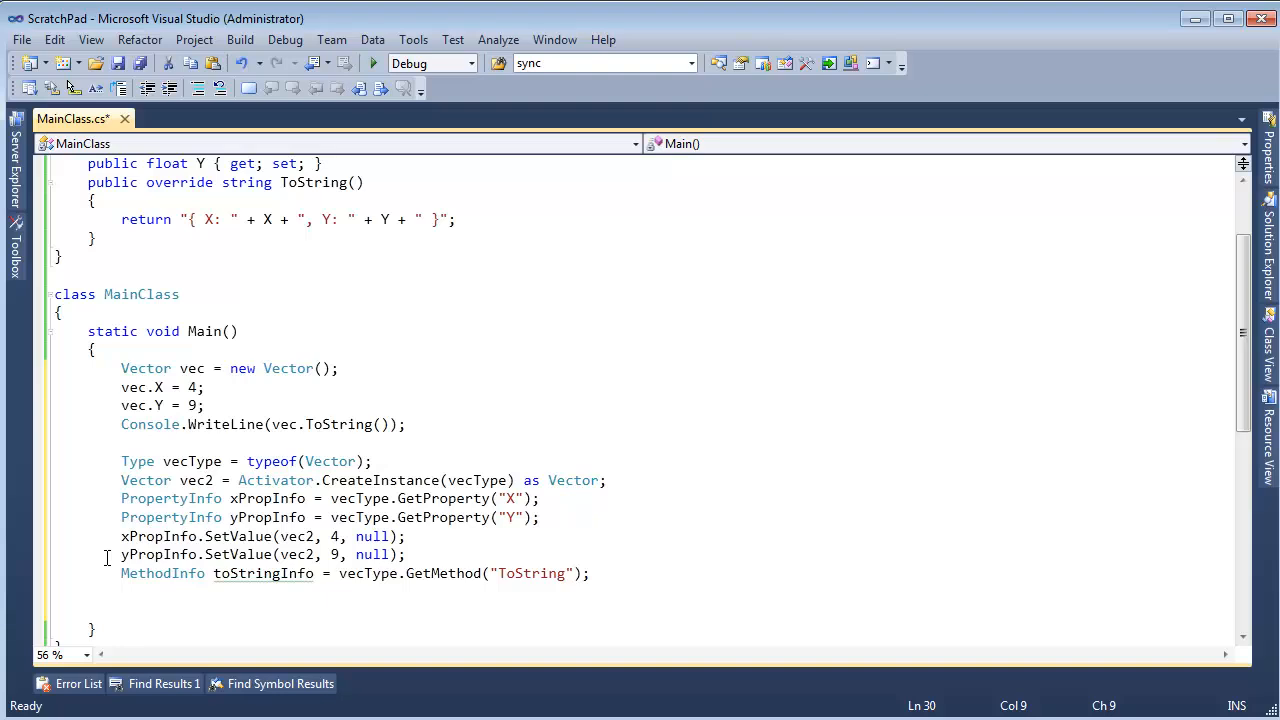
# Step: Store toStringInfo.Invoke(vec2, null) as string in a result variable
pyautogui.write('toStringInfo.')
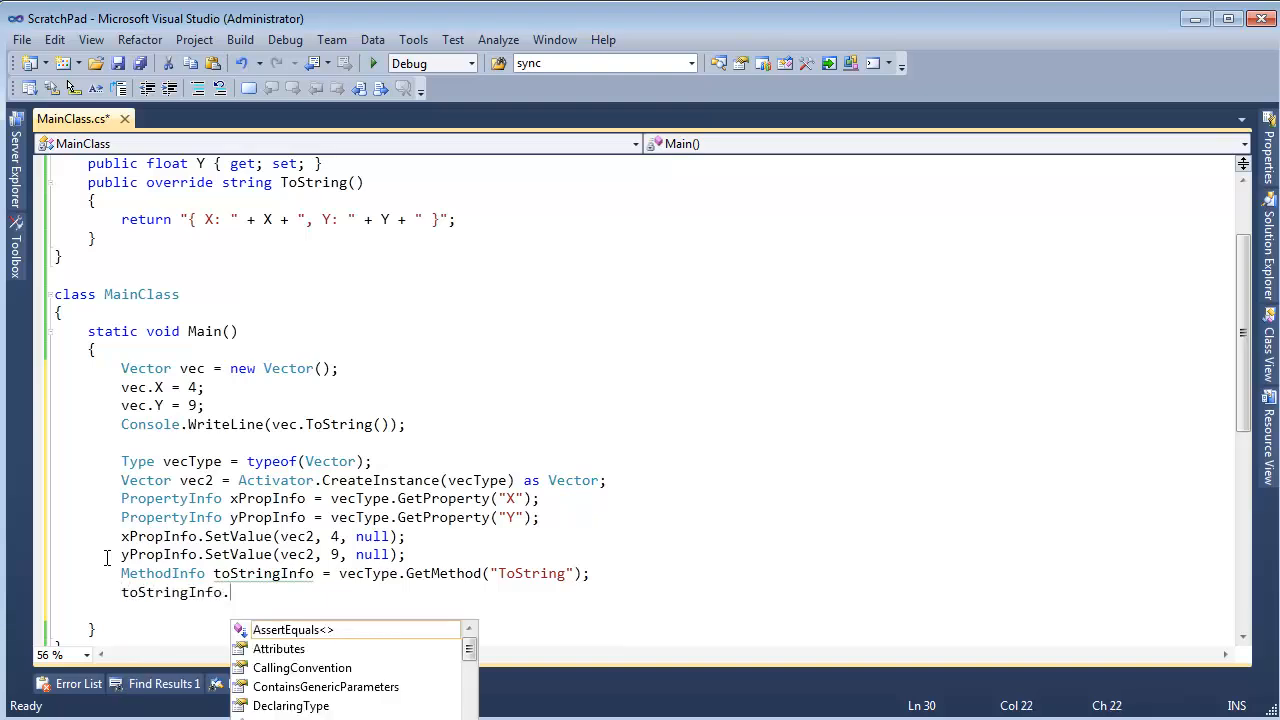
pyautogui.write('Invoke')
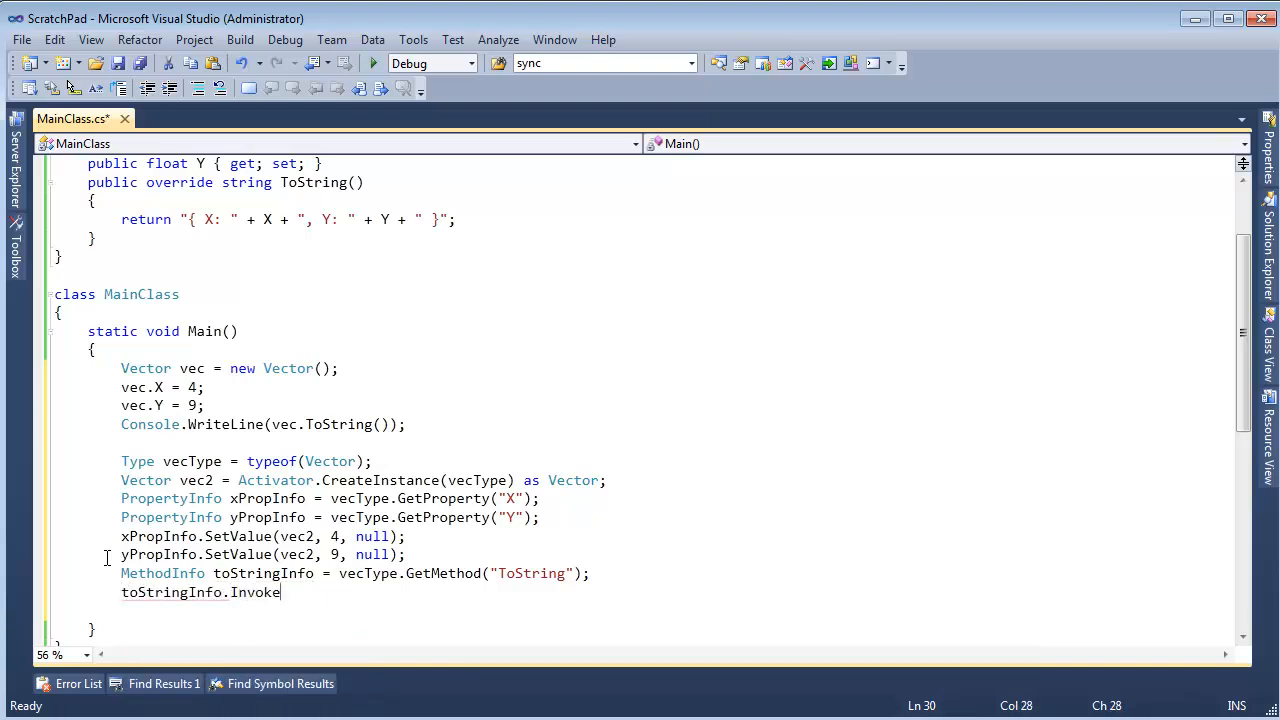
pyautogui.write('(')
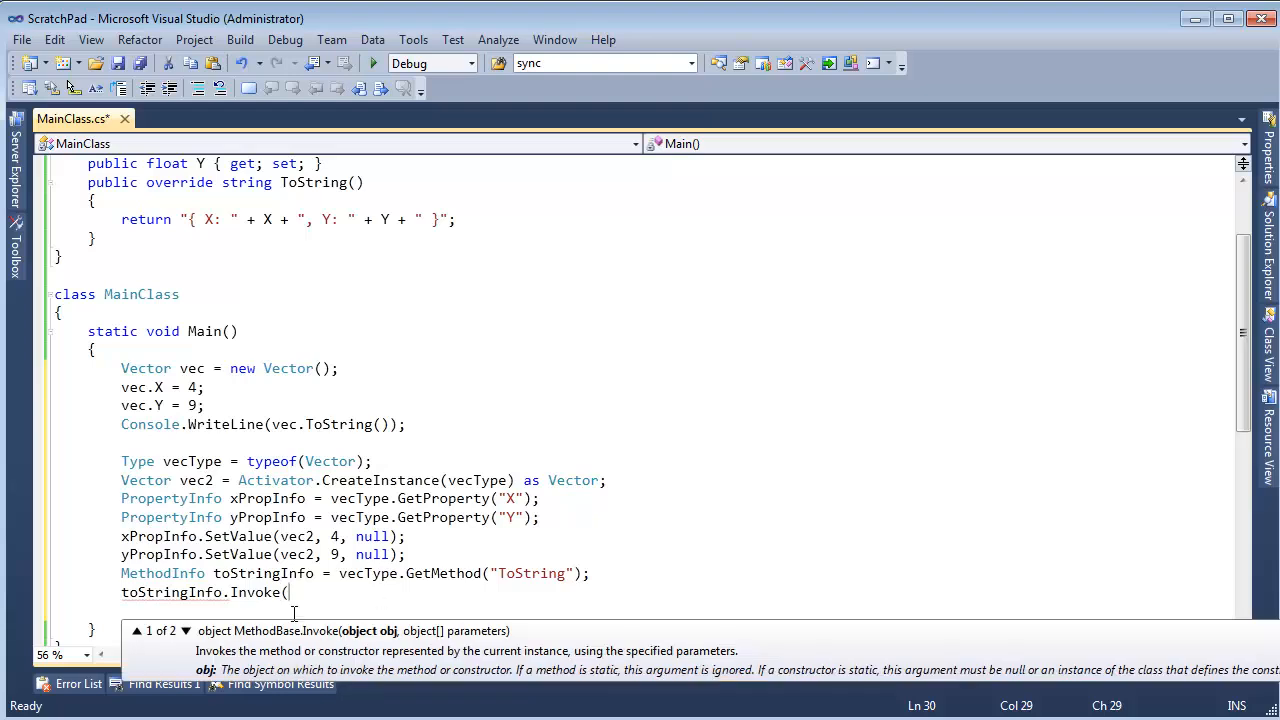
pyautogui.write('vec2,')
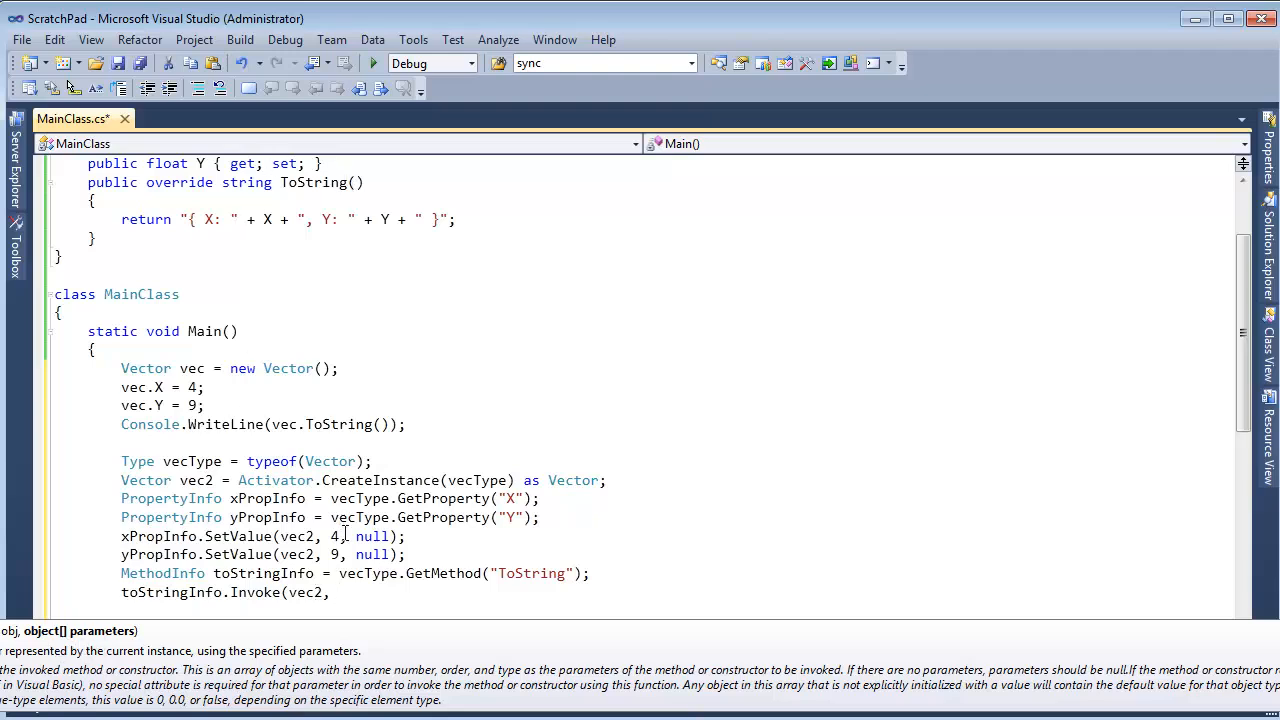
pyautogui.write('null)')
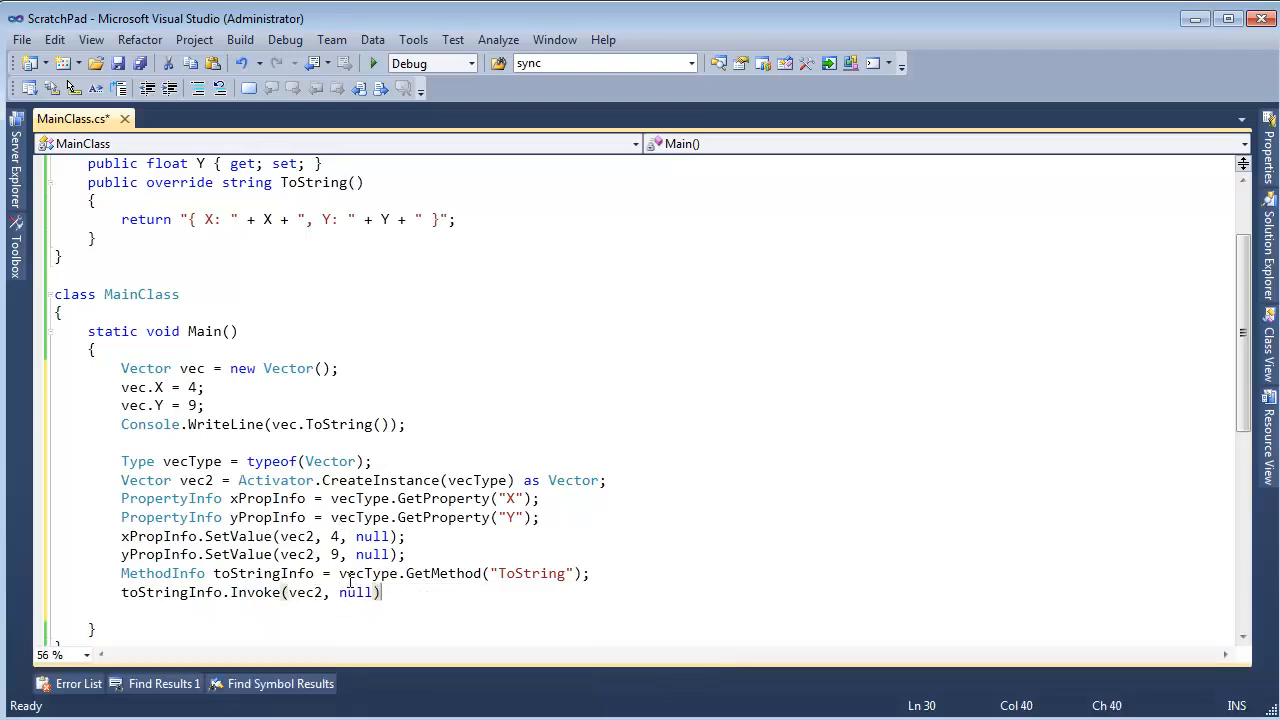
pyautogui.write(';')
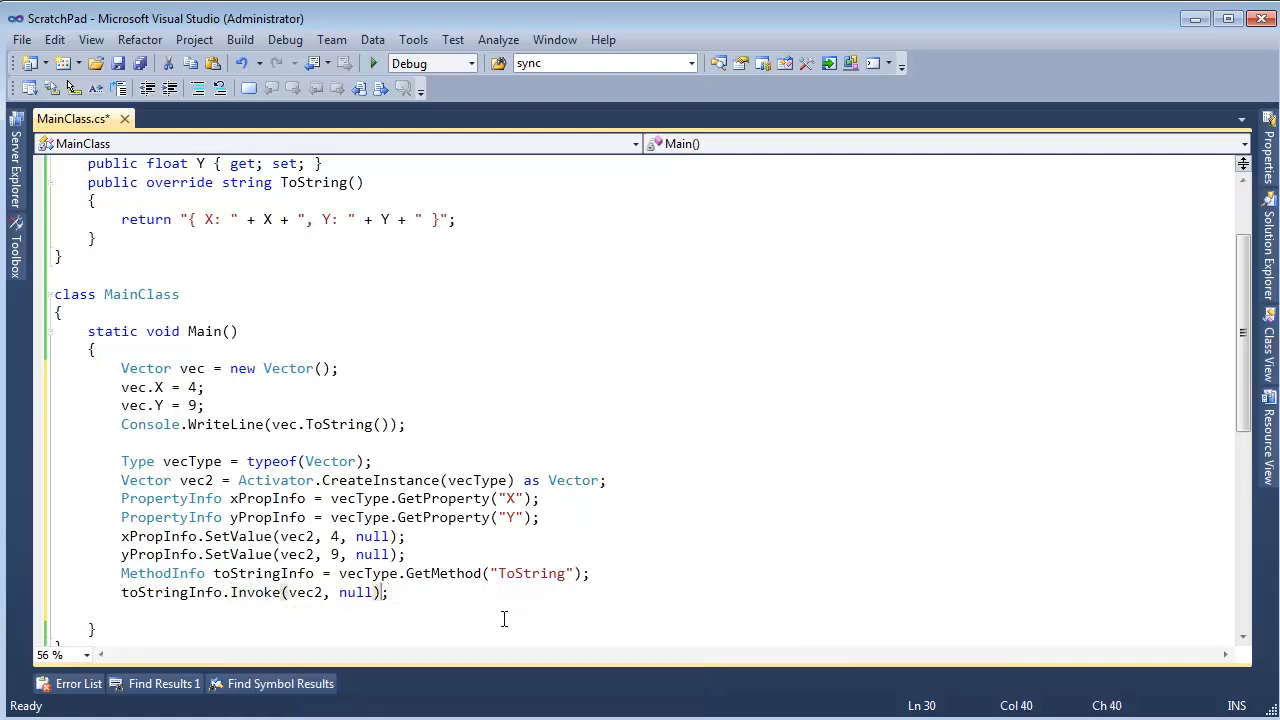
pyautogui.write('as string')
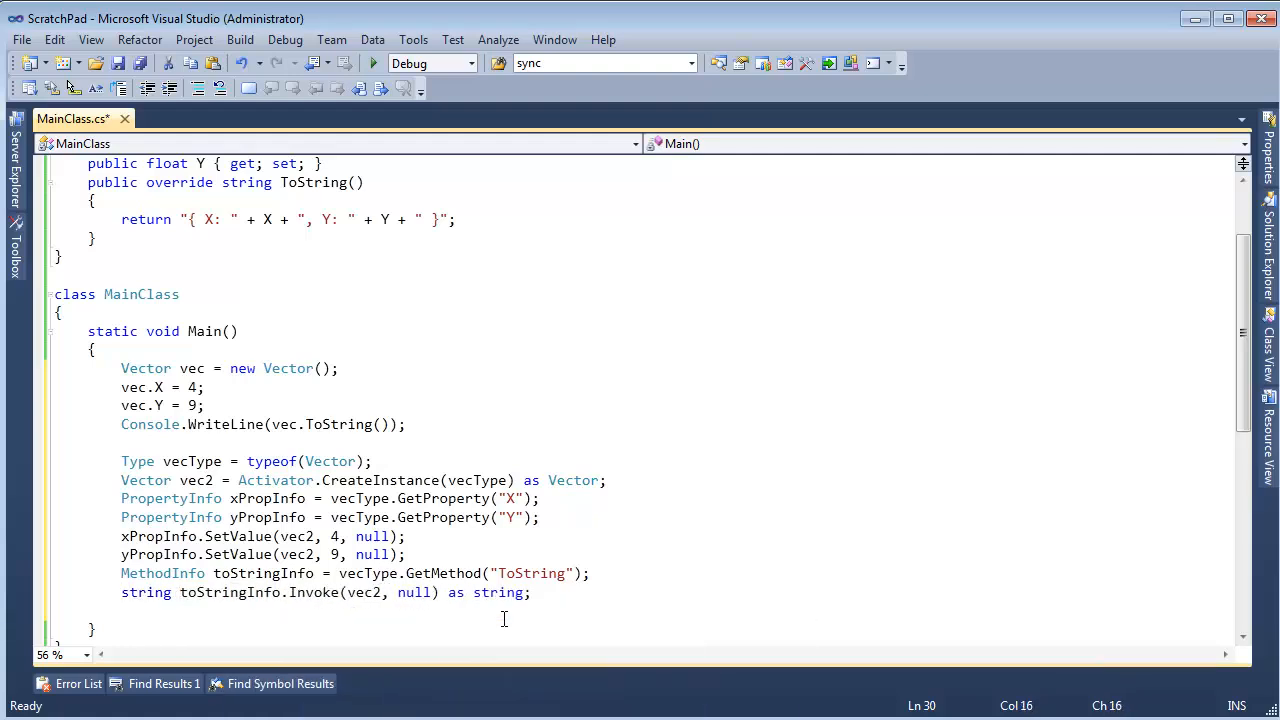
pyautogui.write('result =')
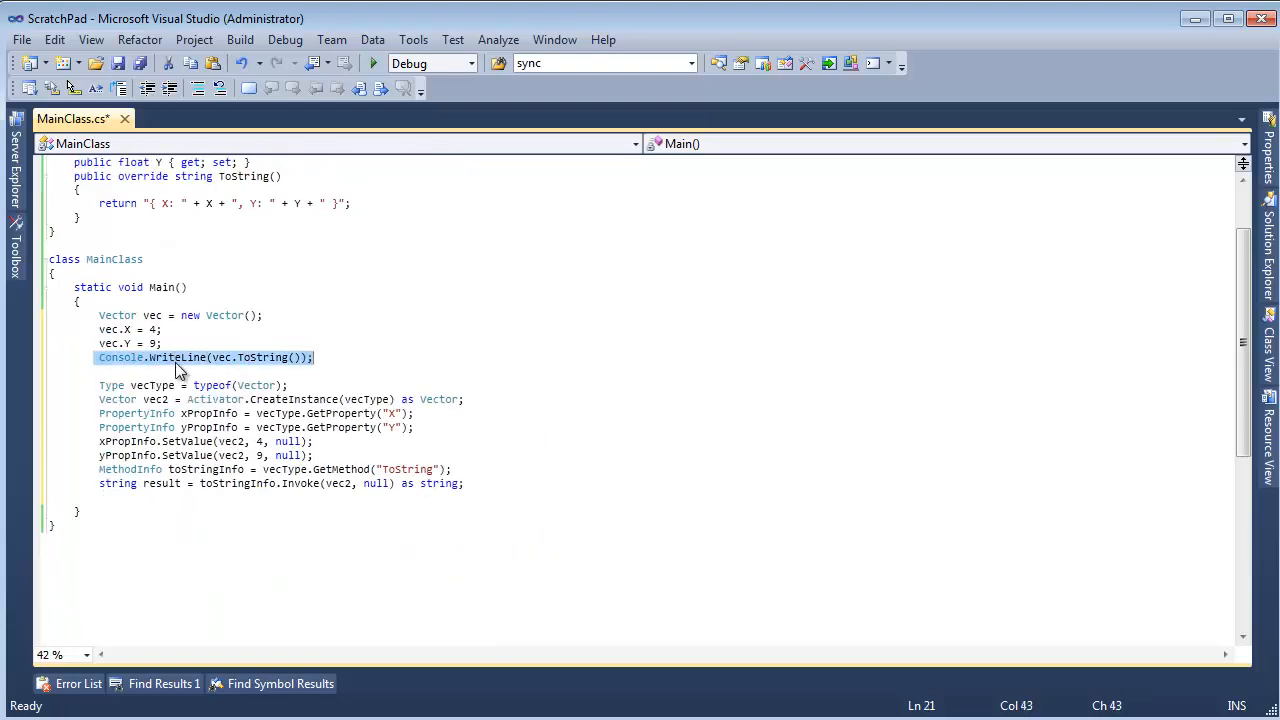
# Step: Begin MethodInfo writeLineInfo = typeof(Console).GetMethod("WriteLine"...)
pyautogui.doubleClick(177, 357)
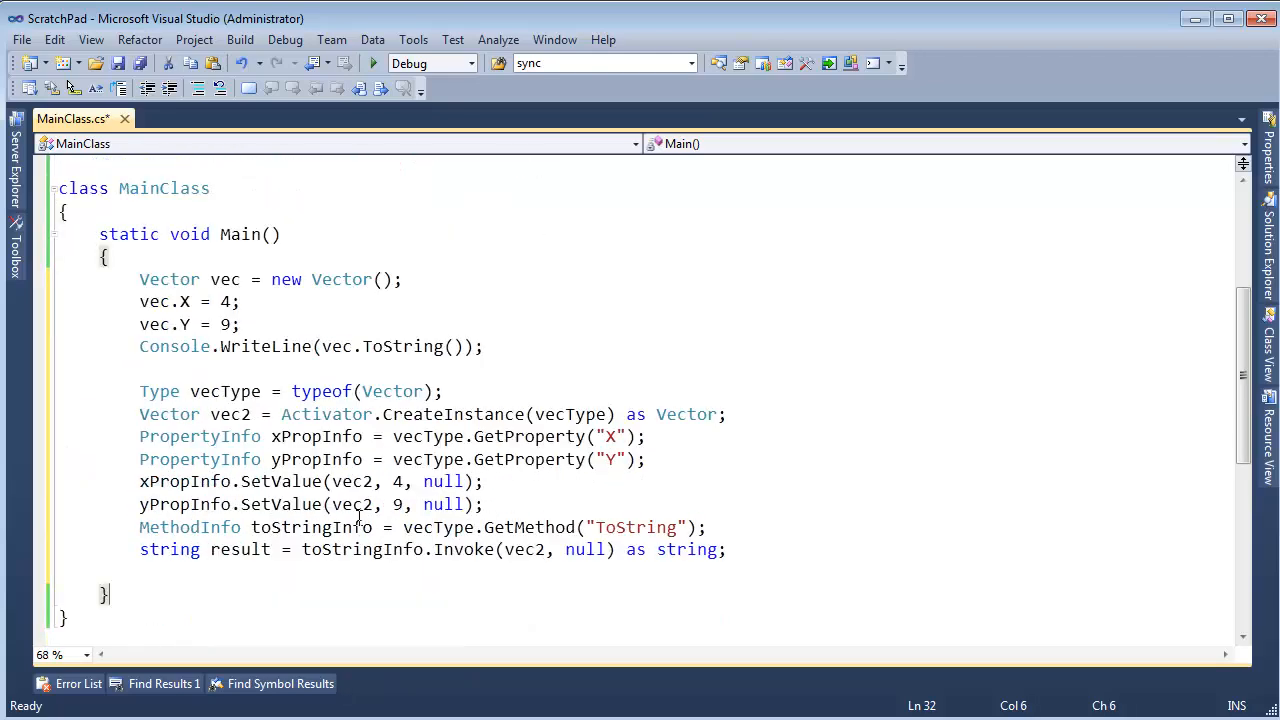
pyautogui.write('me')
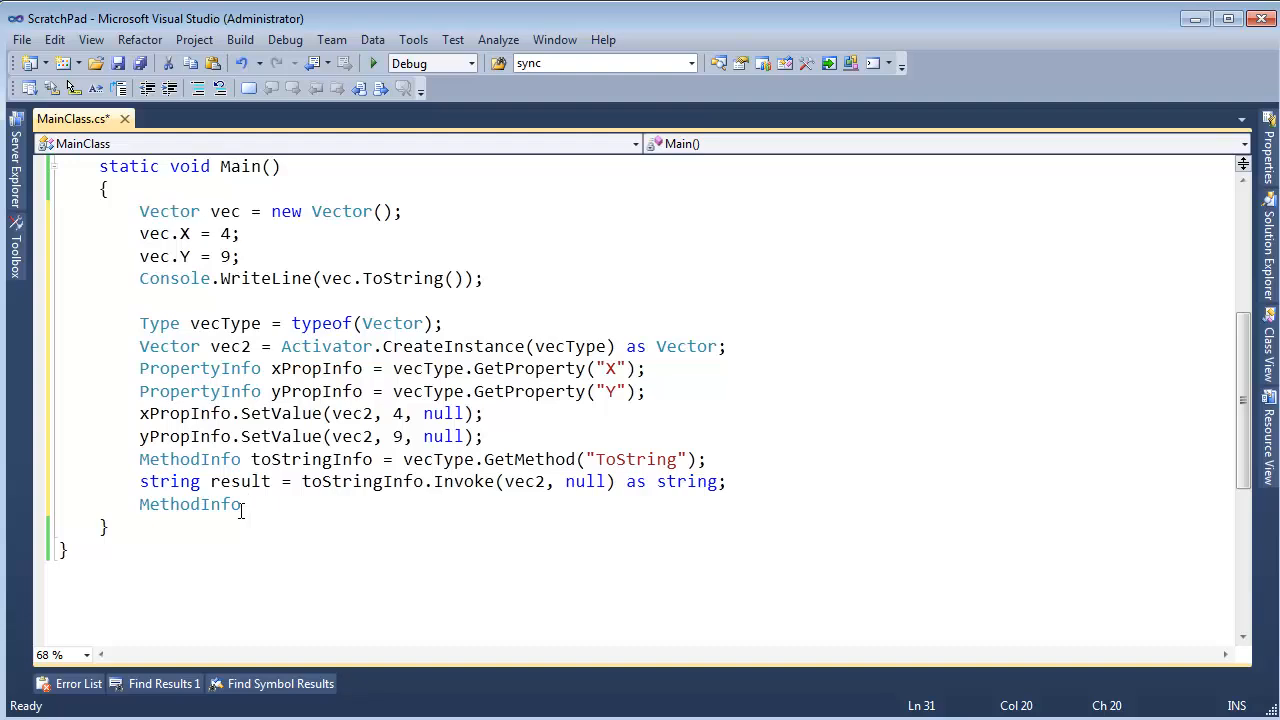
pyautogui.write('writeLineInfo = typeof(')
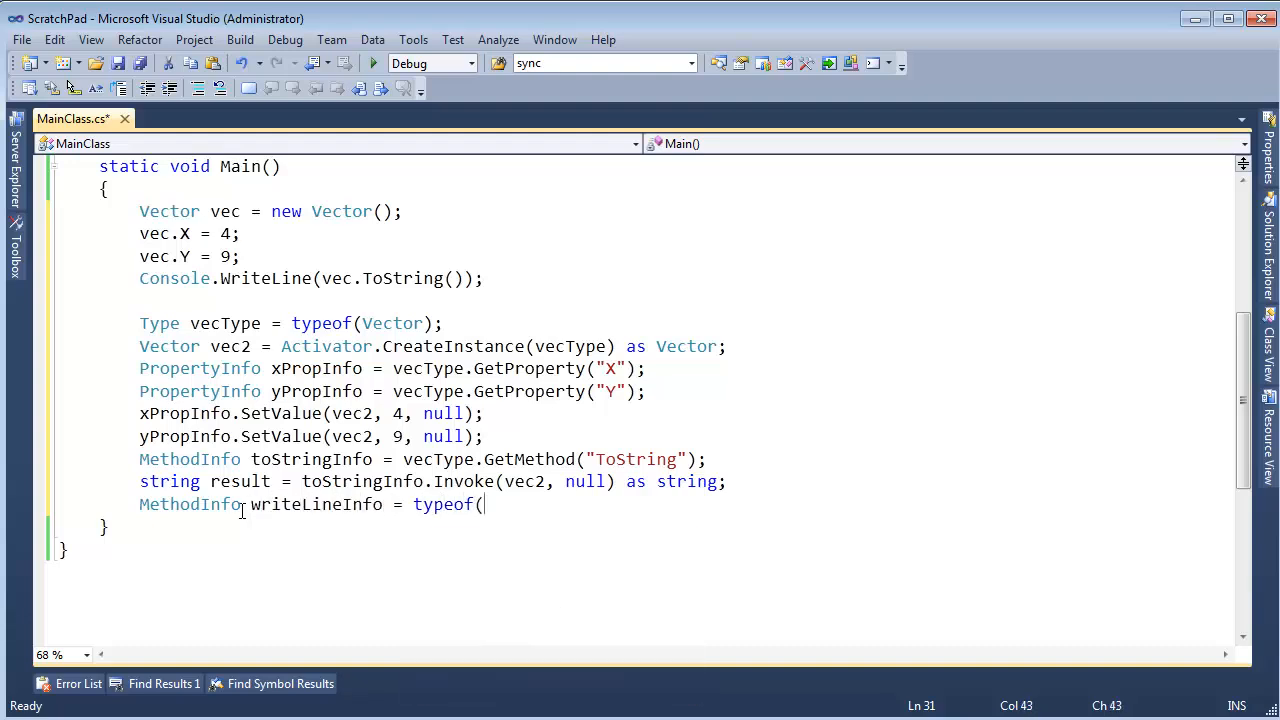
pyautogui.write('Console).GetMethod("WriteLine", );')
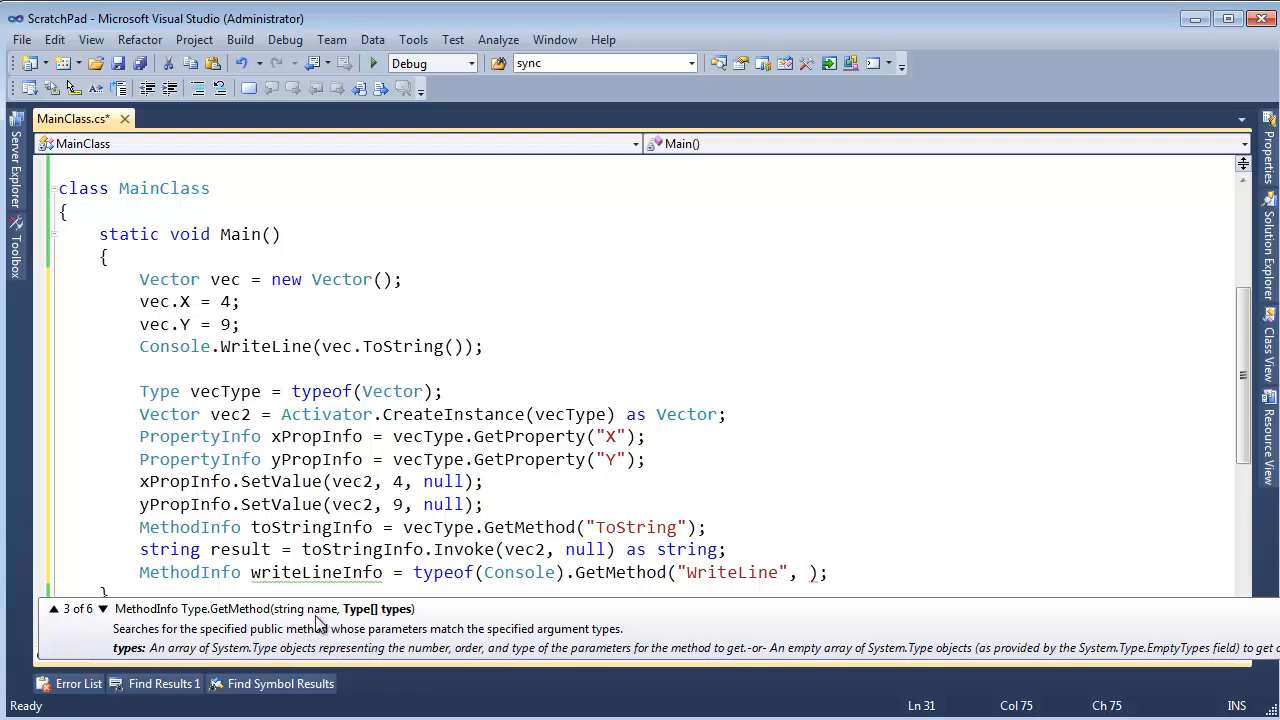
pyautogui.moveTo(363, 620)
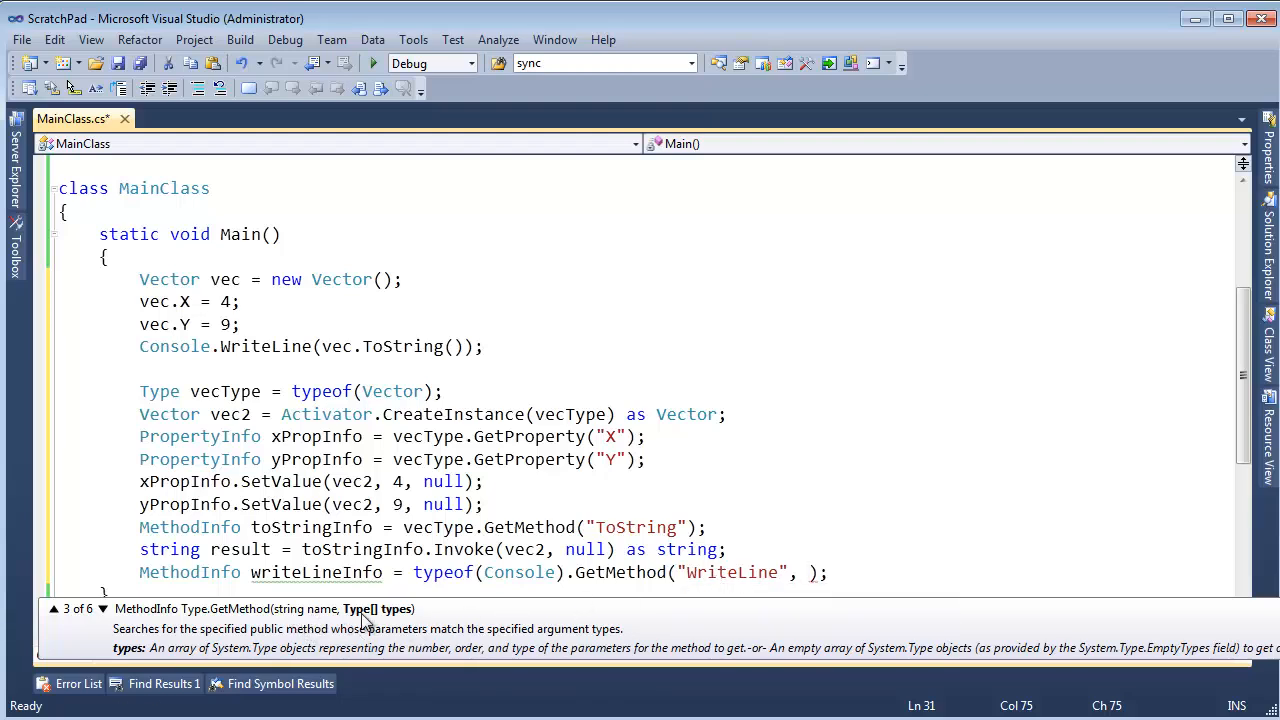
pyautogui.moveTo(382, 618)
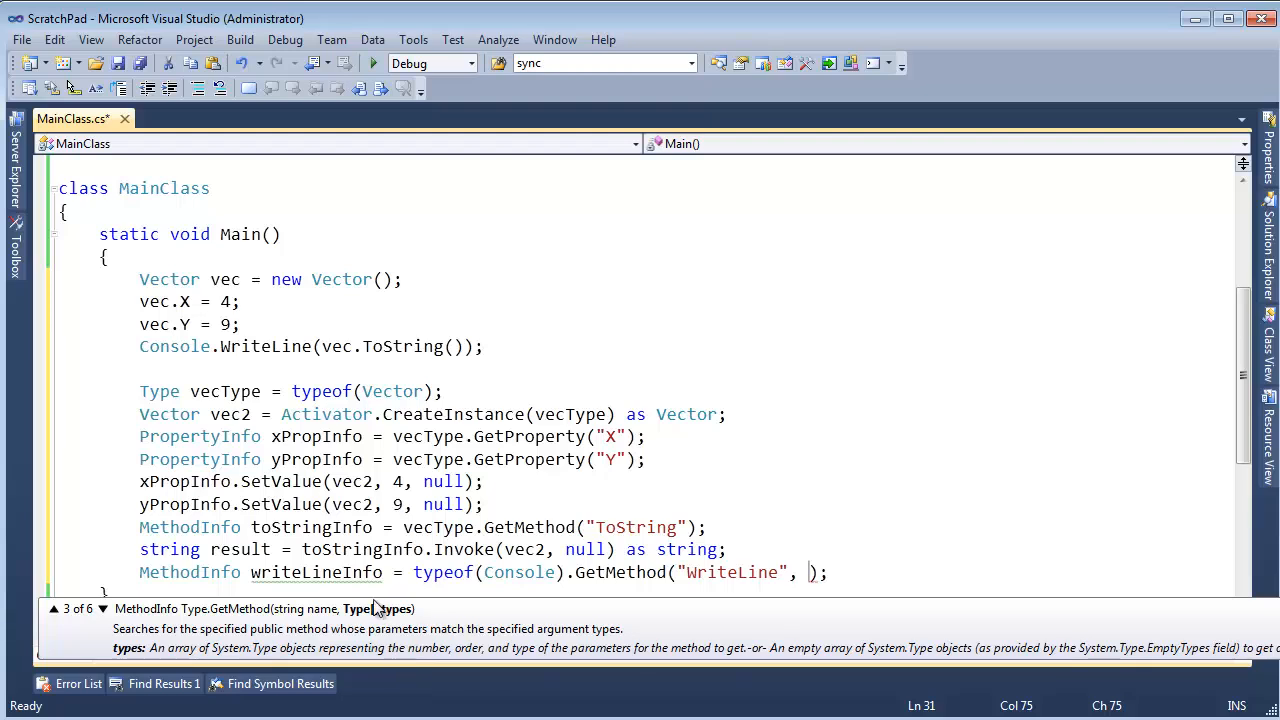
pyautogui.moveTo(378, 618)
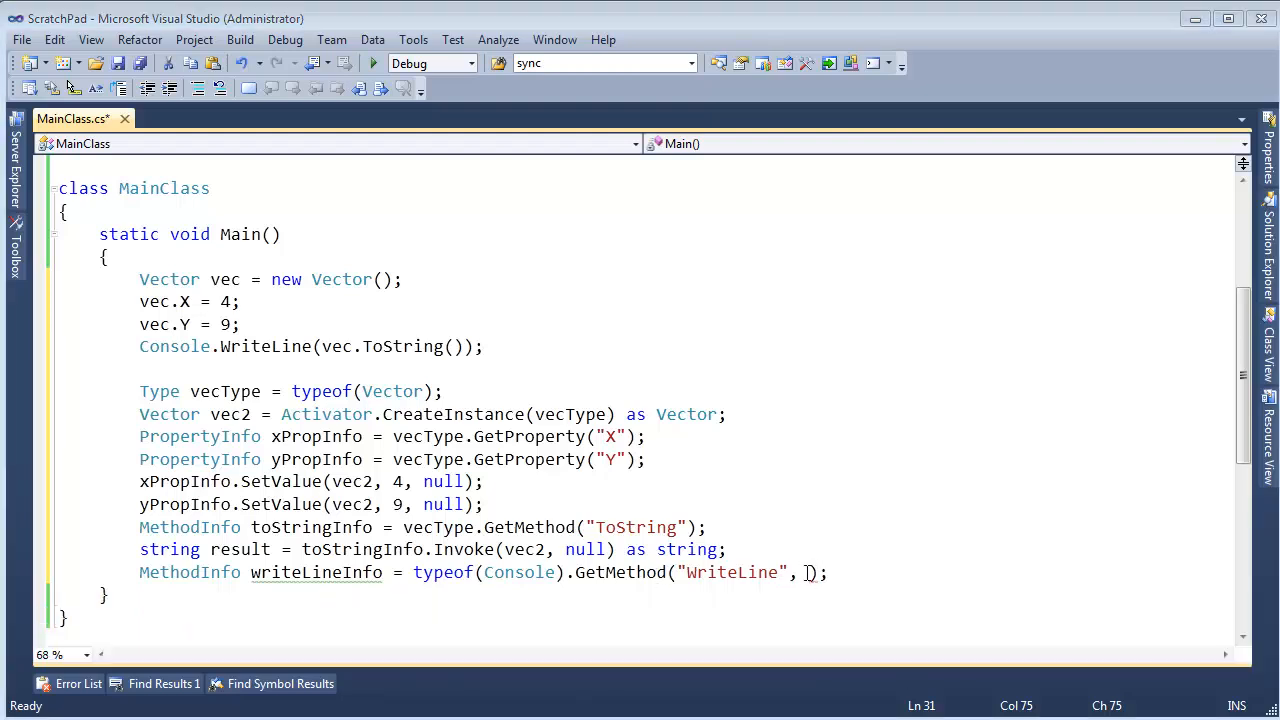
# Step: Add the parameter-type array new[]{typeof(string)}, correcting a mistyped type name
pyautogui.write(',new')
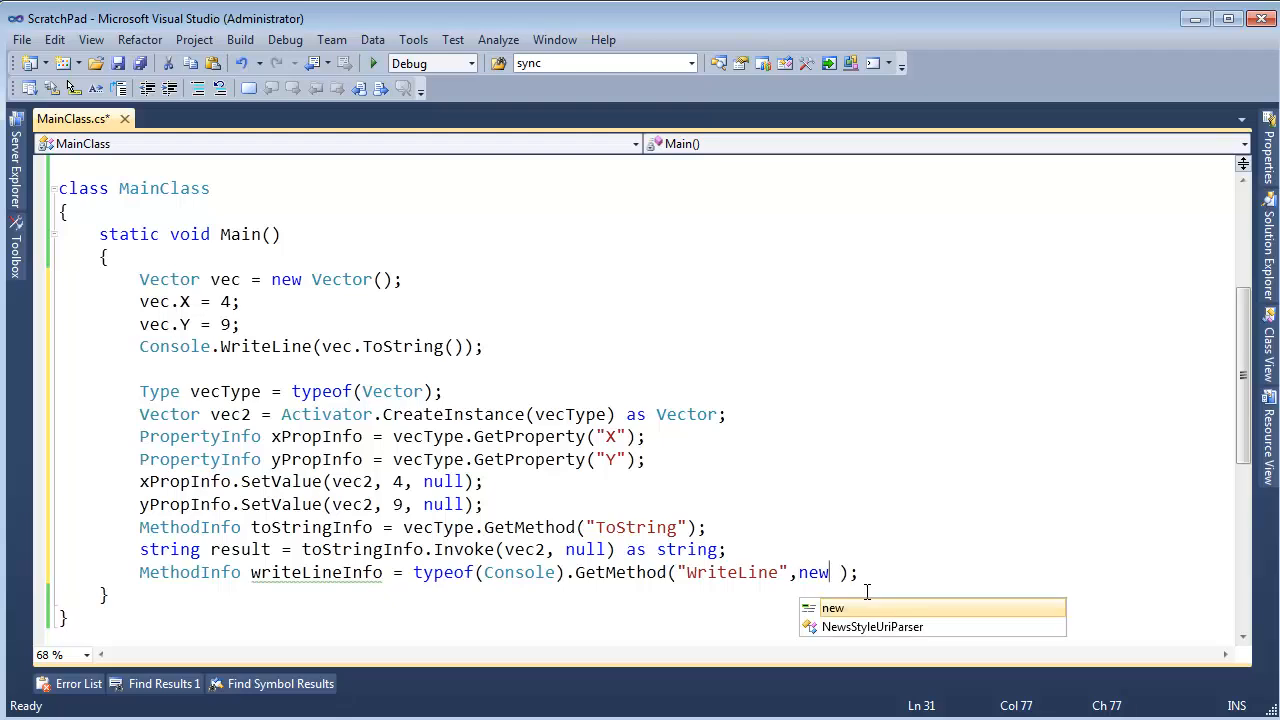
pyautogui.write('[]{typeof')
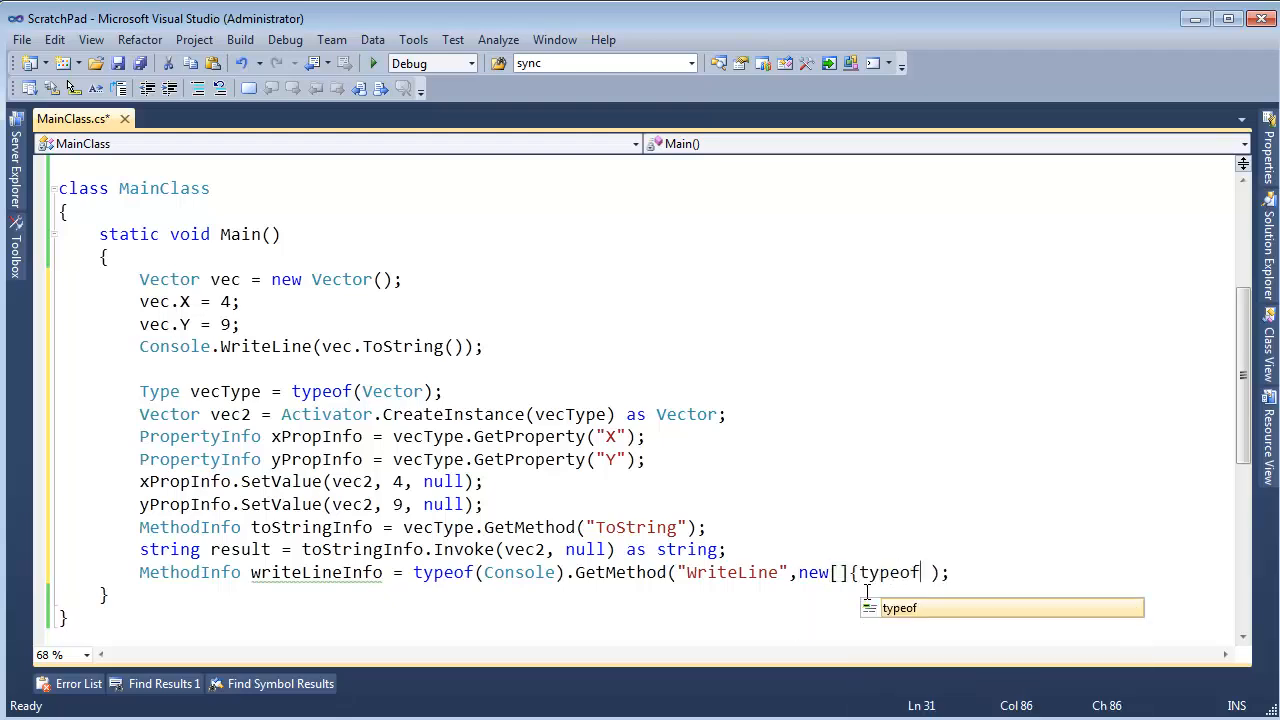
pyautogui.write('(string')
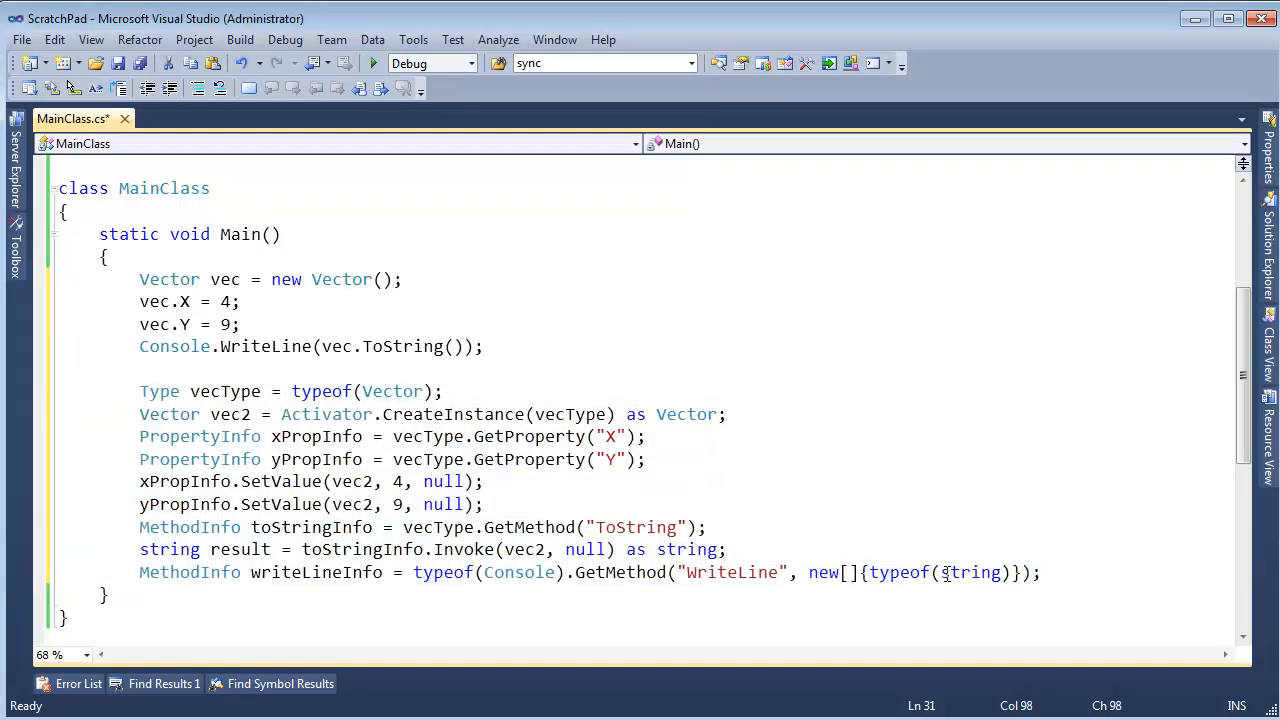
pyautogui.doubleClick(971, 572)
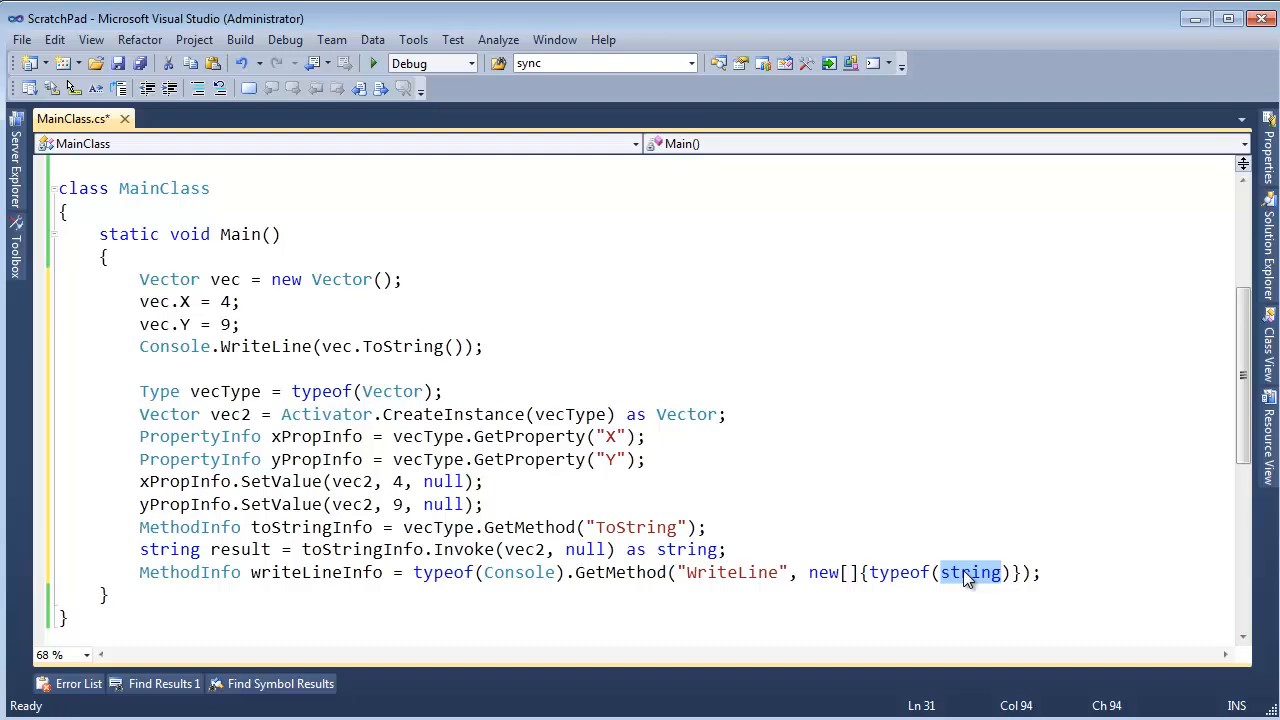
pyautogui.write('main')
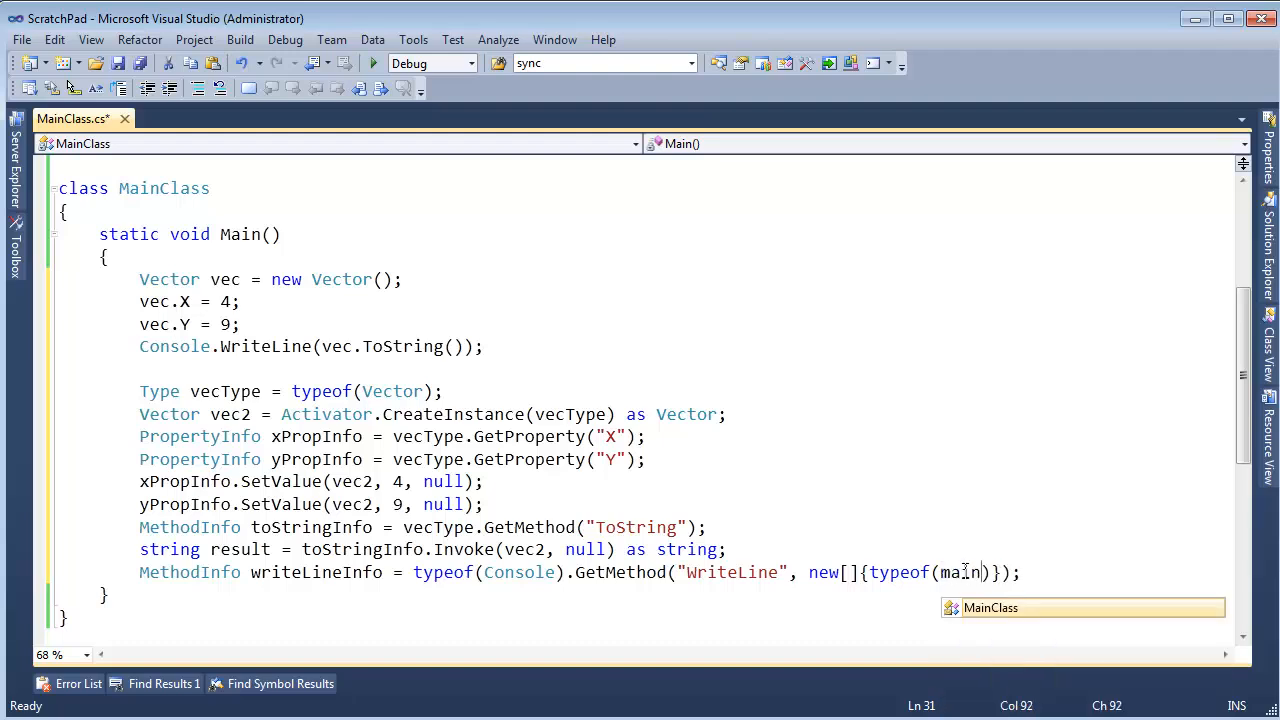
pyautogui.press('BackSpace')
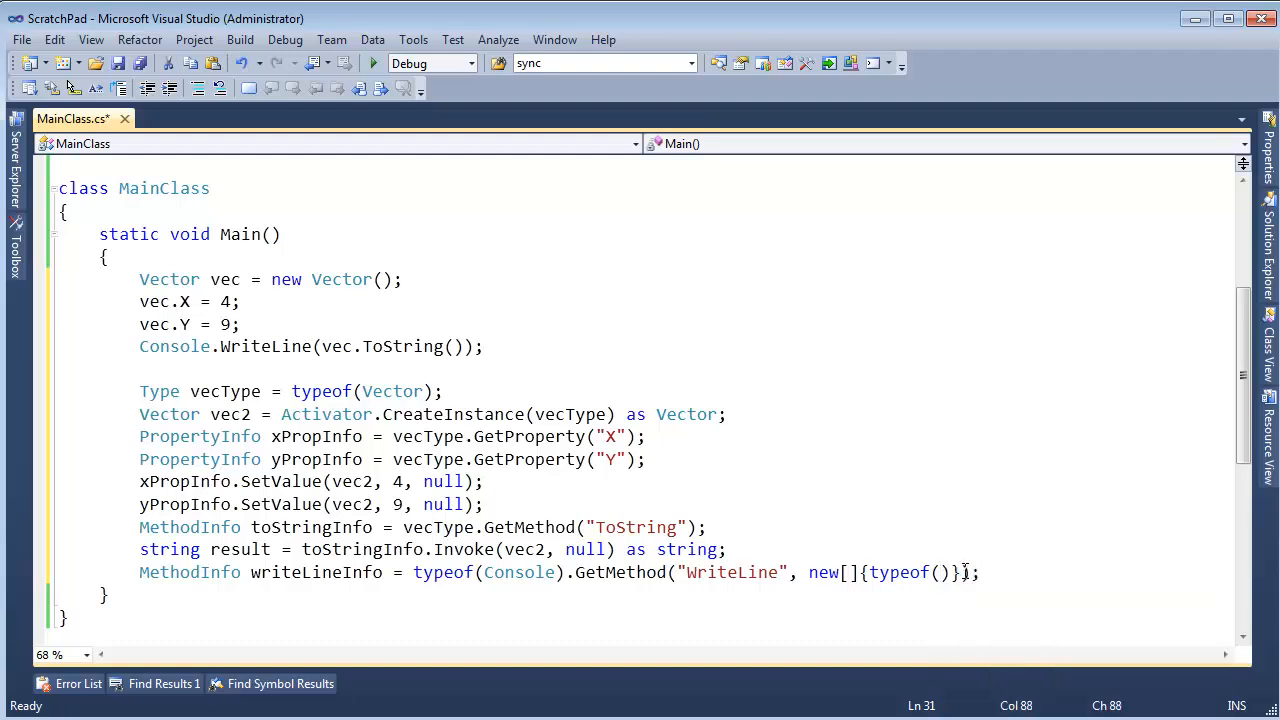
pyautogui.write('string')
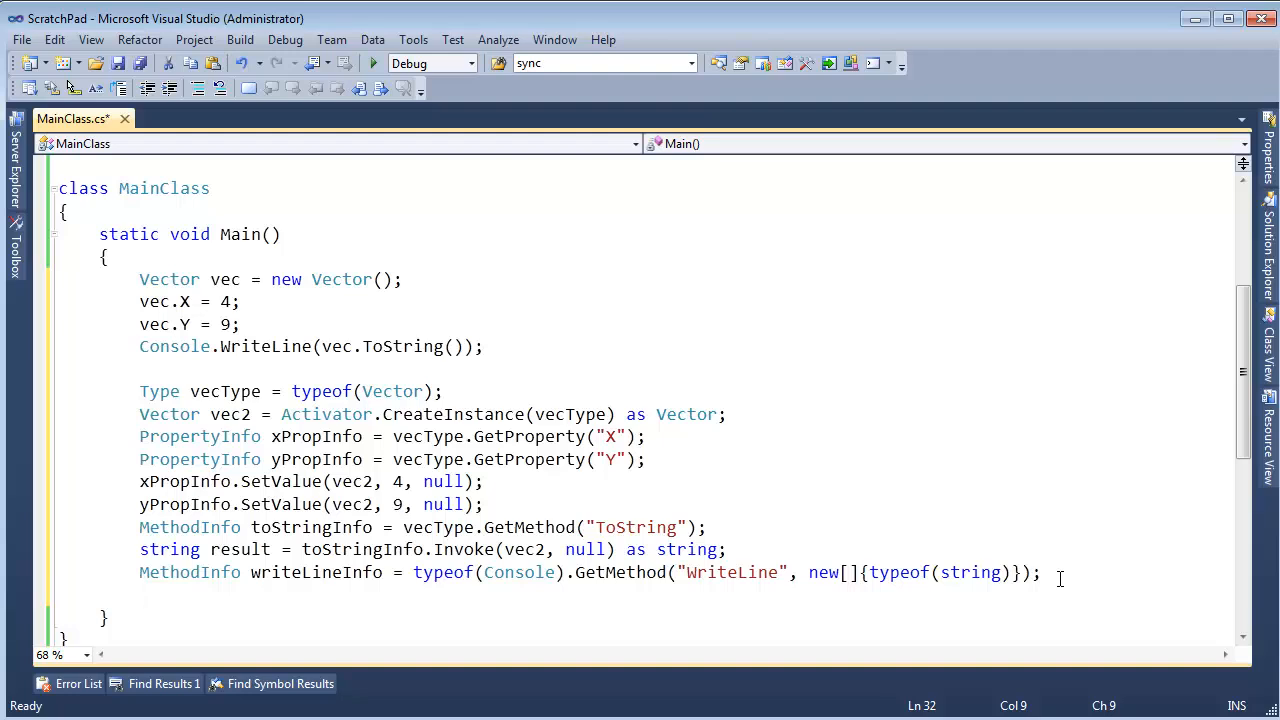
# Step: Write writeLineInfo.Invoke(null, new[] { result }); to print the ToString result
pyautogui.write('writeLineInfo')
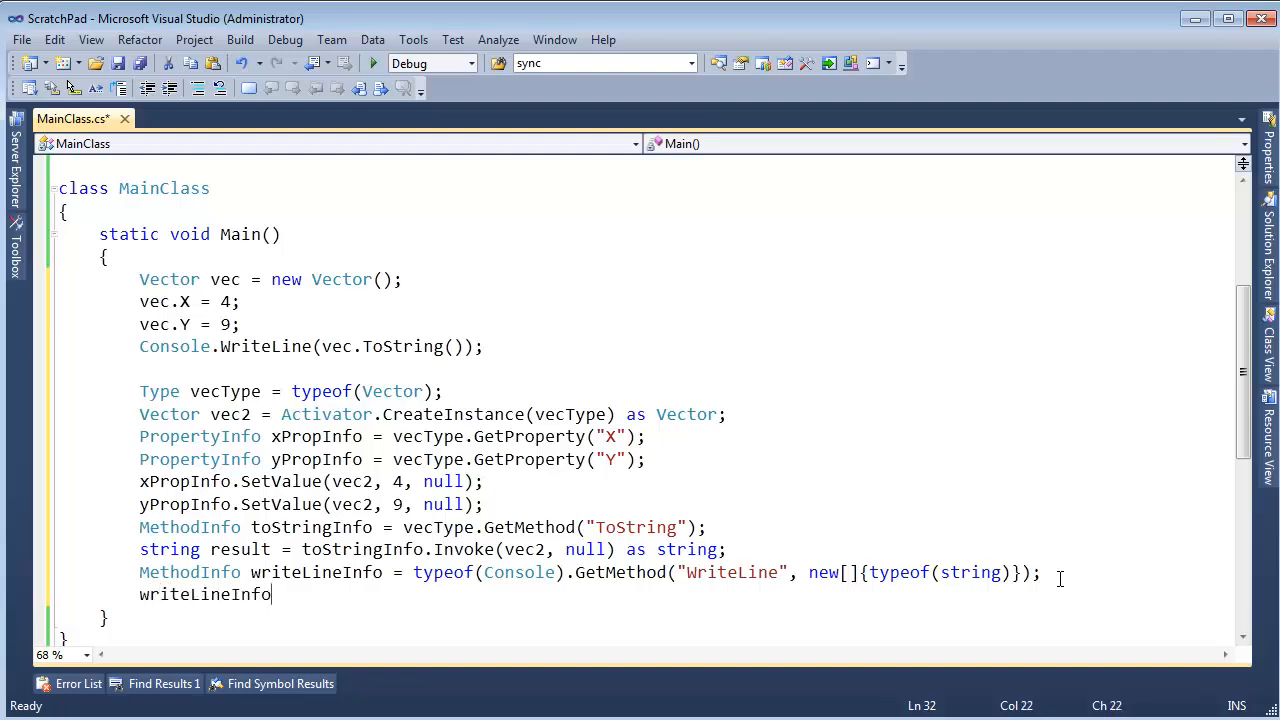
pyautogui.write('.Invoke(')
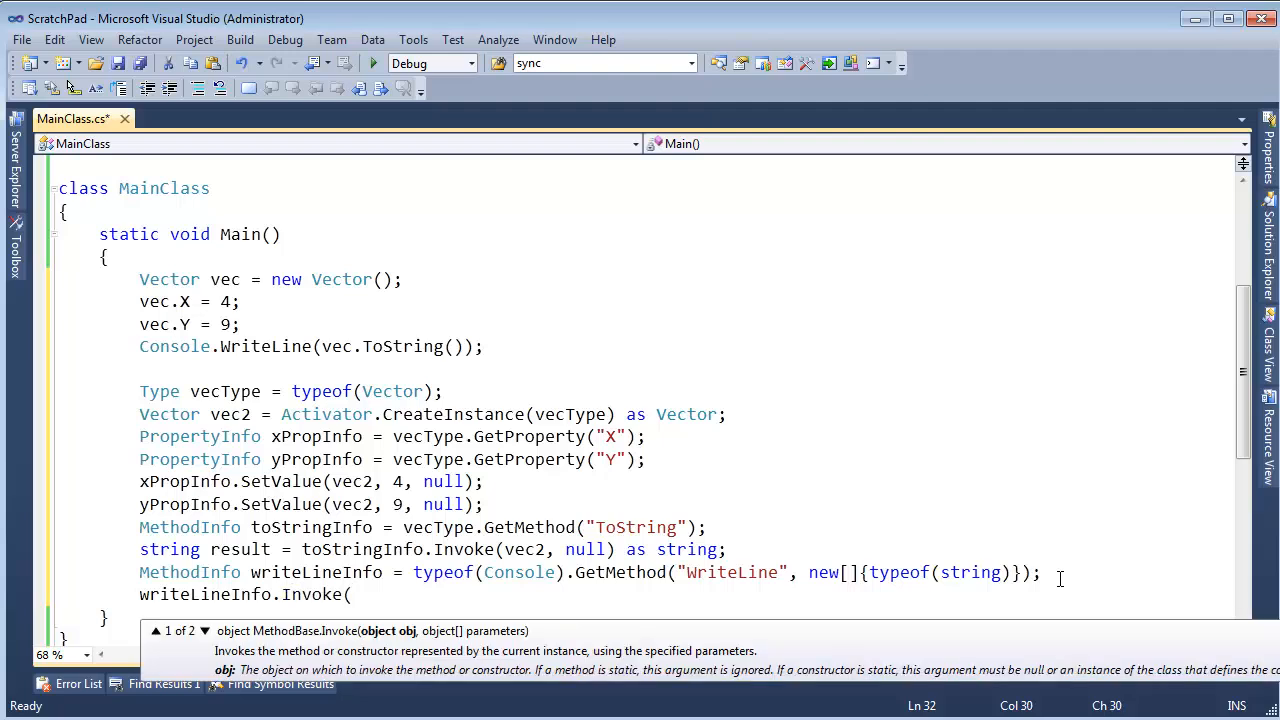
pyautogui.write('null')
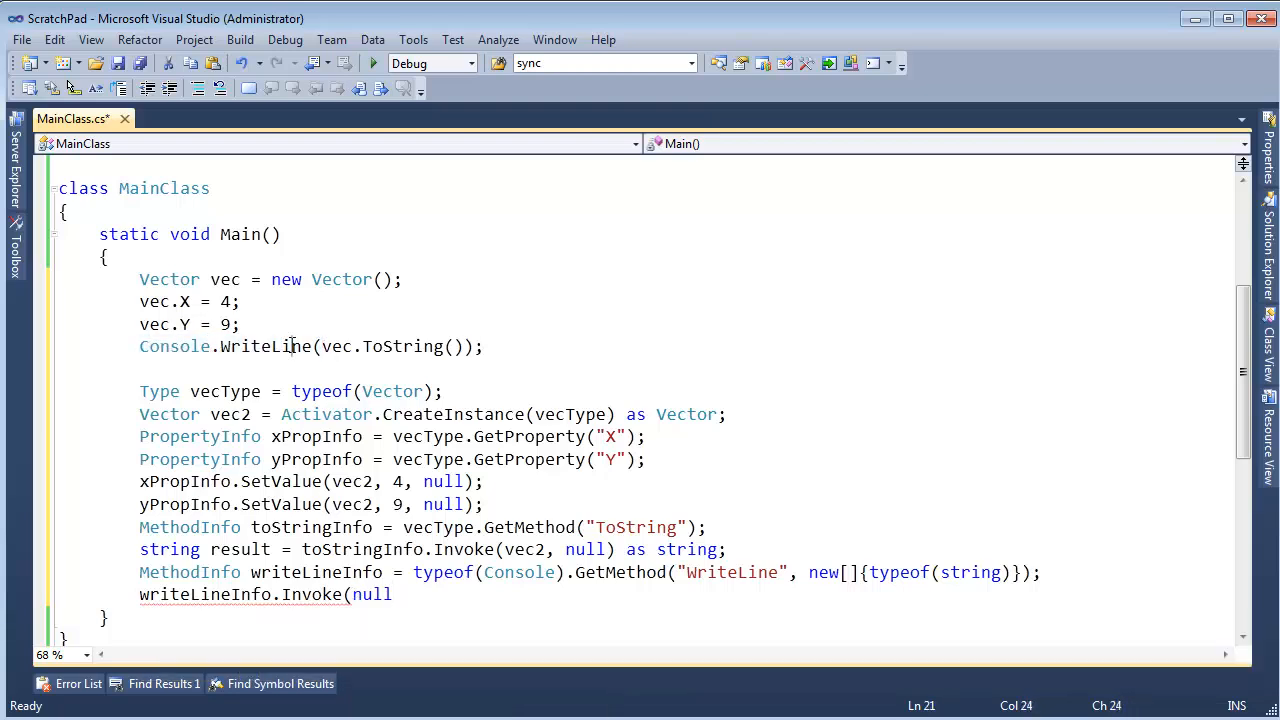
pyautogui.click(408, 594)
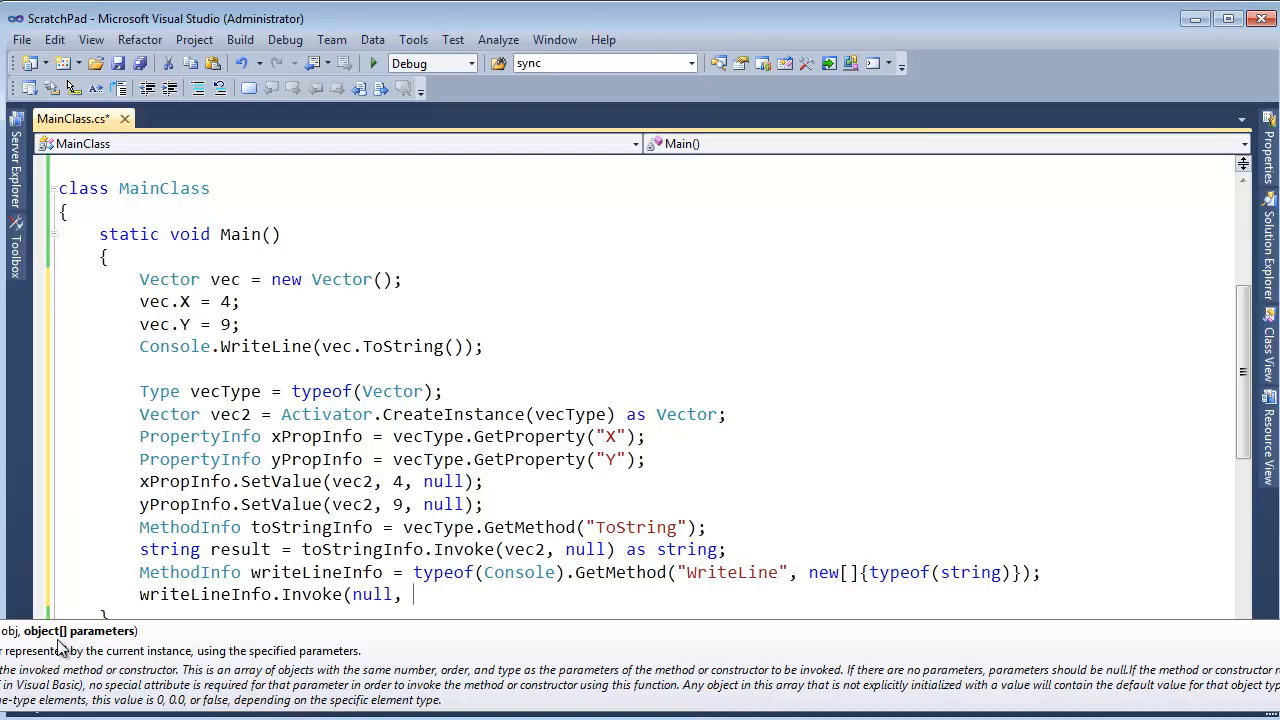
pyautogui.write('new')
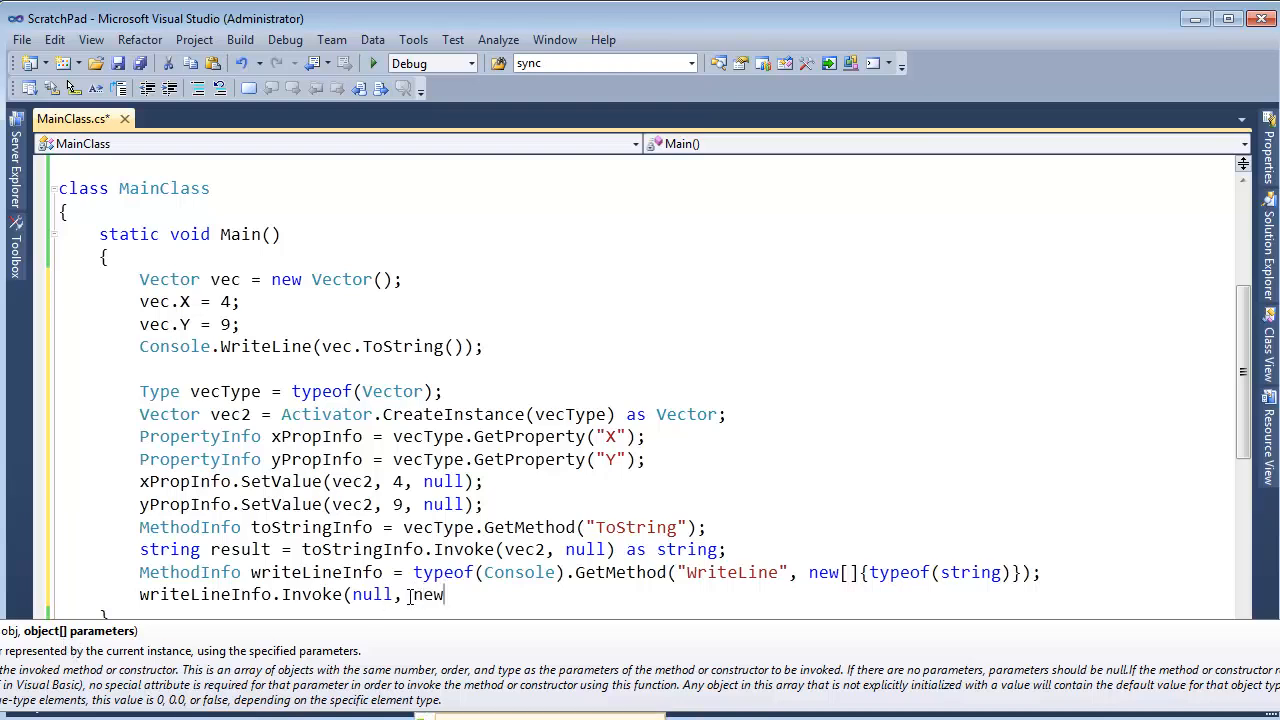
pyautogui.write('[] { }')
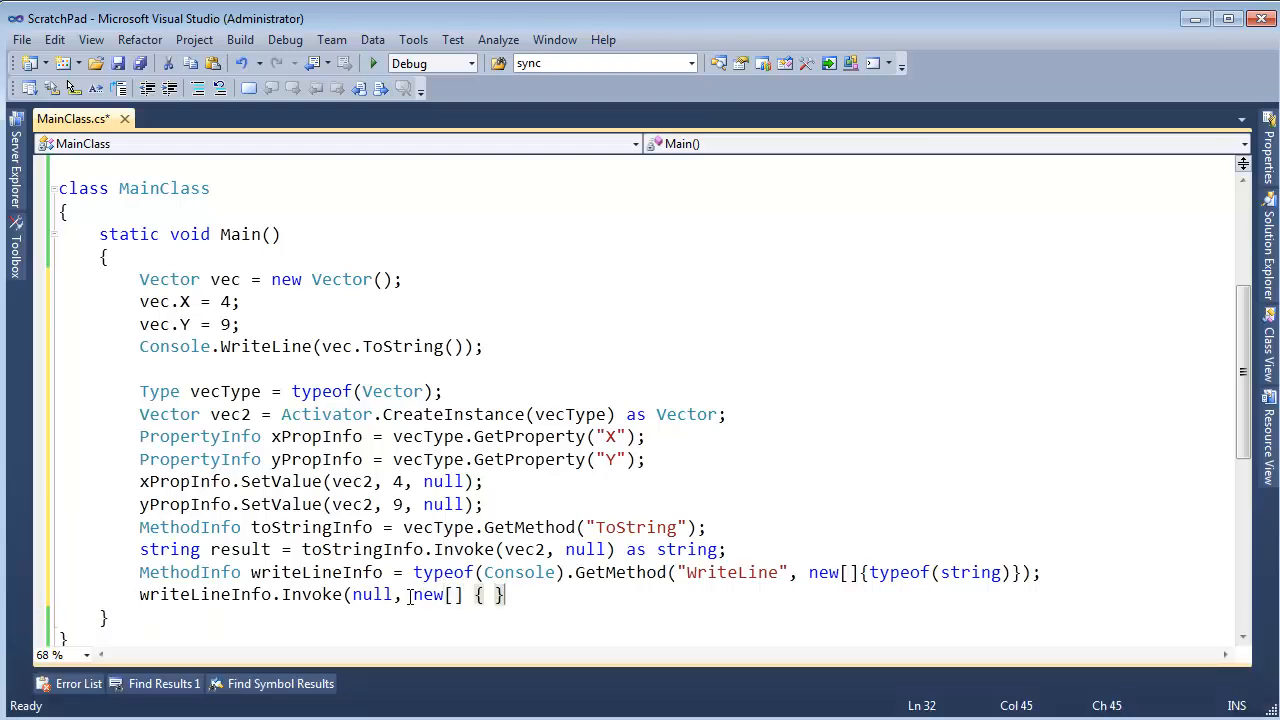
pyautogui.write(');')
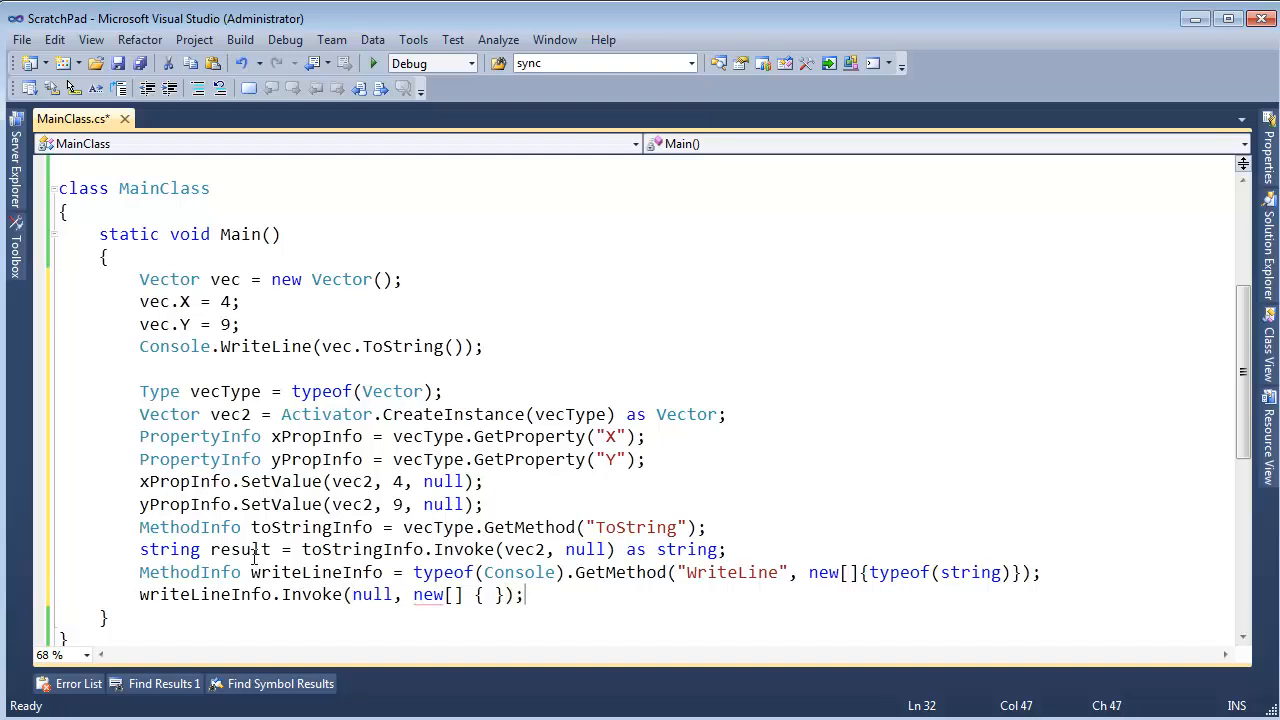
pyautogui.write('result')
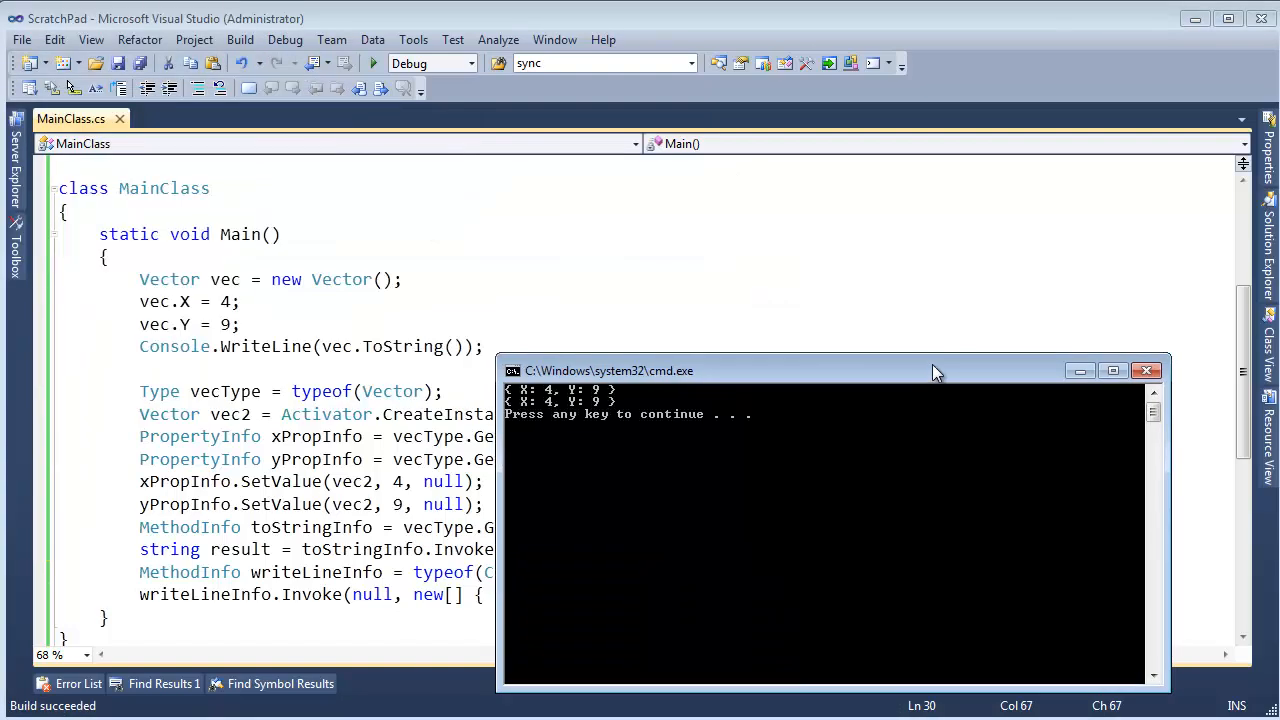
pyautogui.moveTo(840, 390)
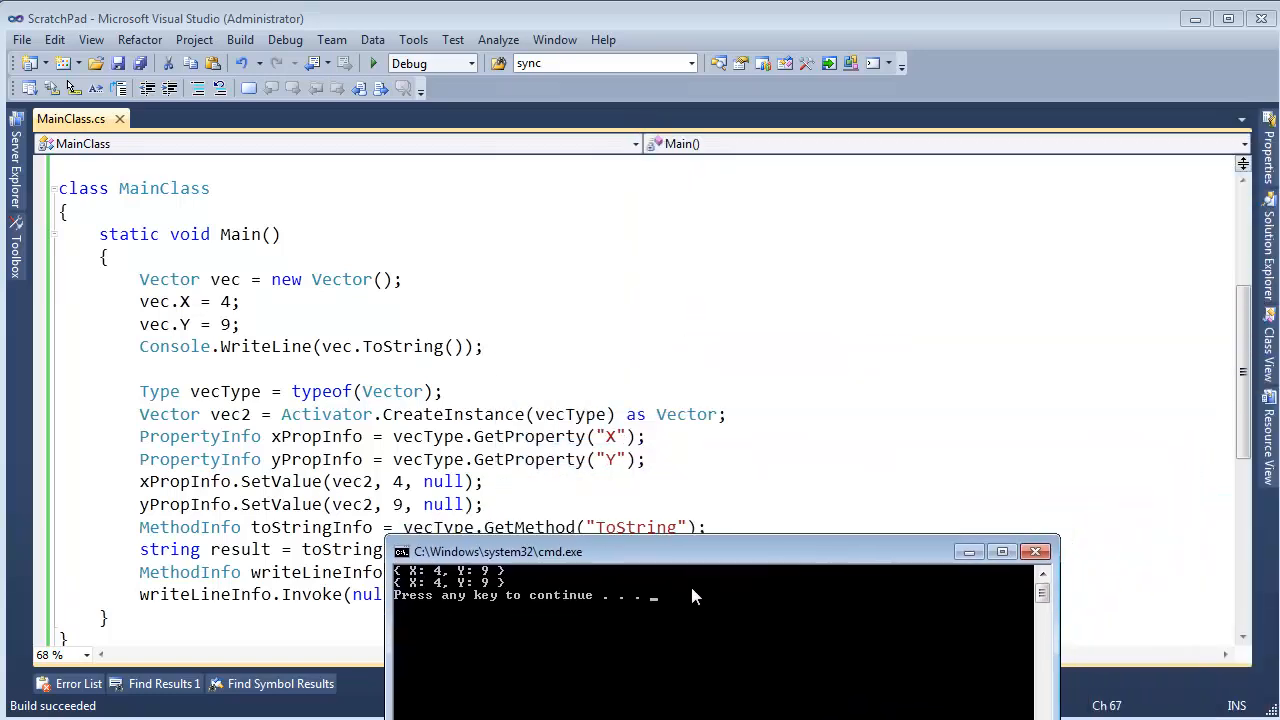
# Step: Move the console output window lower to reveal the code beneath it
pyautogui.moveTo(497, 551); pyautogui.dragTo(373, 622)
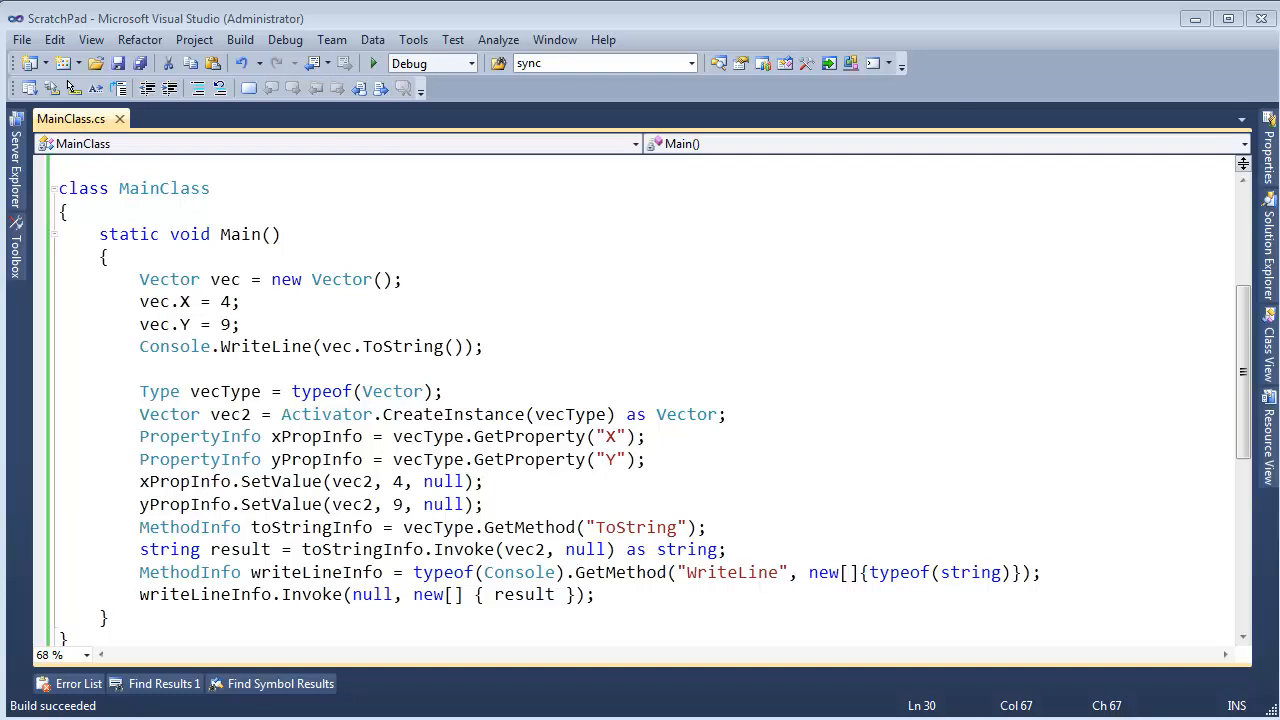
pyautogui.doubleClick(200, 436)
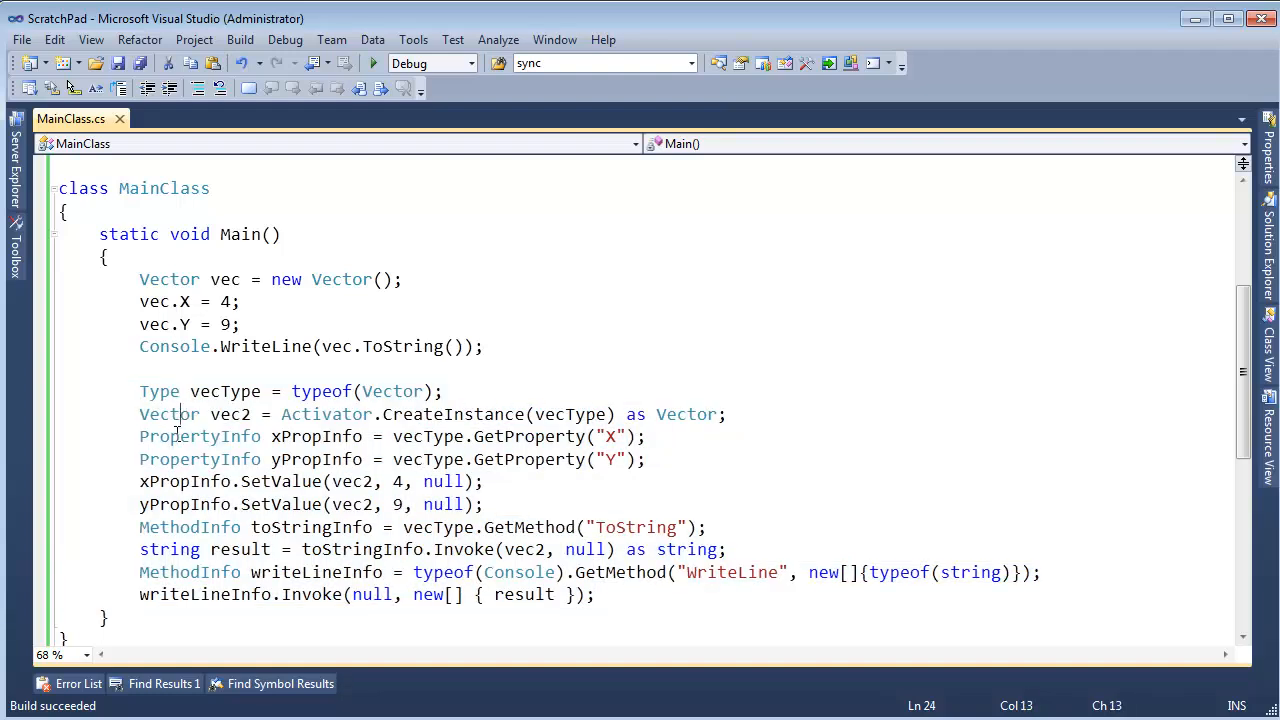
pyautogui.moveTo(139, 391); pyautogui.dragTo(594, 594)
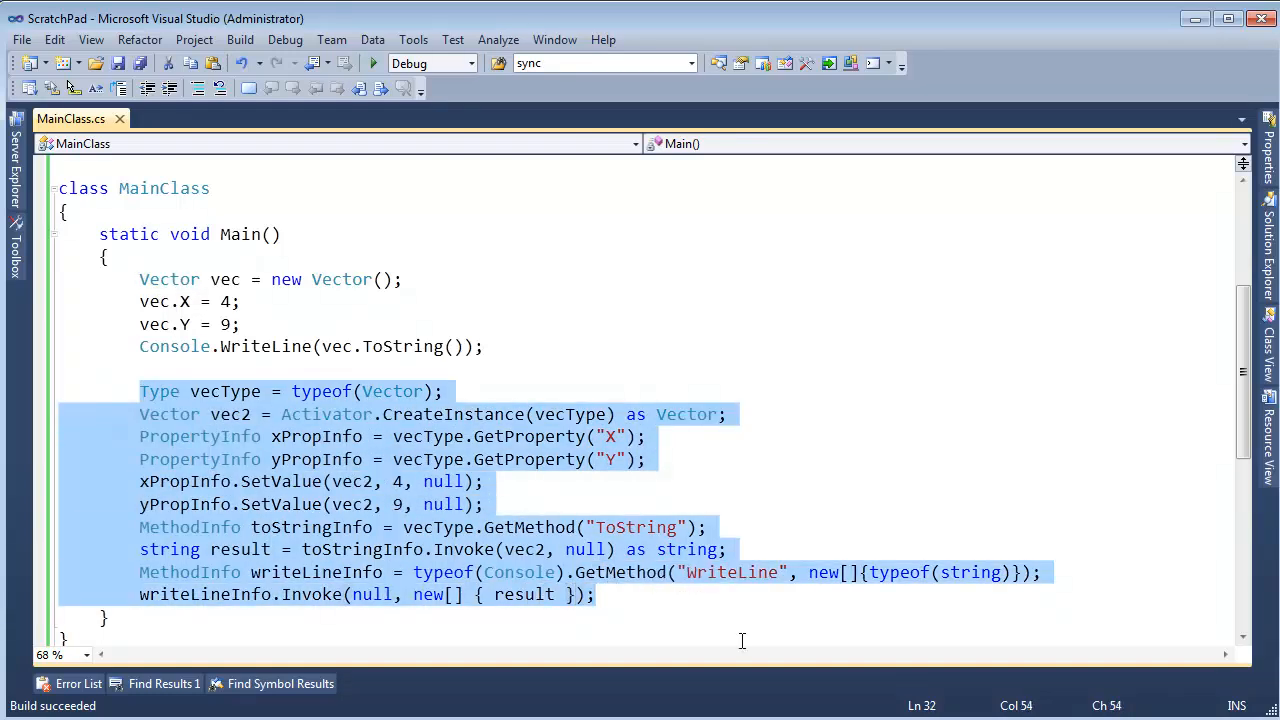
pyautogui.click(788, 572)
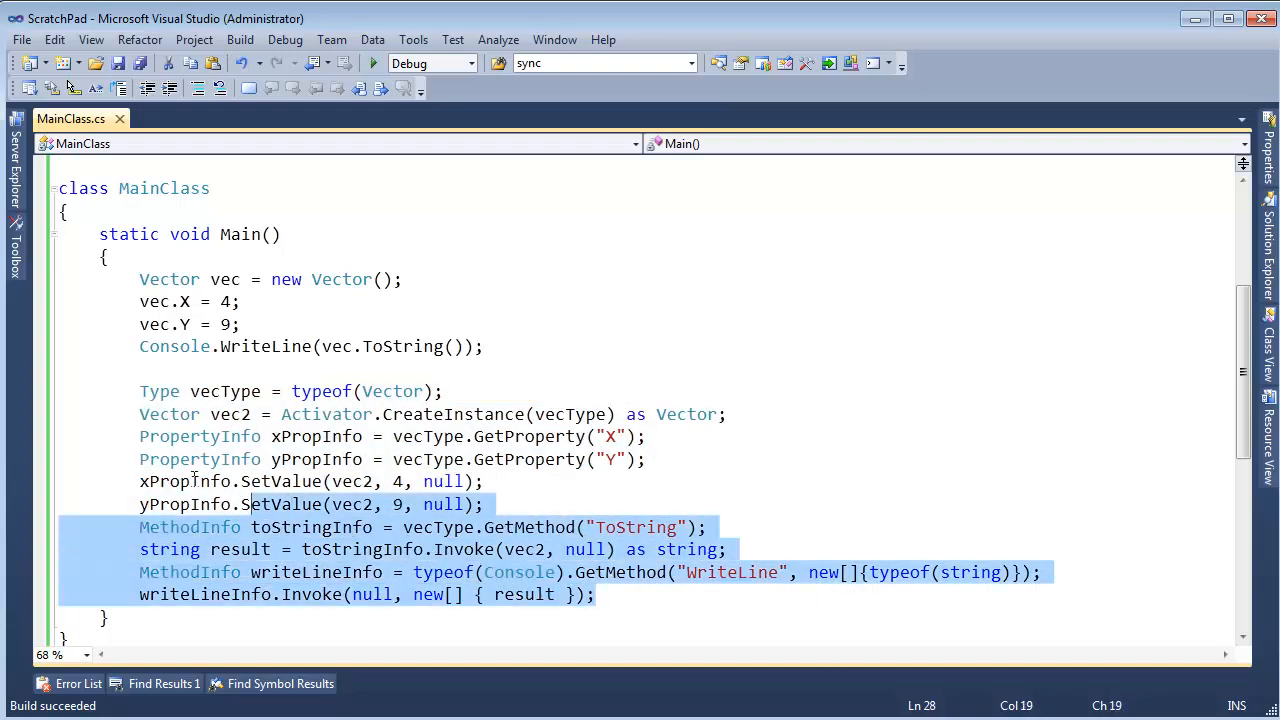
pyautogui.click(283, 391)
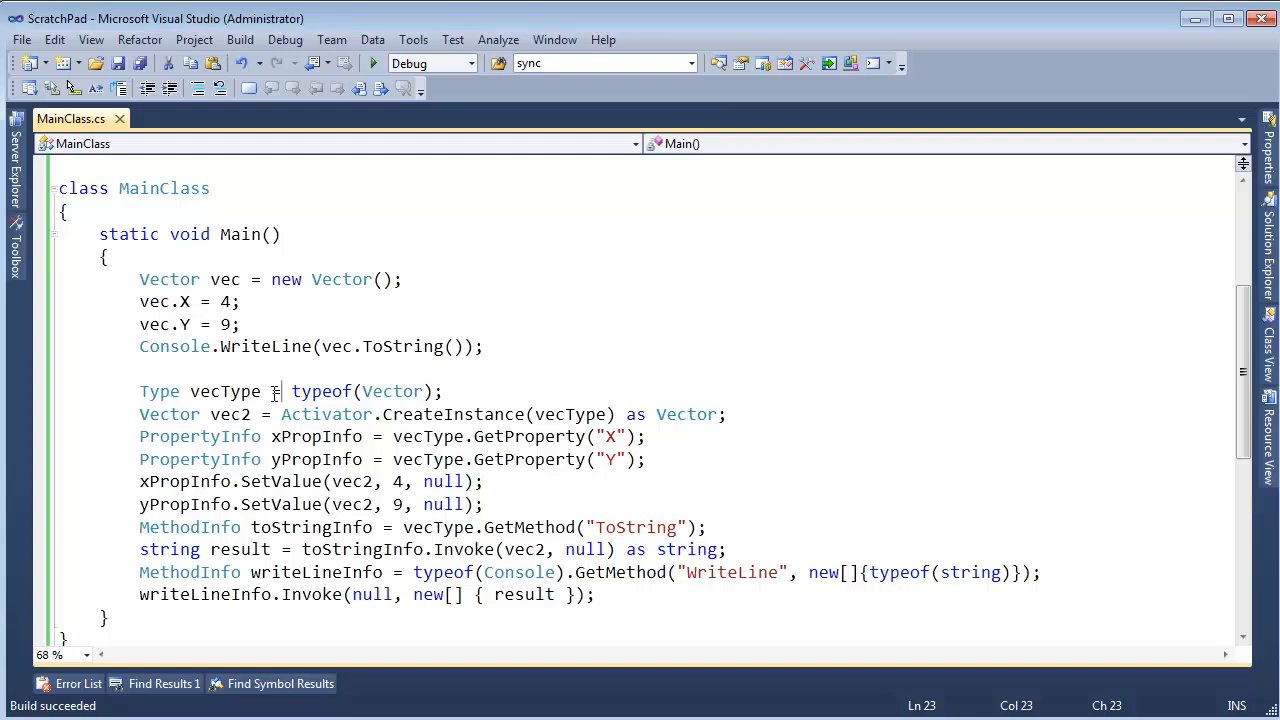
pyautogui.moveTo(280, 391); pyautogui.dragTo(482, 481)
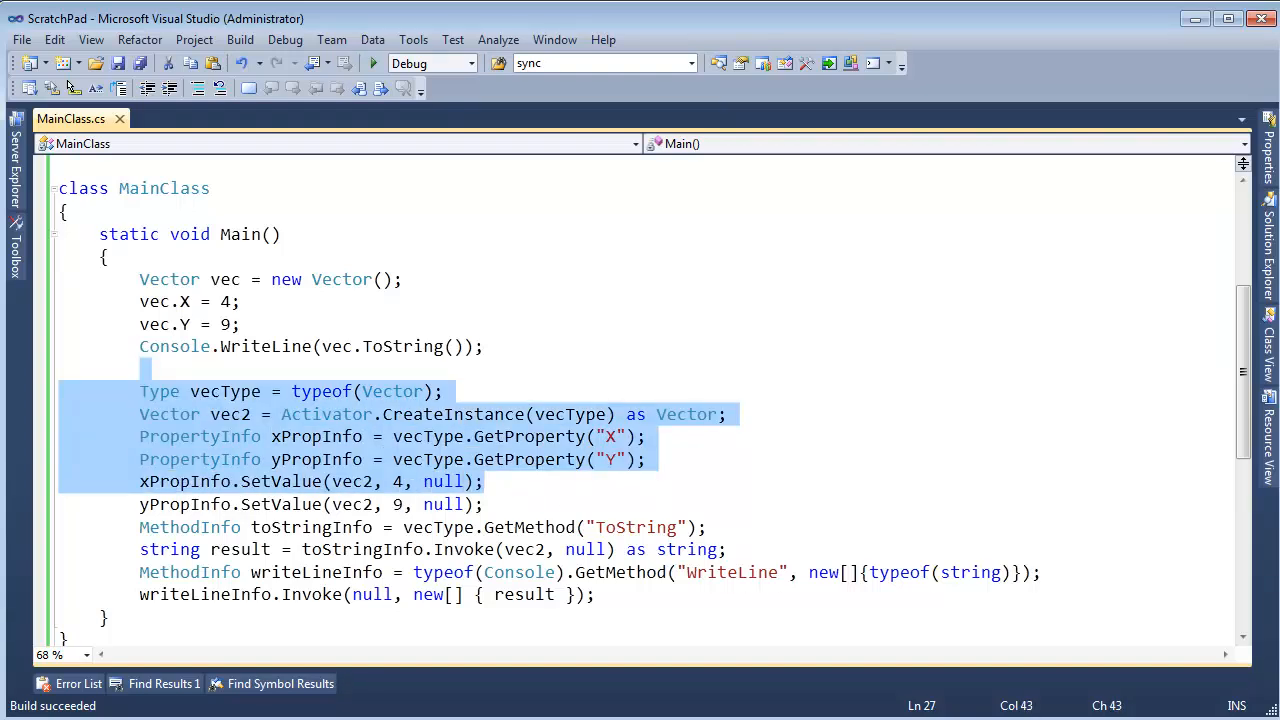